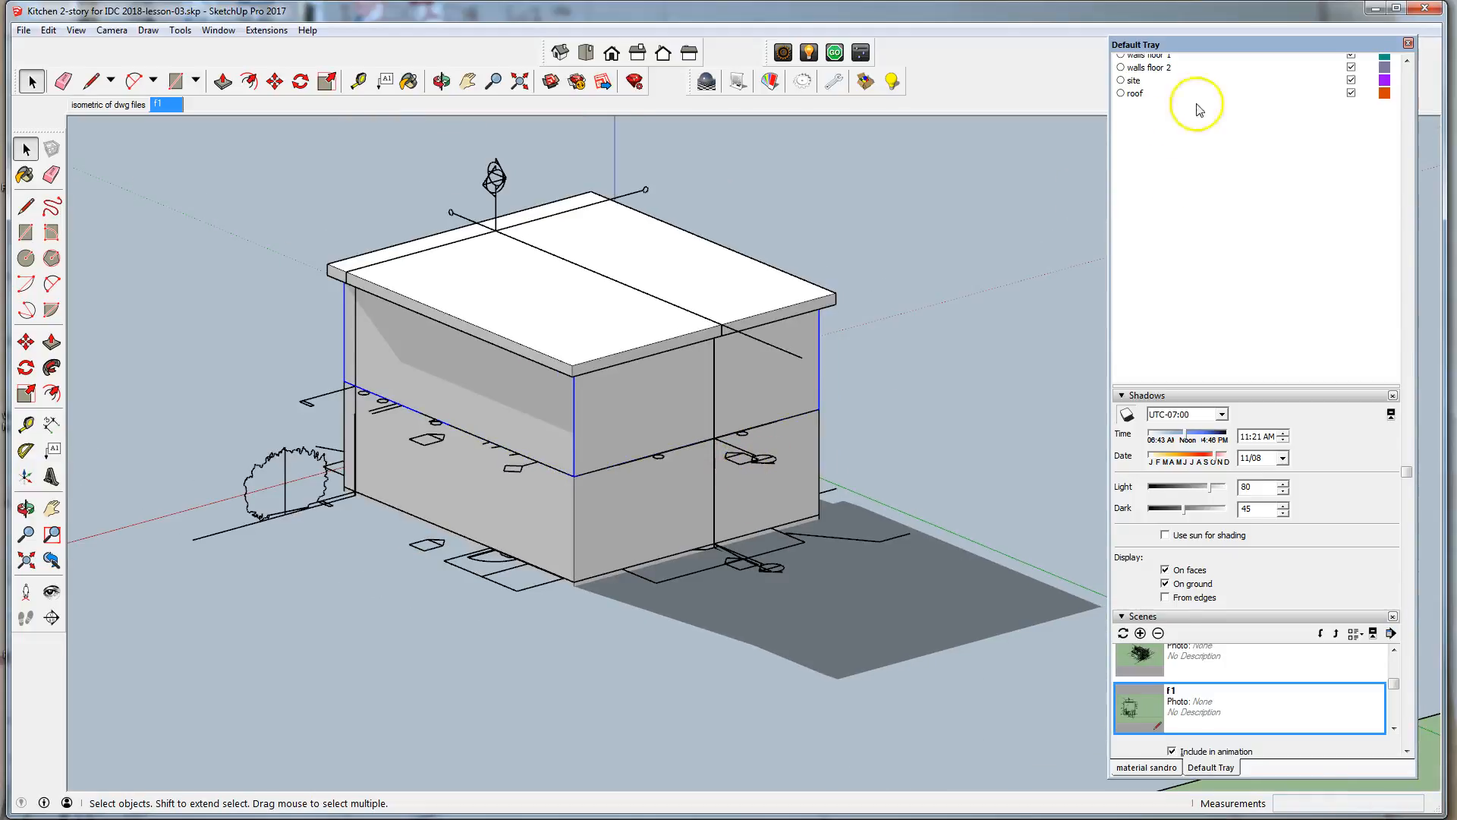
- Inspect the second-floor walls group and site linework while orbiting around the building
click(392, 476)
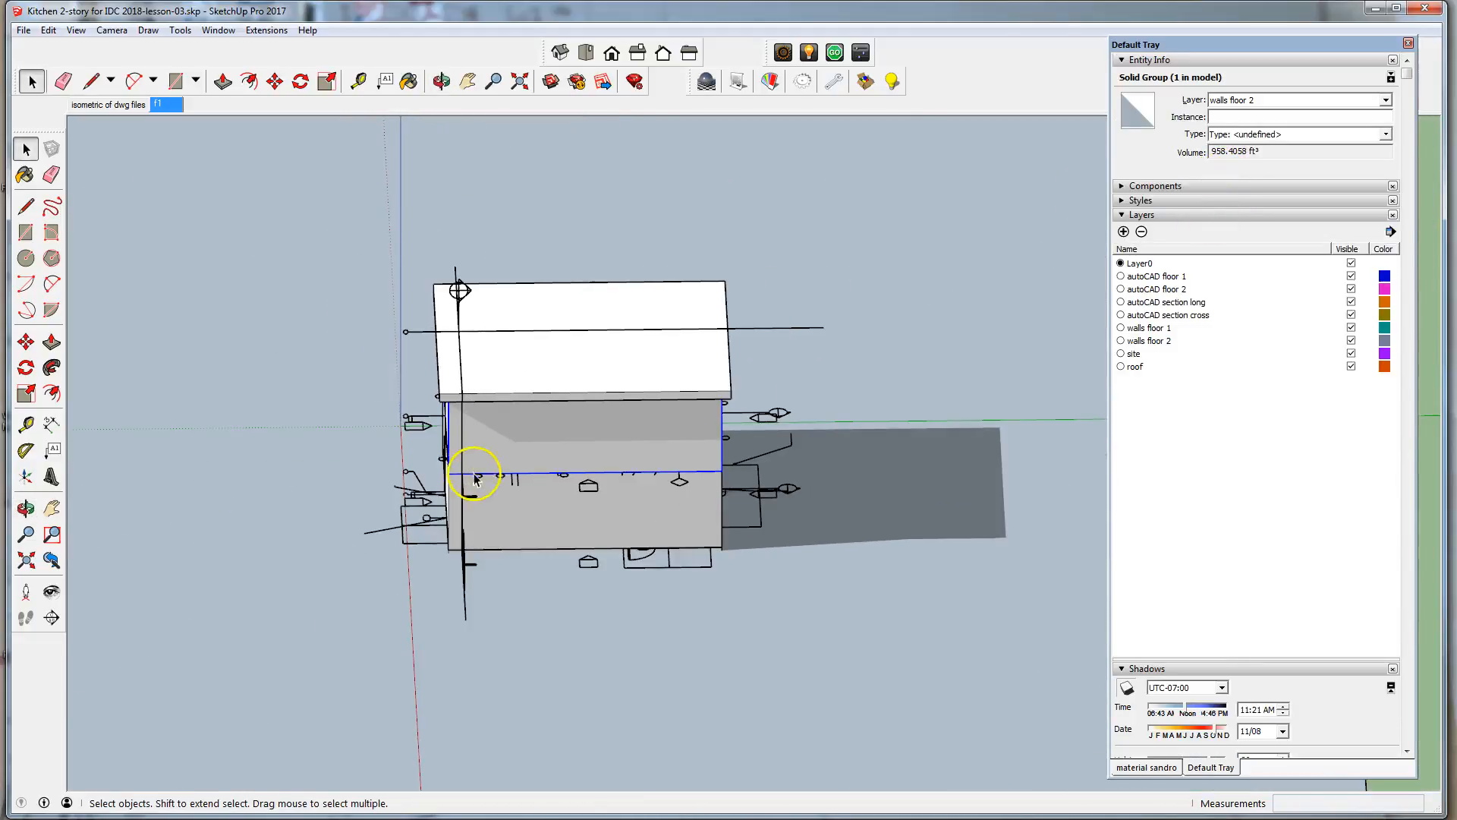
drag(474, 479, 840, 543)
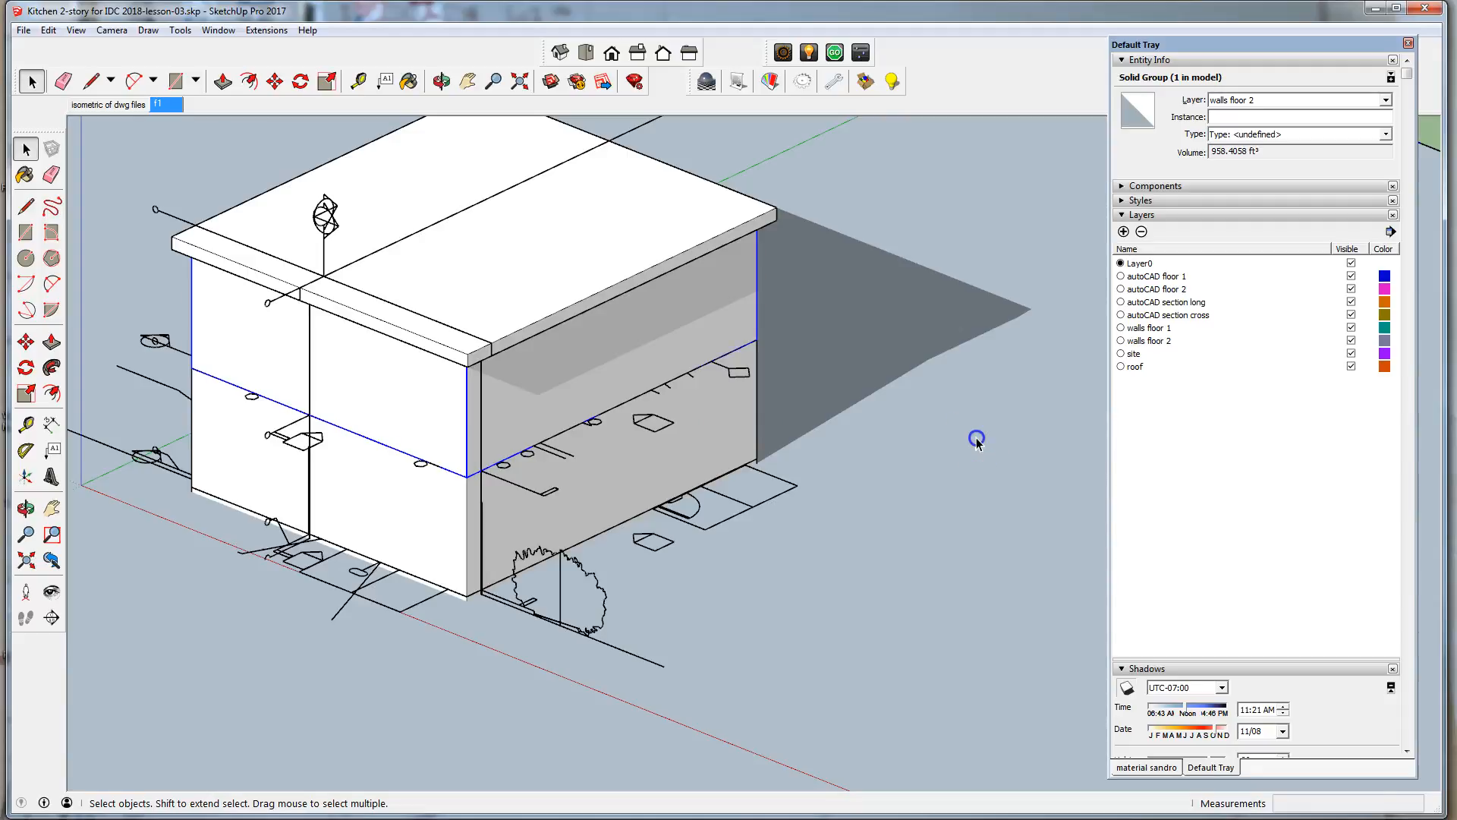
click(654, 470)
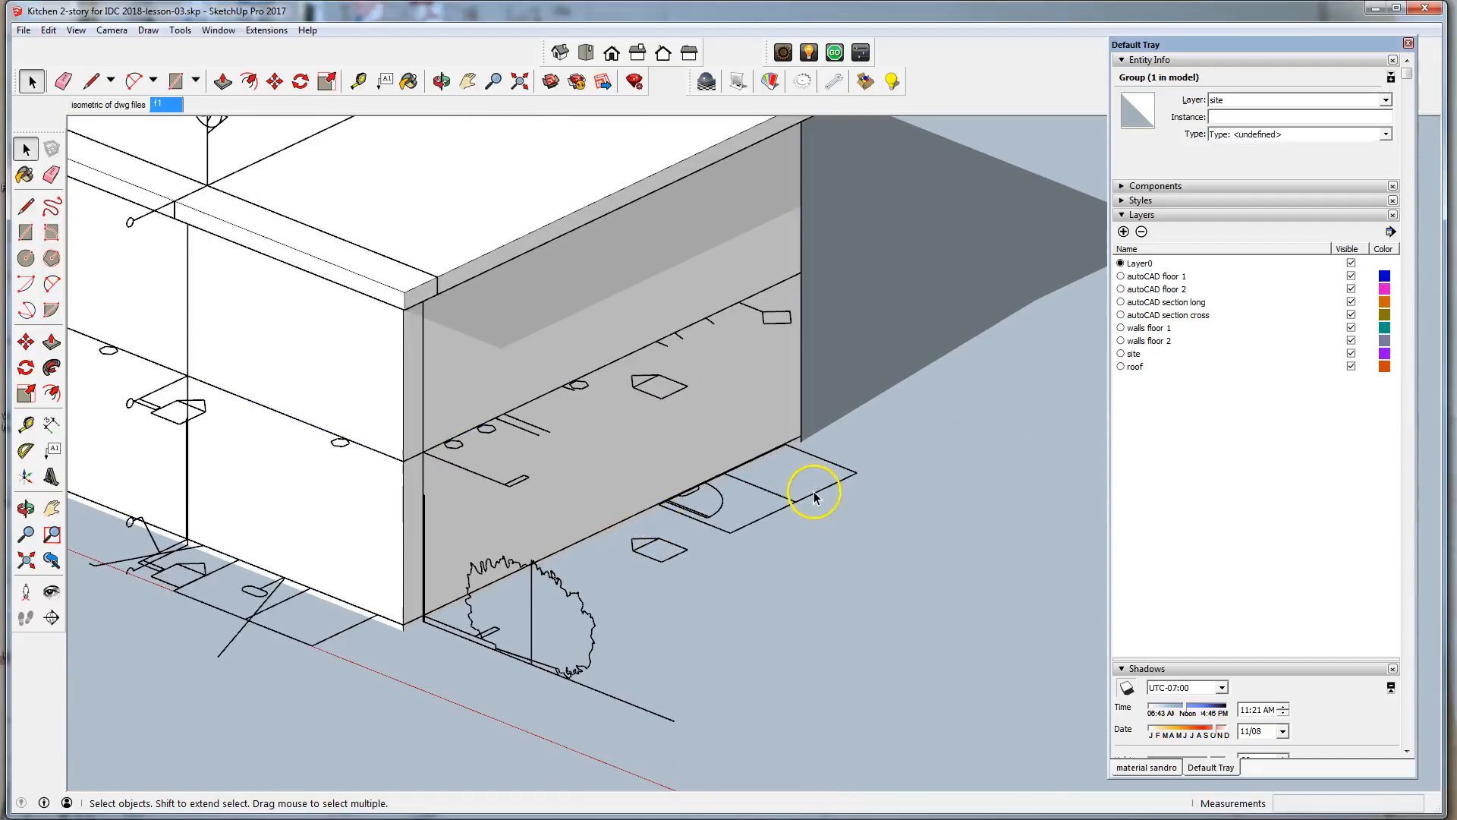
drag(816, 495, 783, 514)
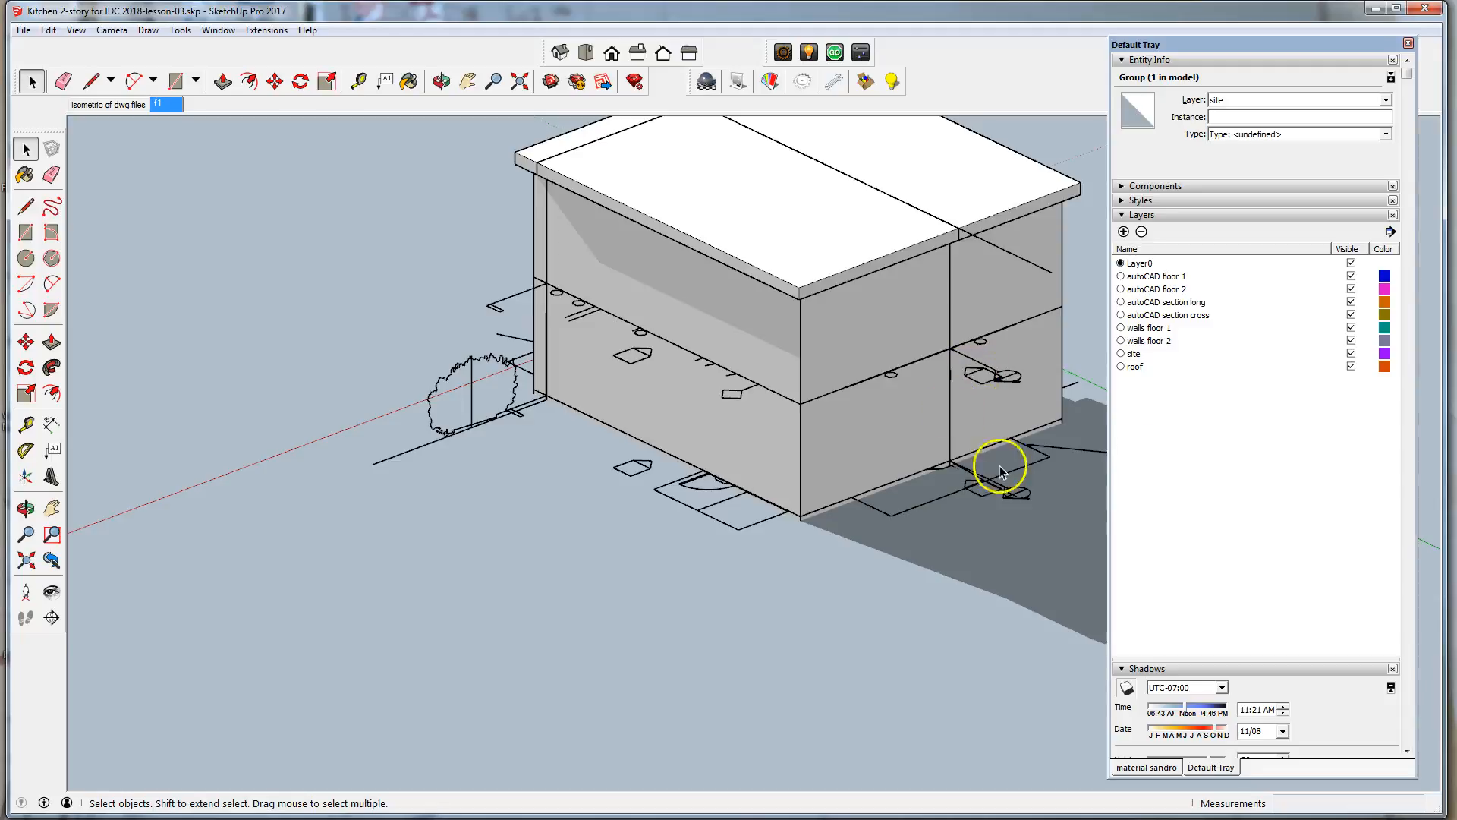
mouse_move(790, 545)
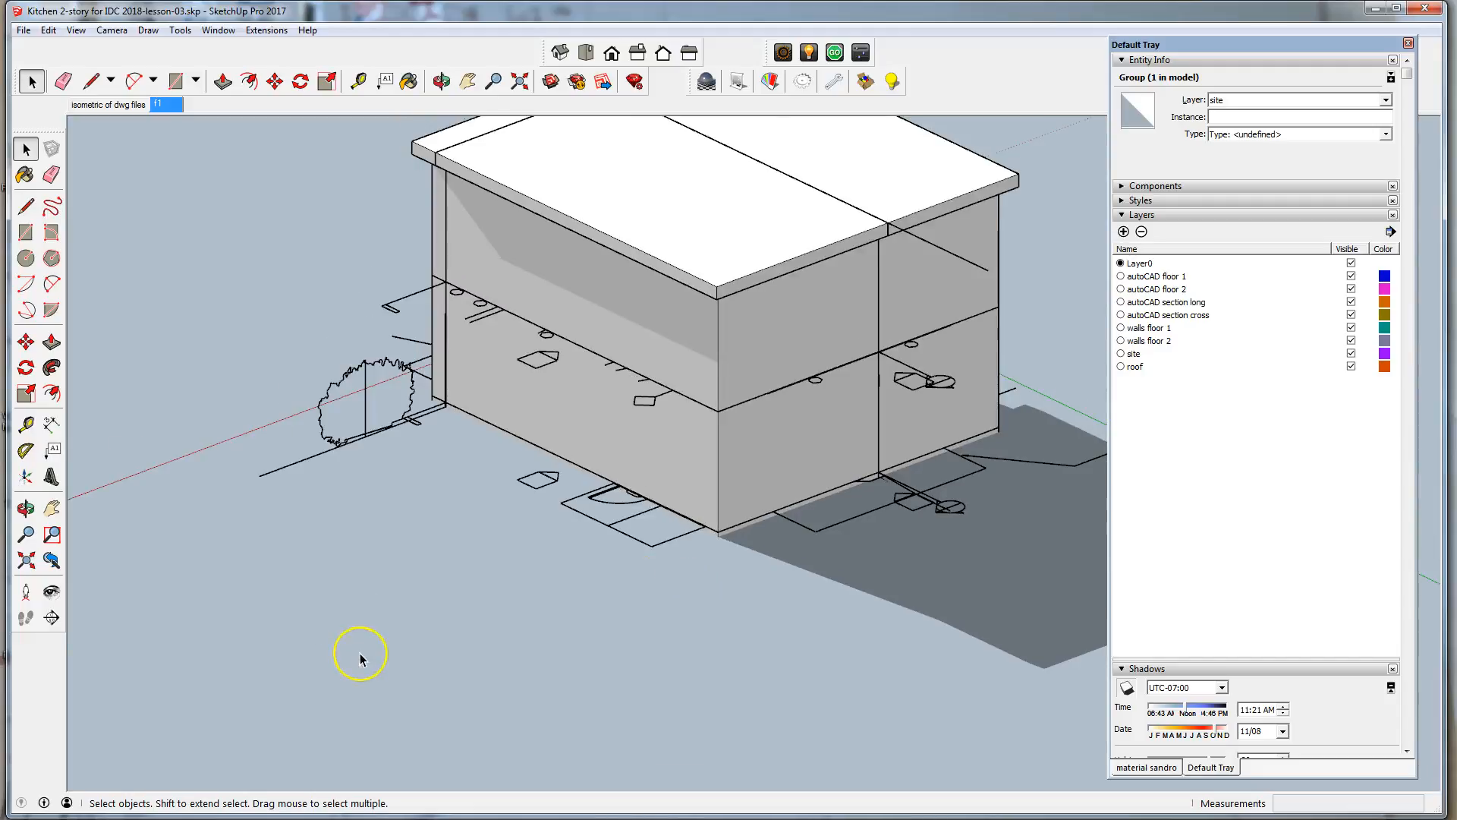
mouse_move(1034, 288)
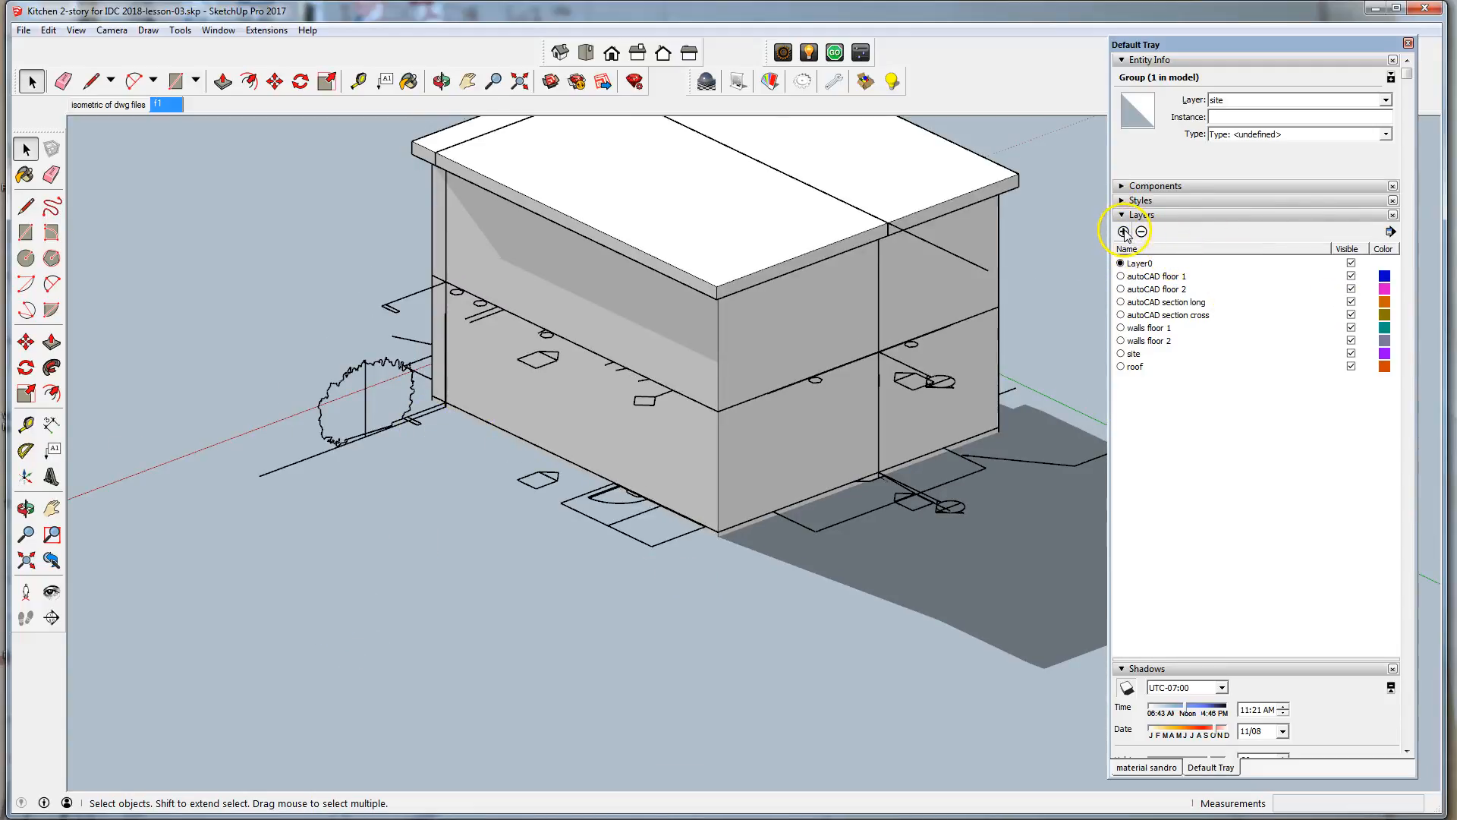
- Add a new layer named 'exterior ramps and platforms' in the Layers panel
click(1123, 231)
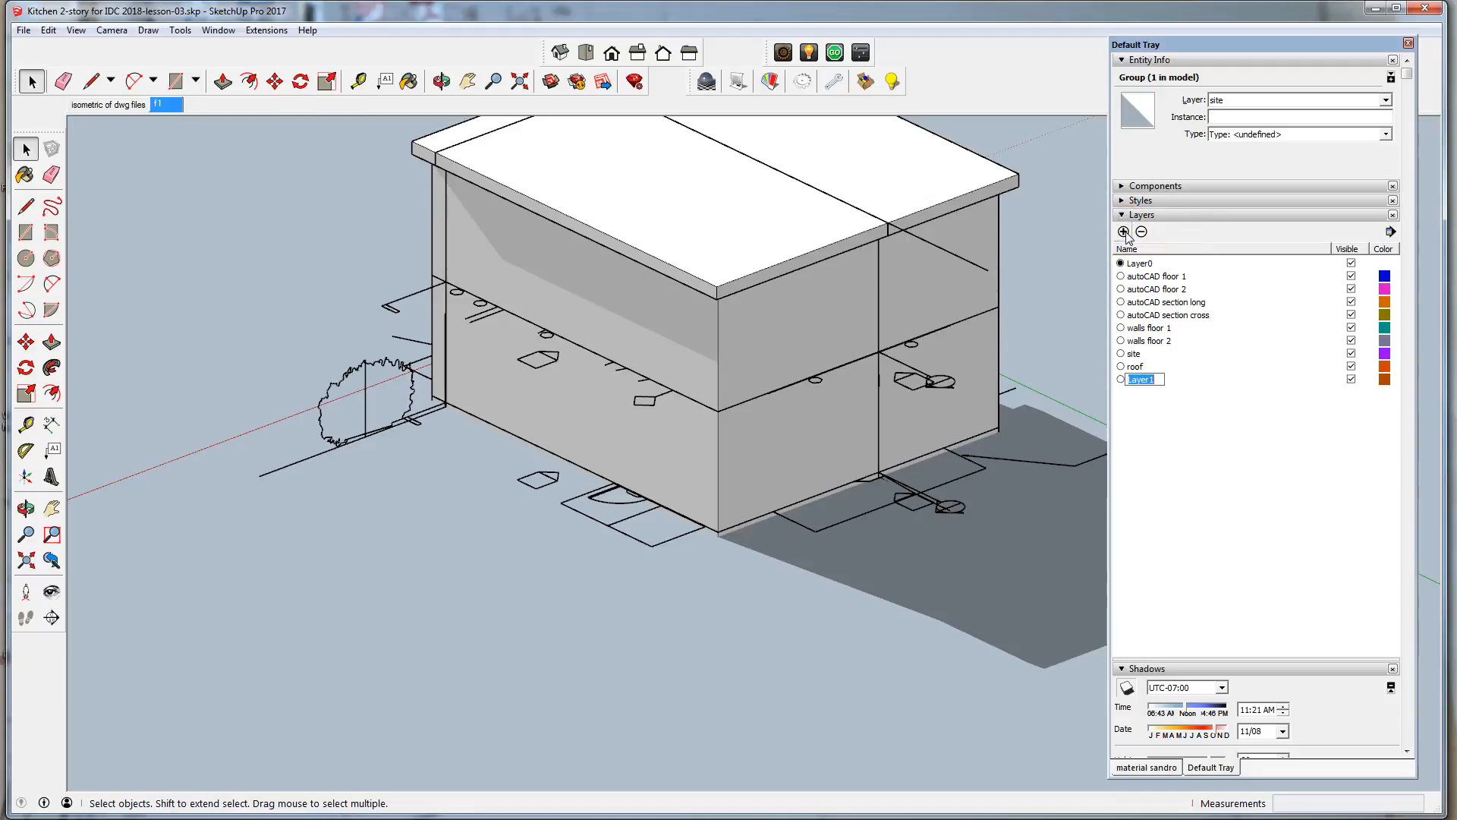
text(exterior)
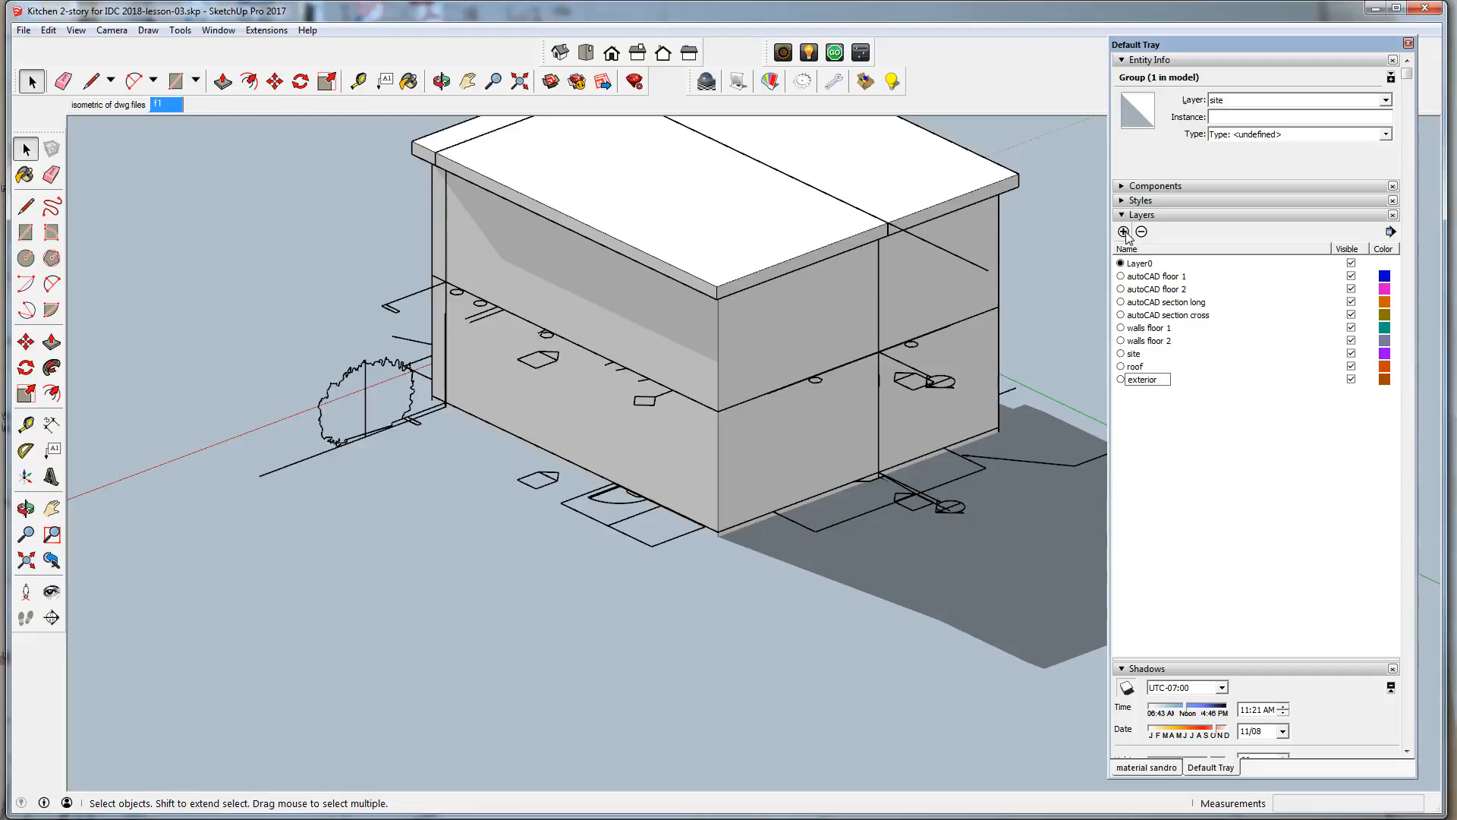
text(ramps)
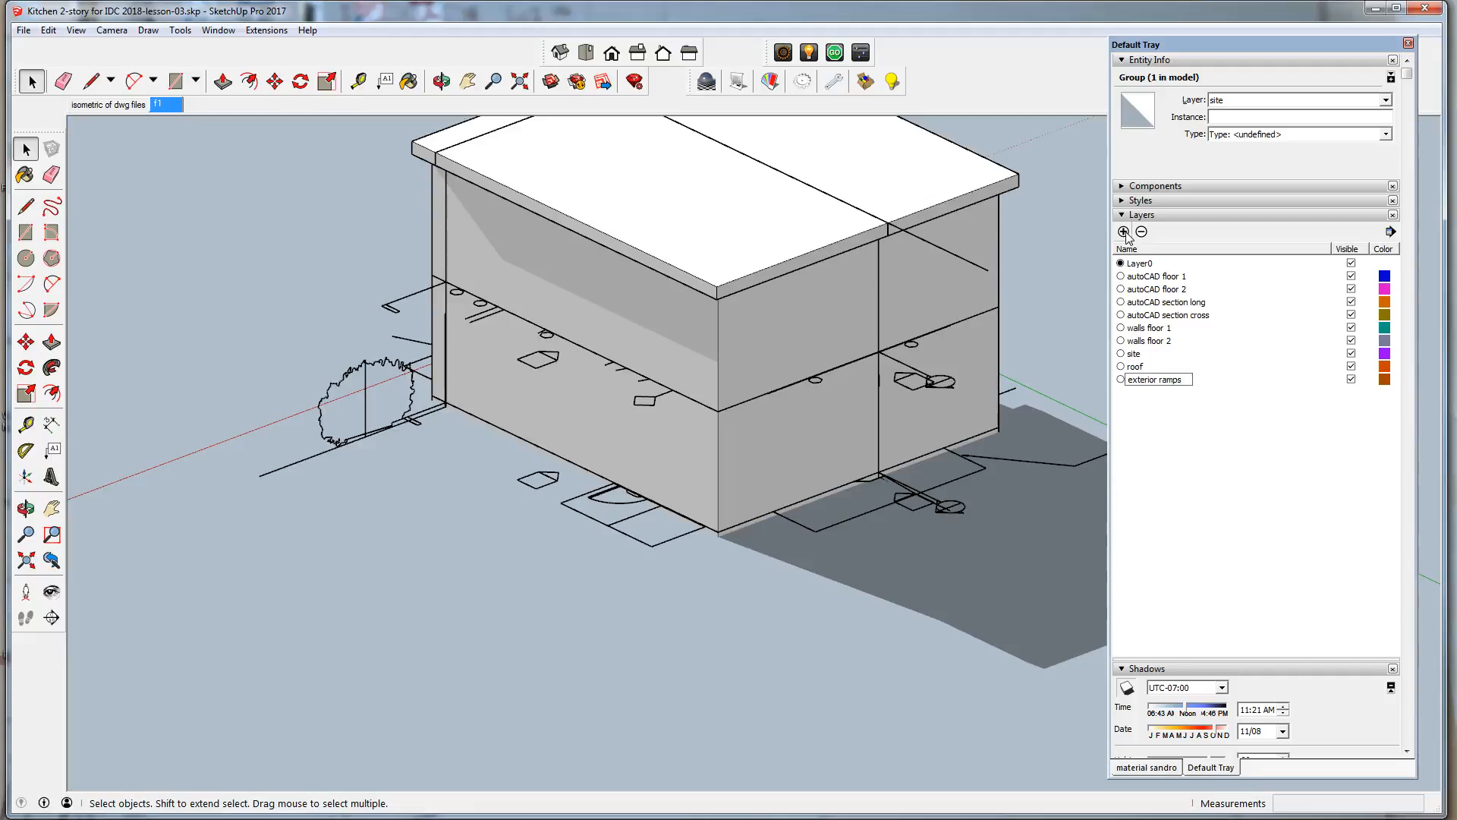
text(and platforms)
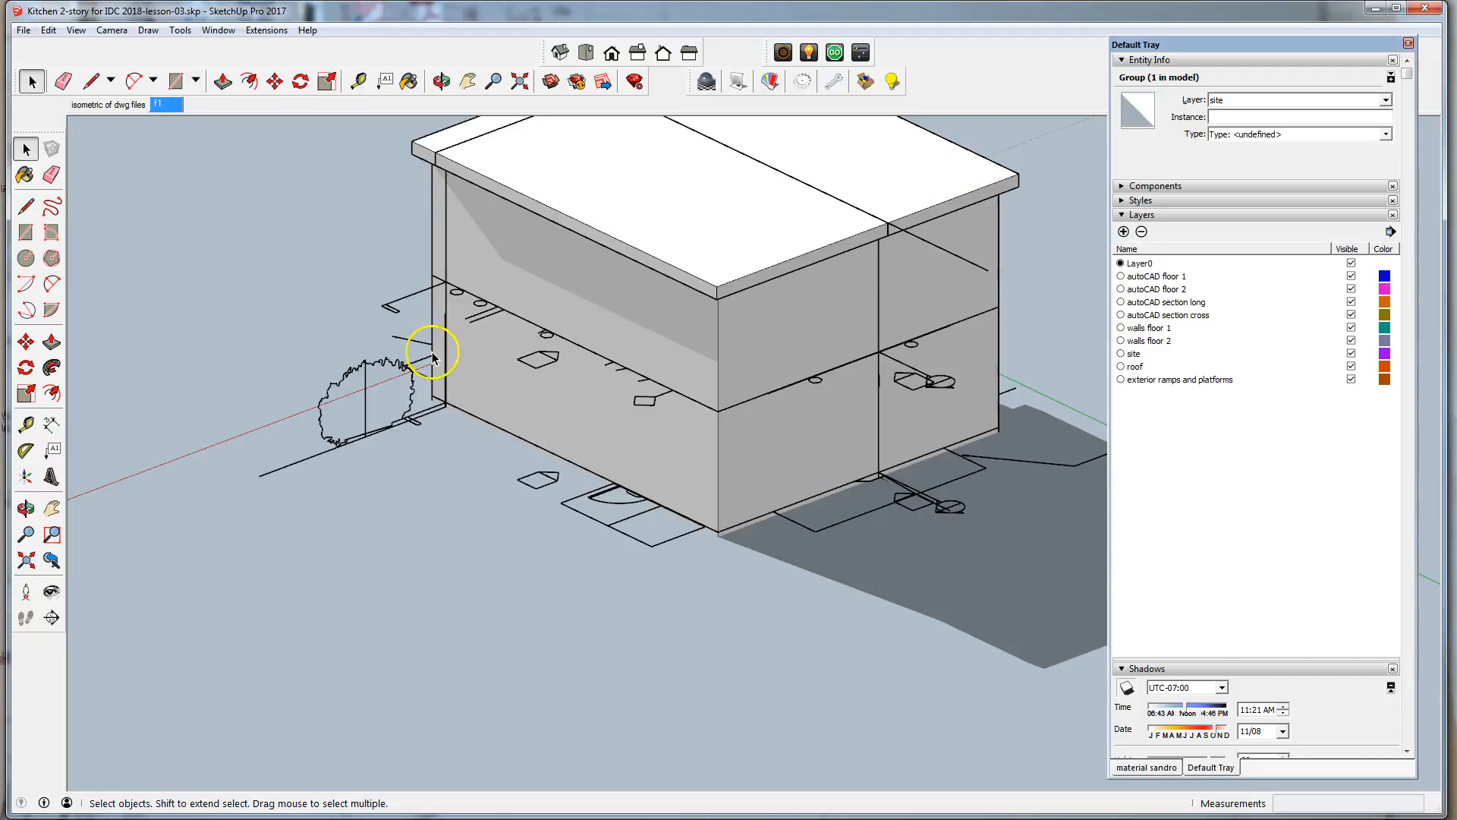
drag(431, 357, 627, 506)
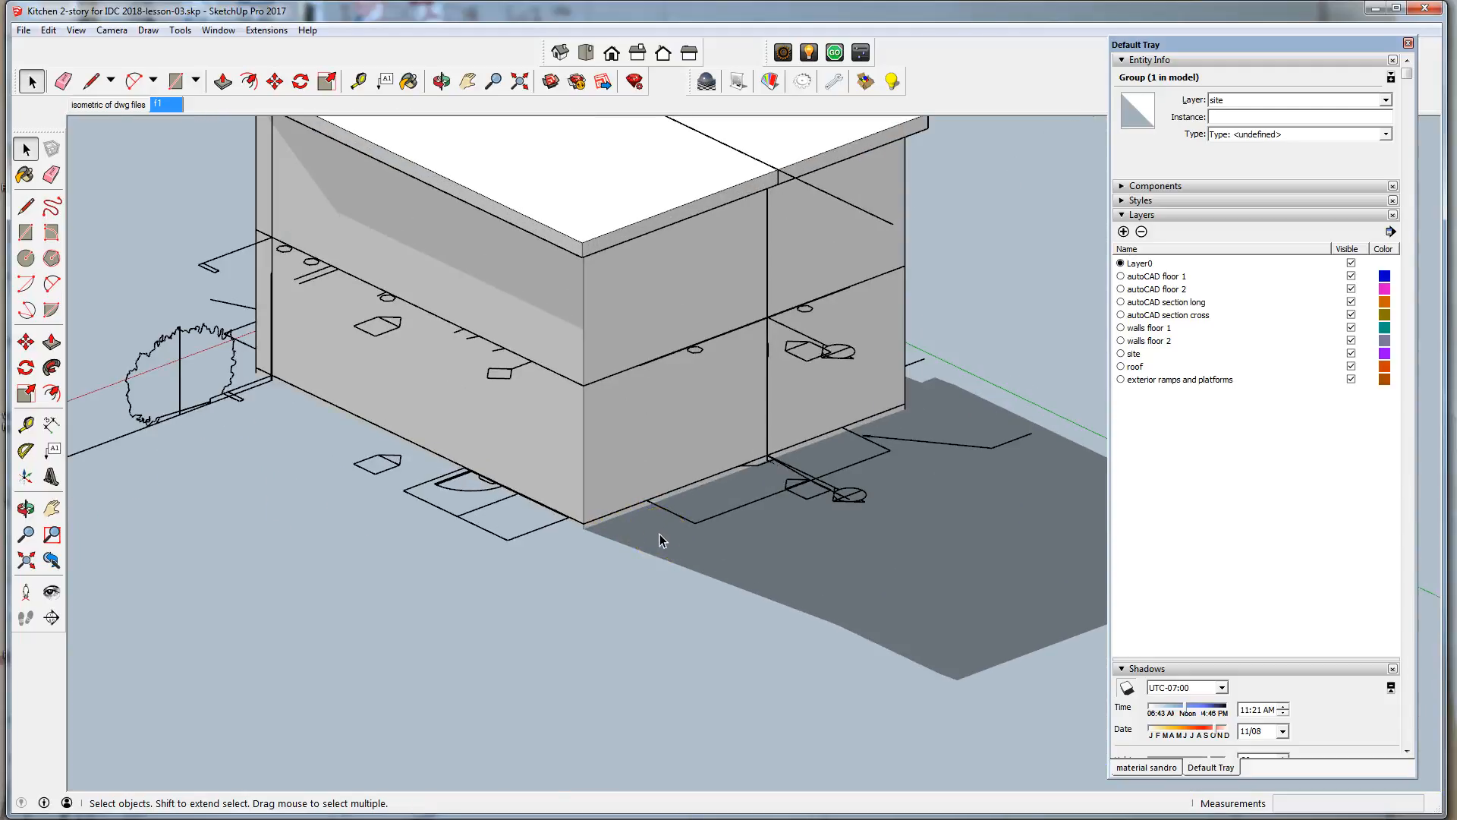
mouse_move(1298, 402)
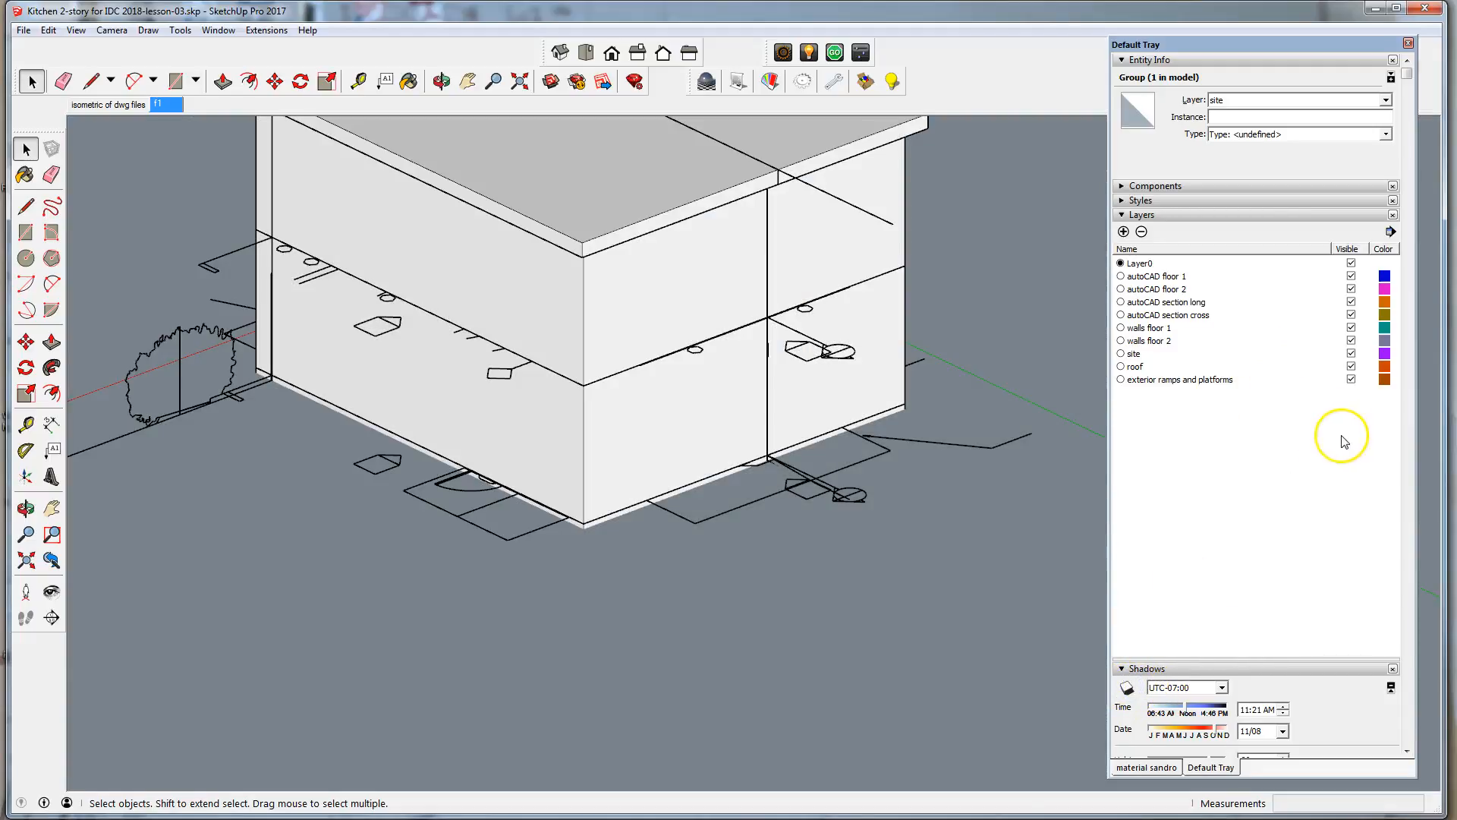
mouse_move(1409, 349)
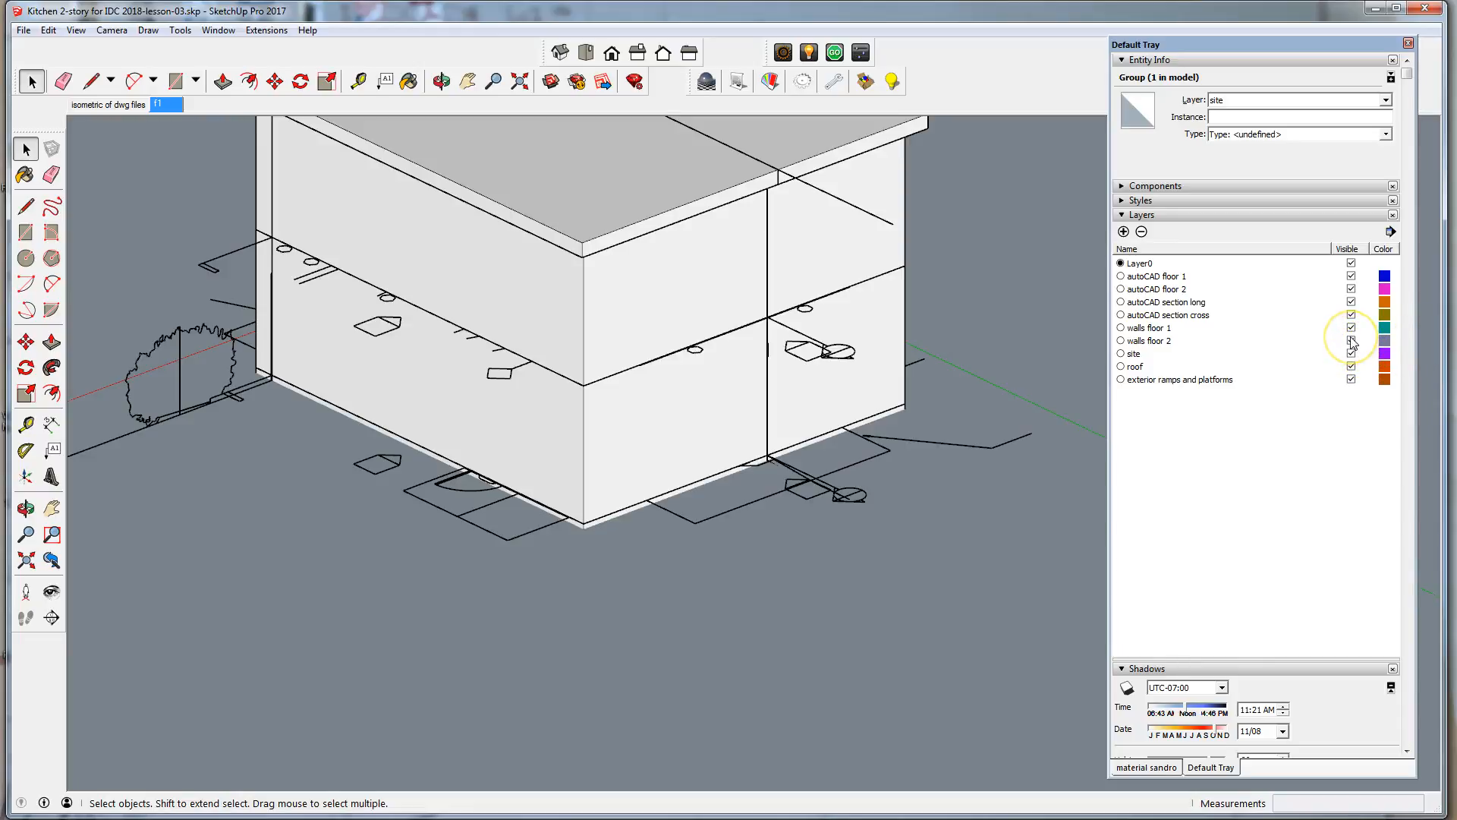
- Hide the 'walls floor 1' layer and select the exposed ground-floor slab geometry
click(1350, 327)
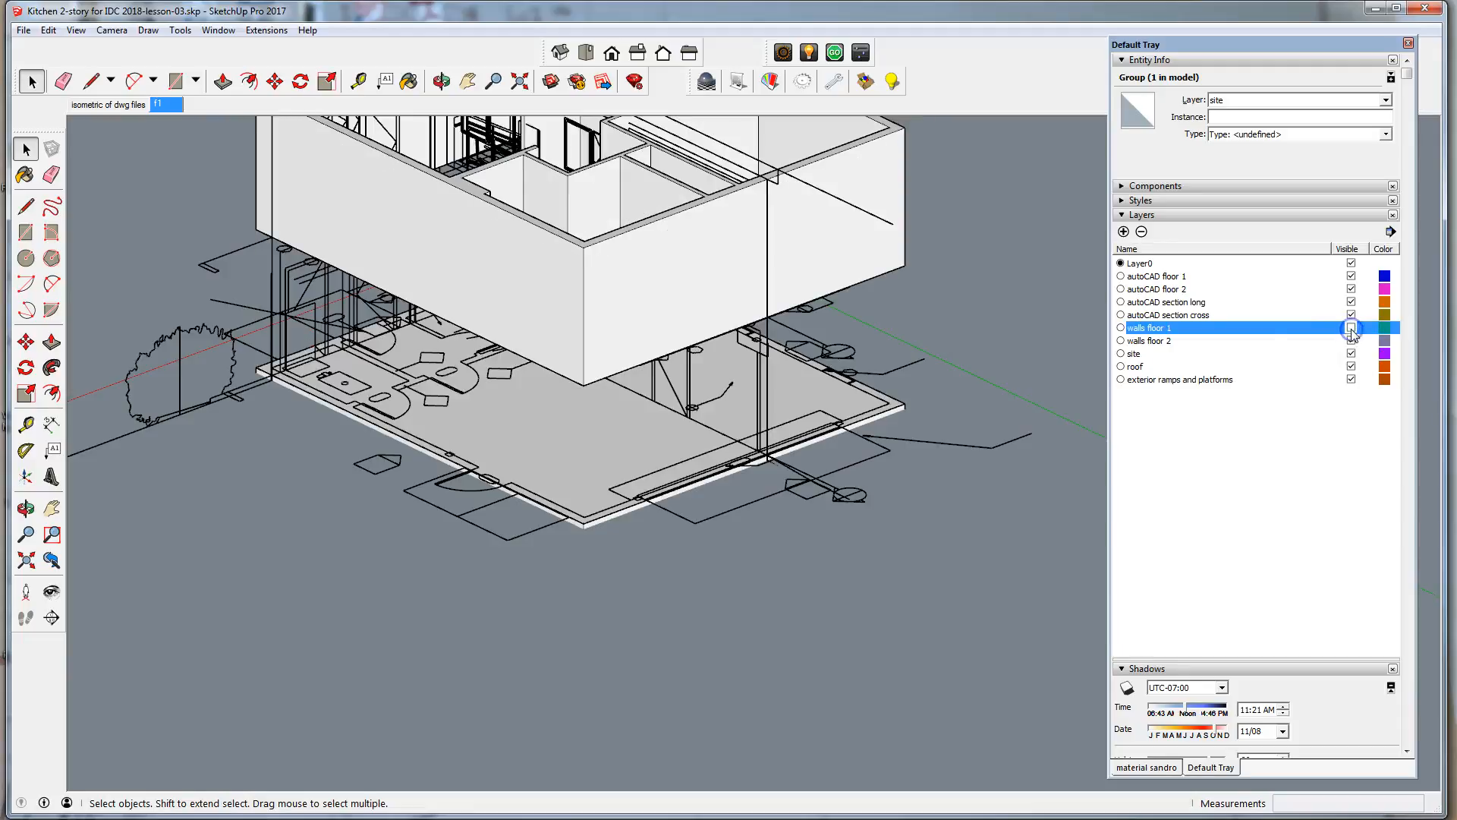
click(1350, 328)
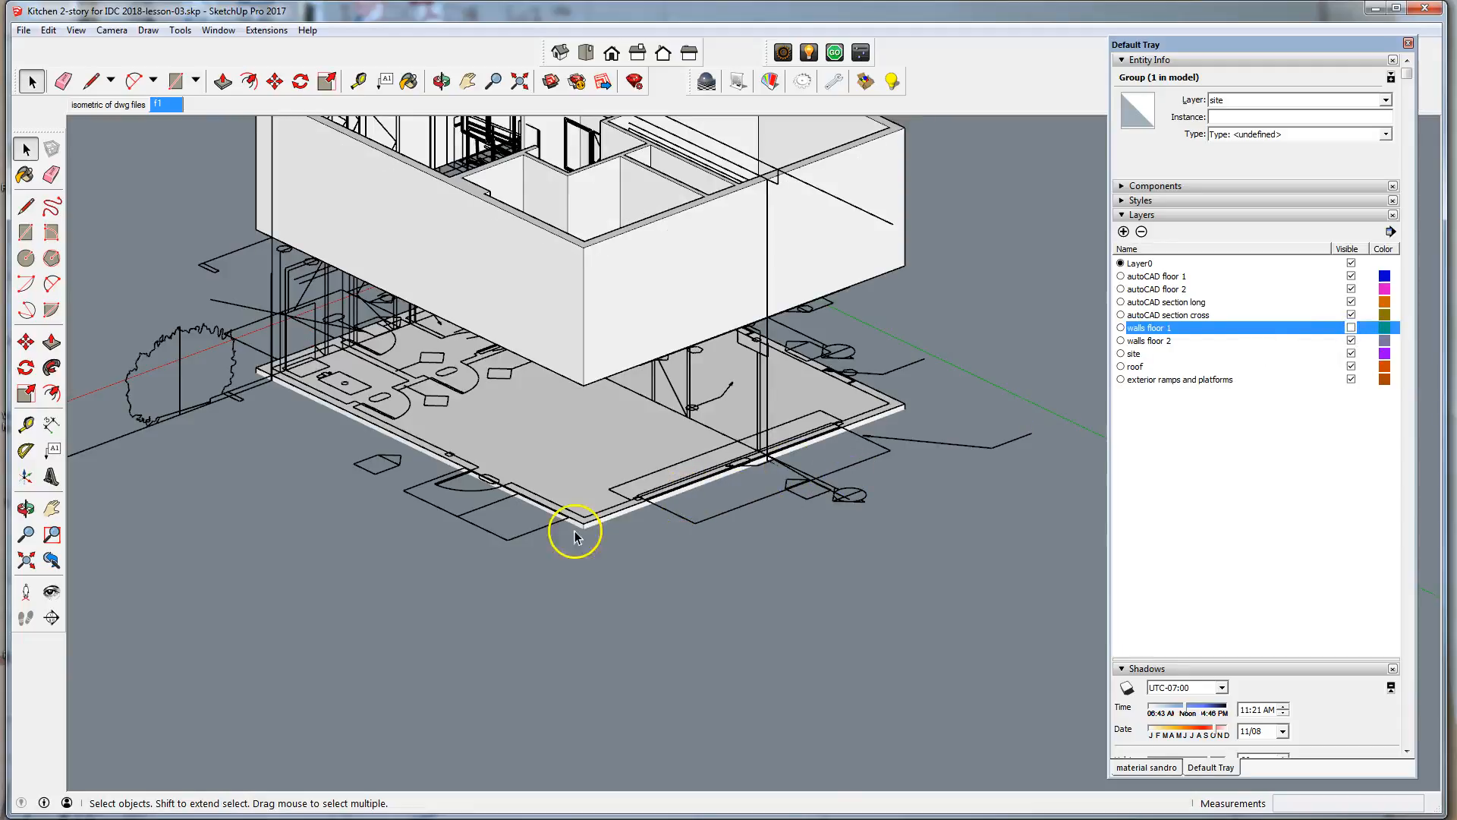
click(617, 491)
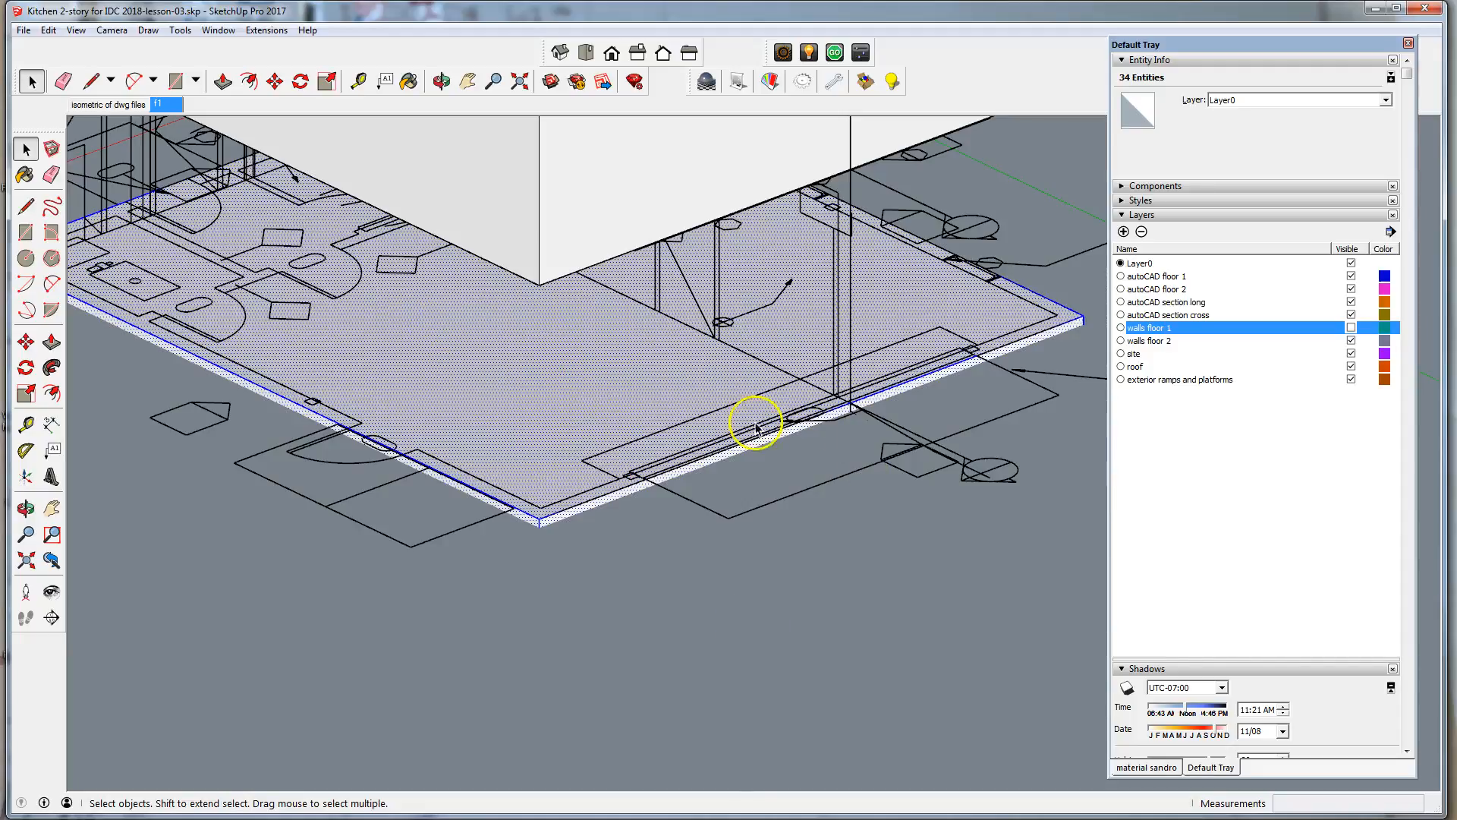
mouse_move(978, 387)
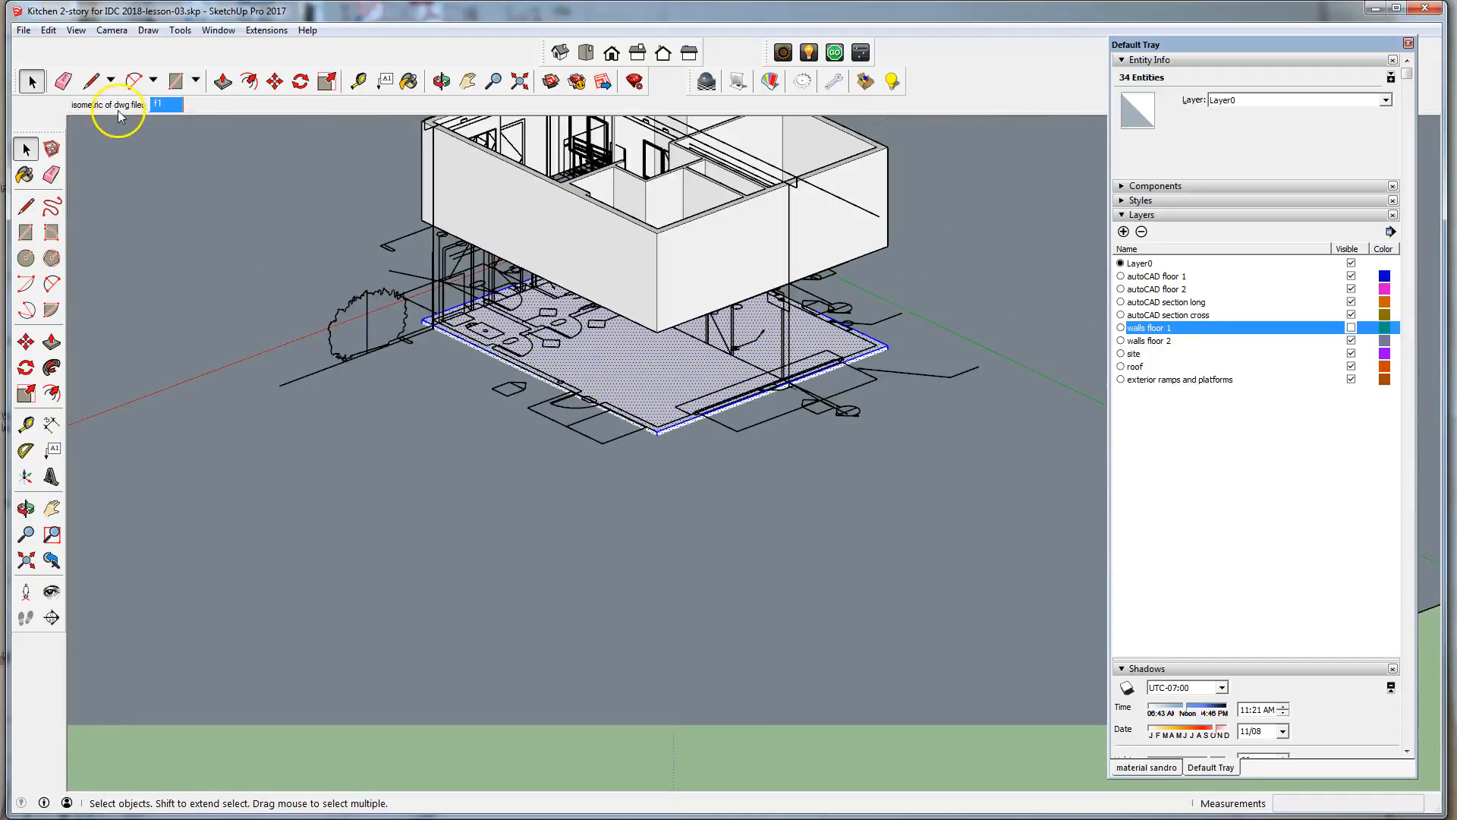
click(273, 80)
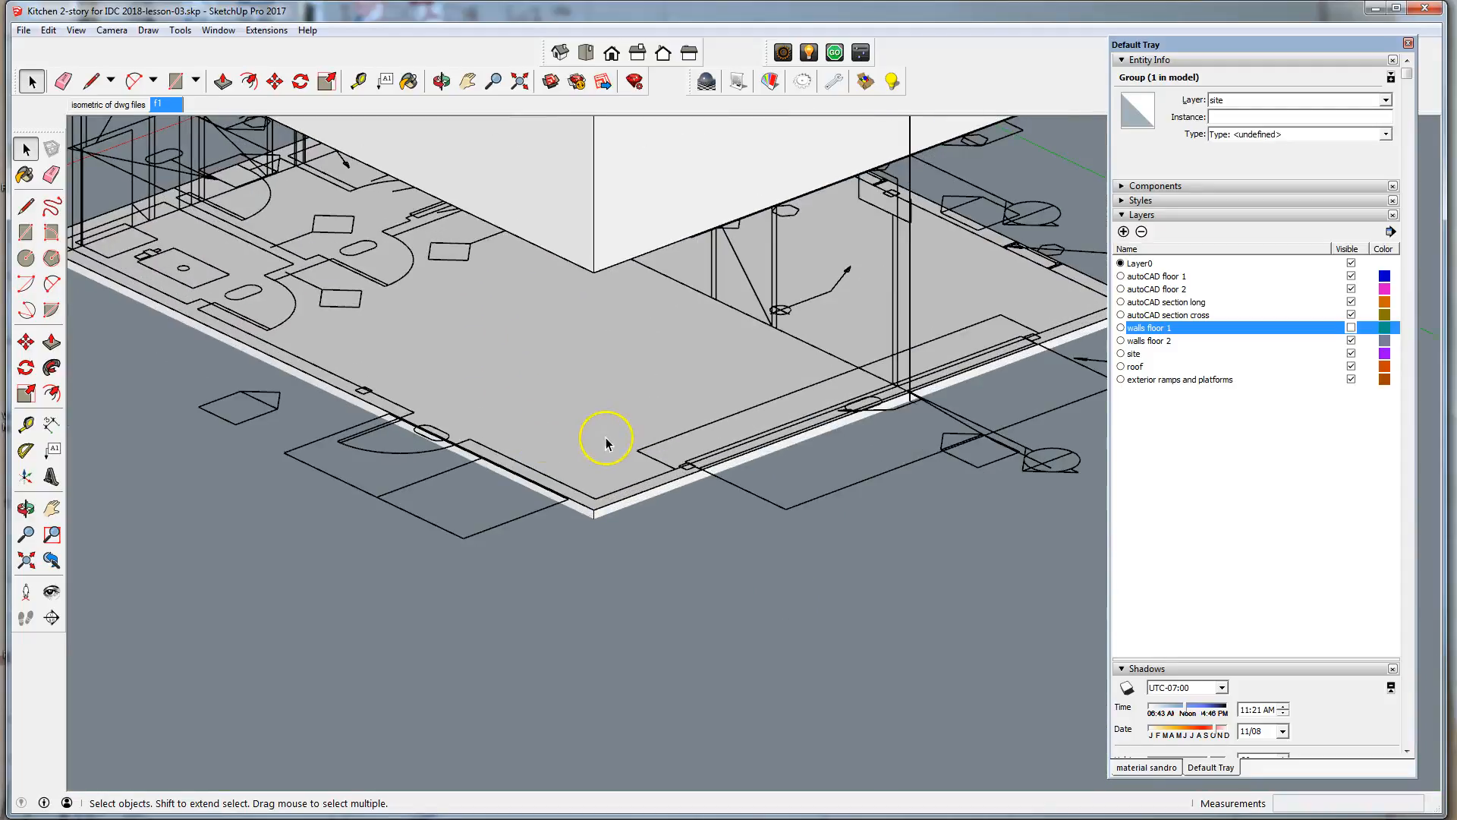
click(607, 439)
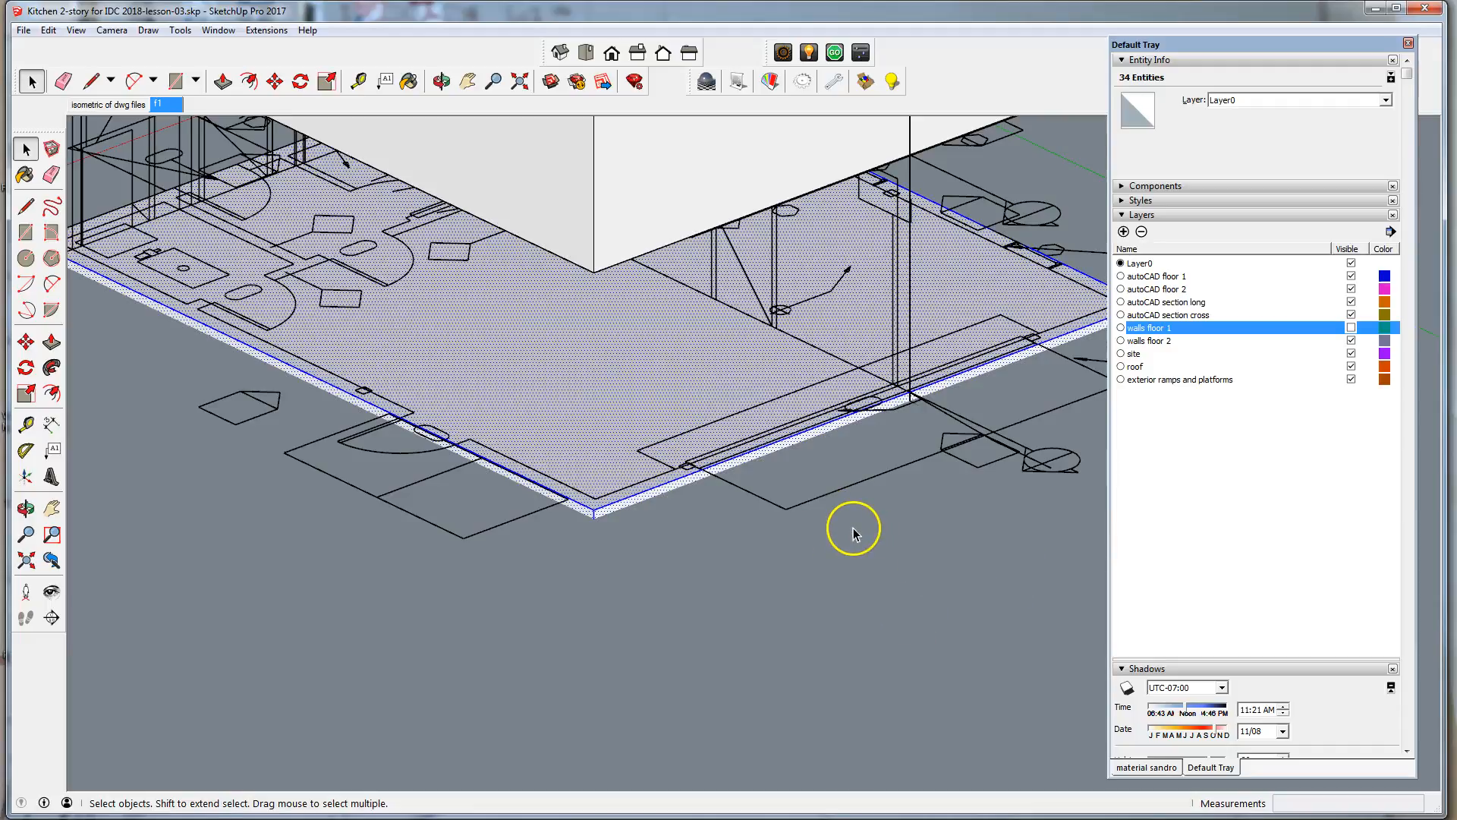
mouse_move(842, 536)
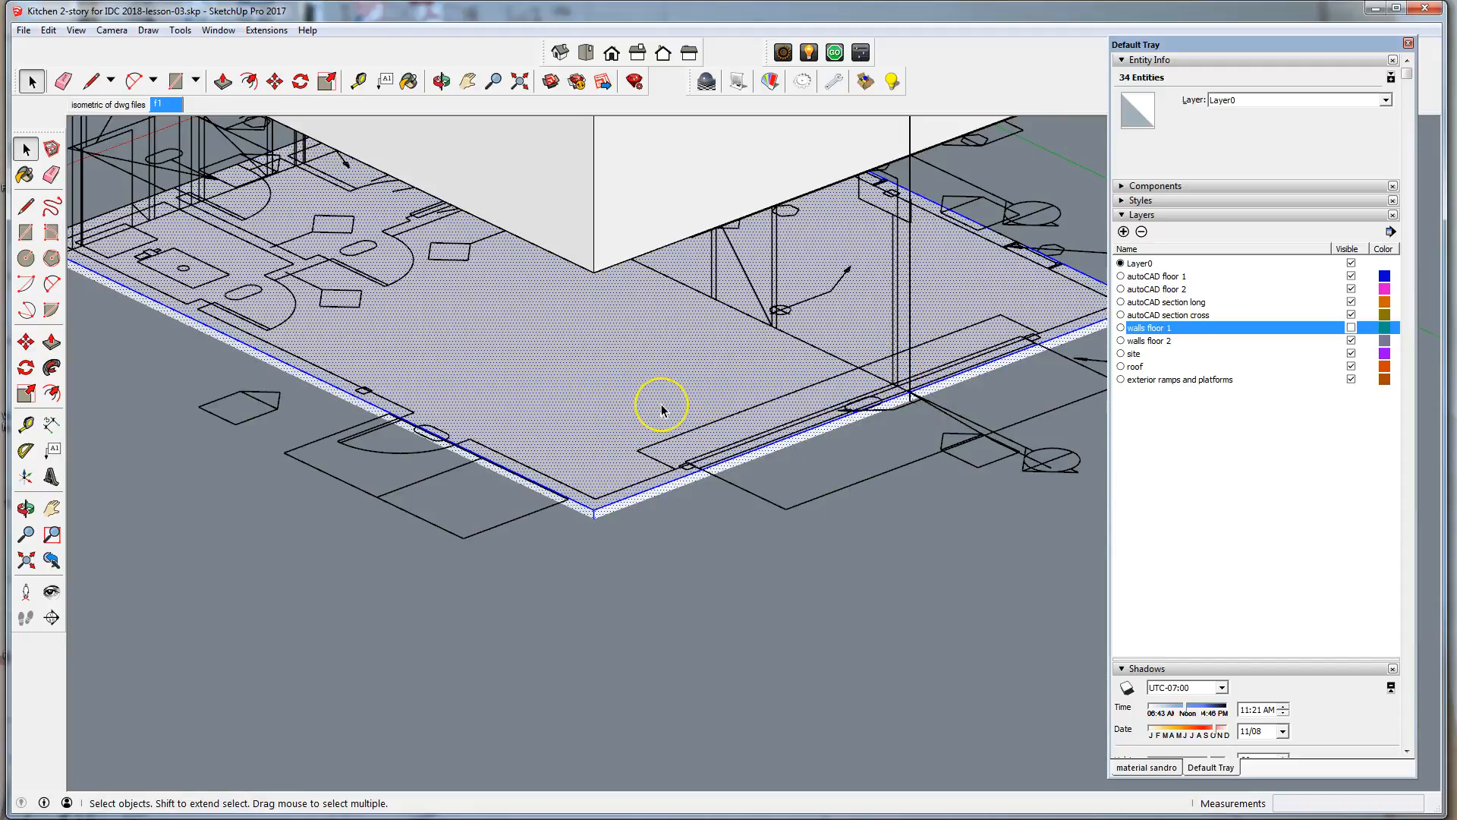
mouse_move(861, 399)
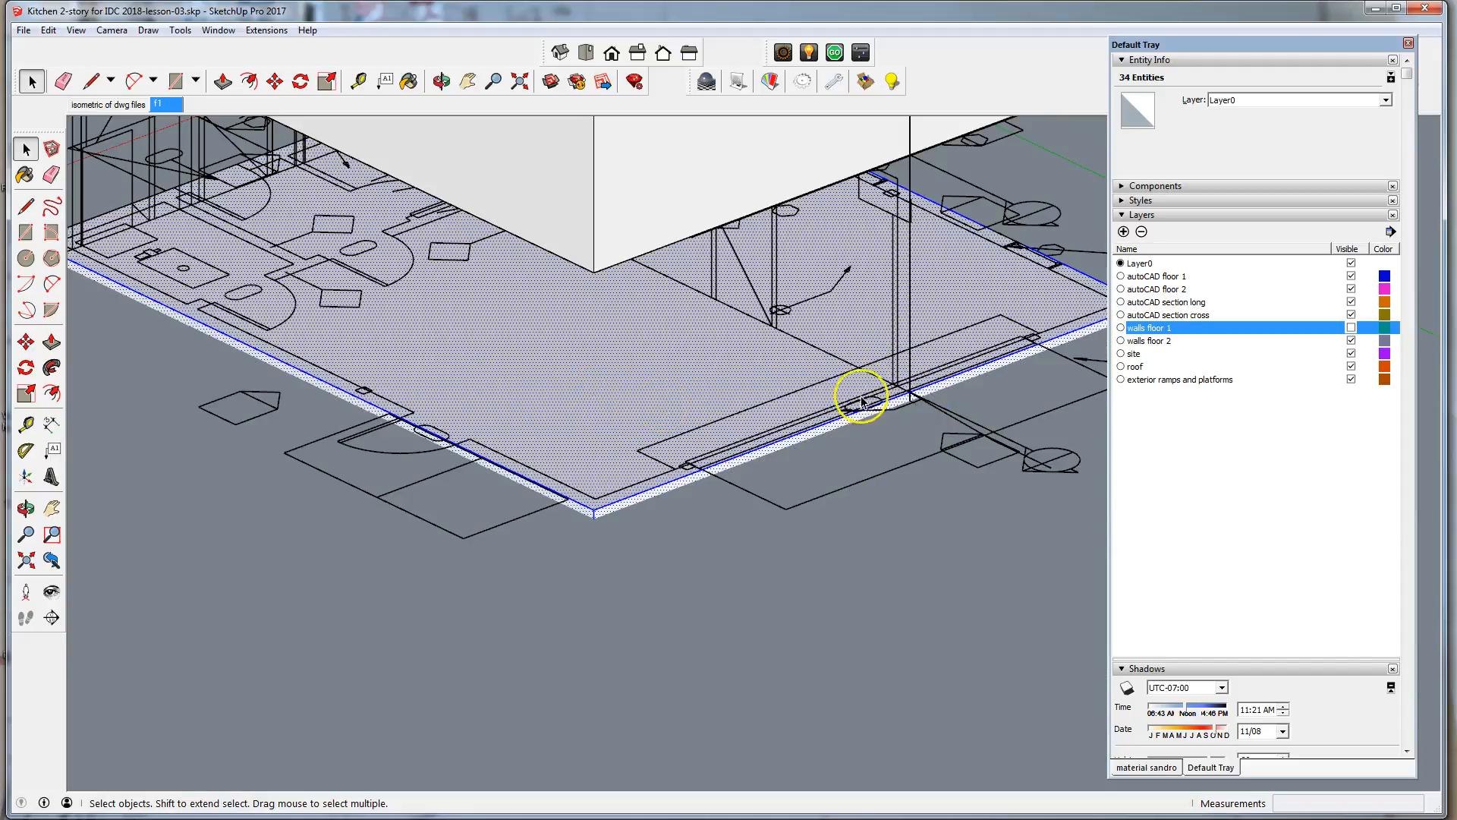
mouse_move(749, 350)
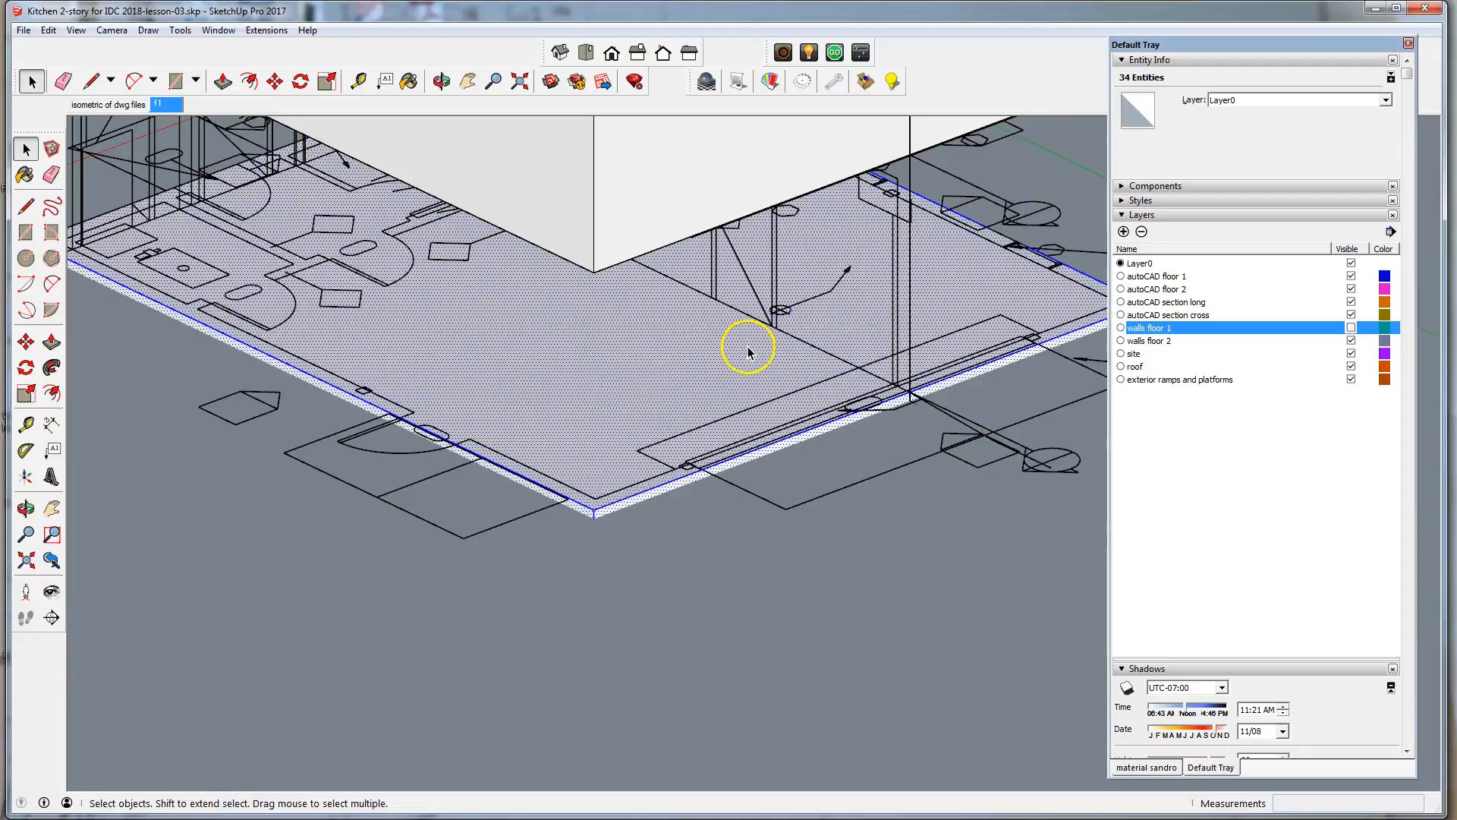
- Group the slab geometry and assign it to a new 'foundation slab' layer
click(48, 29)
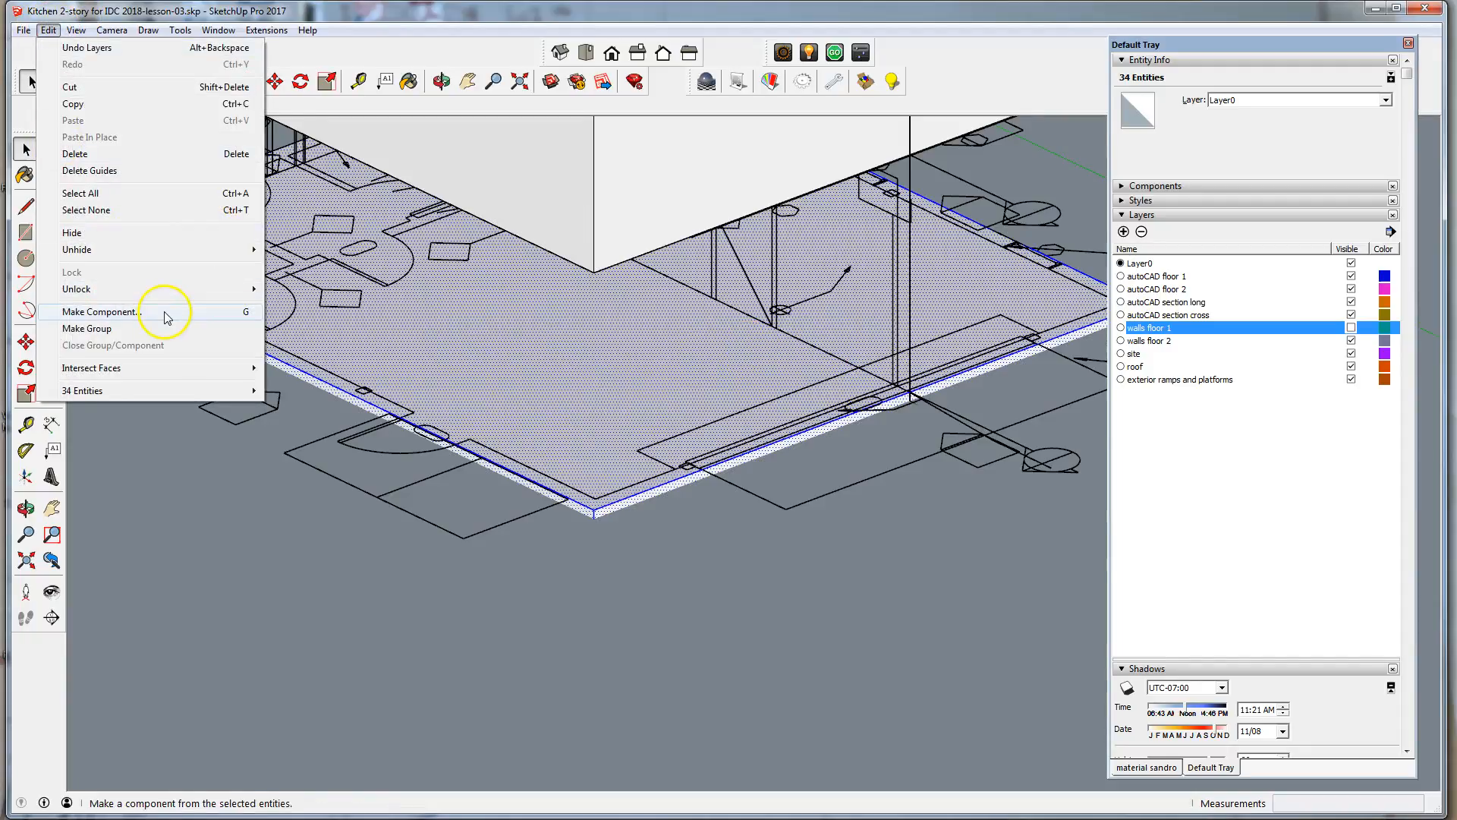
click(86, 327)
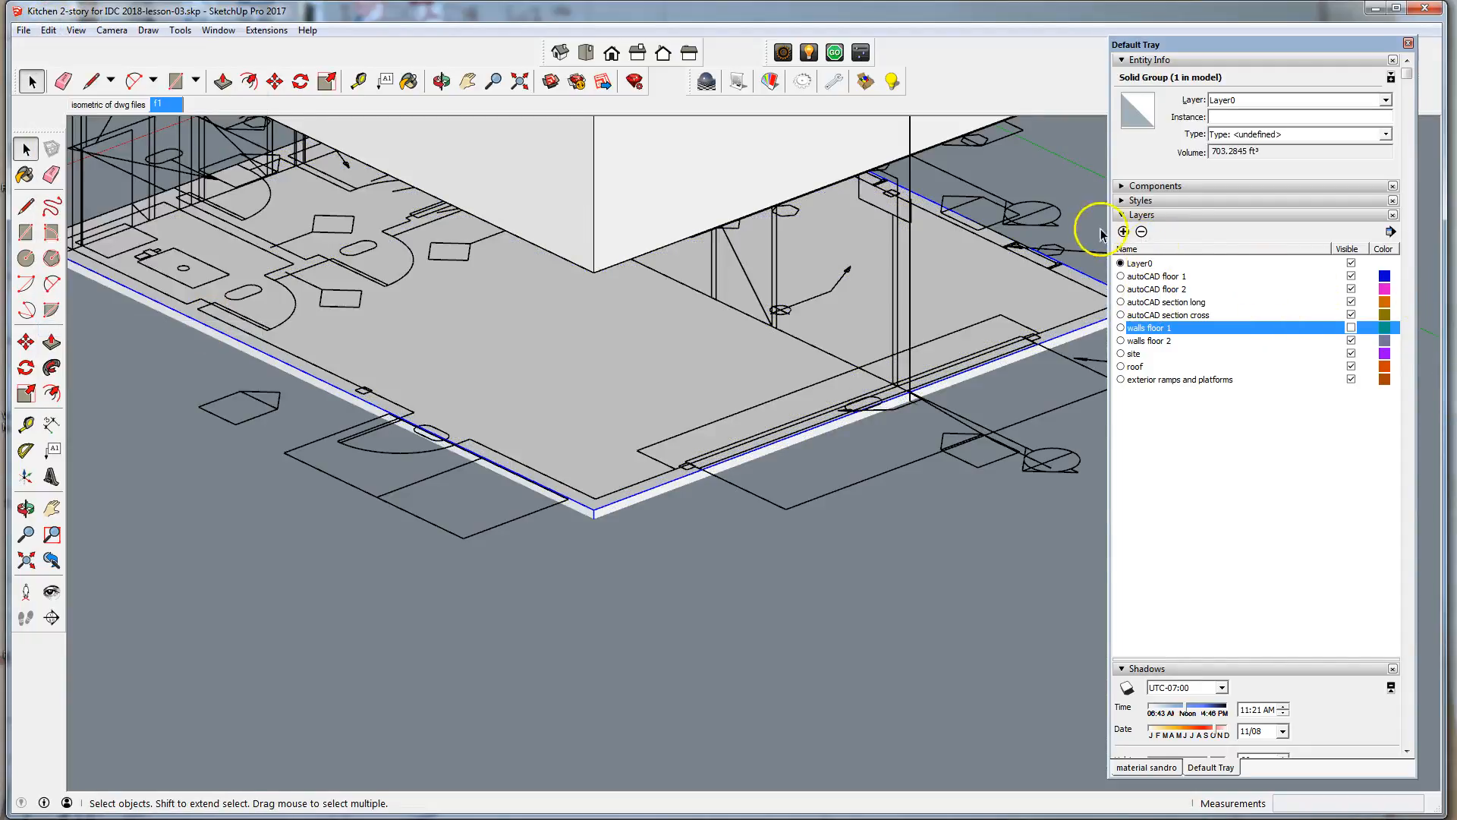
click(1122, 232)
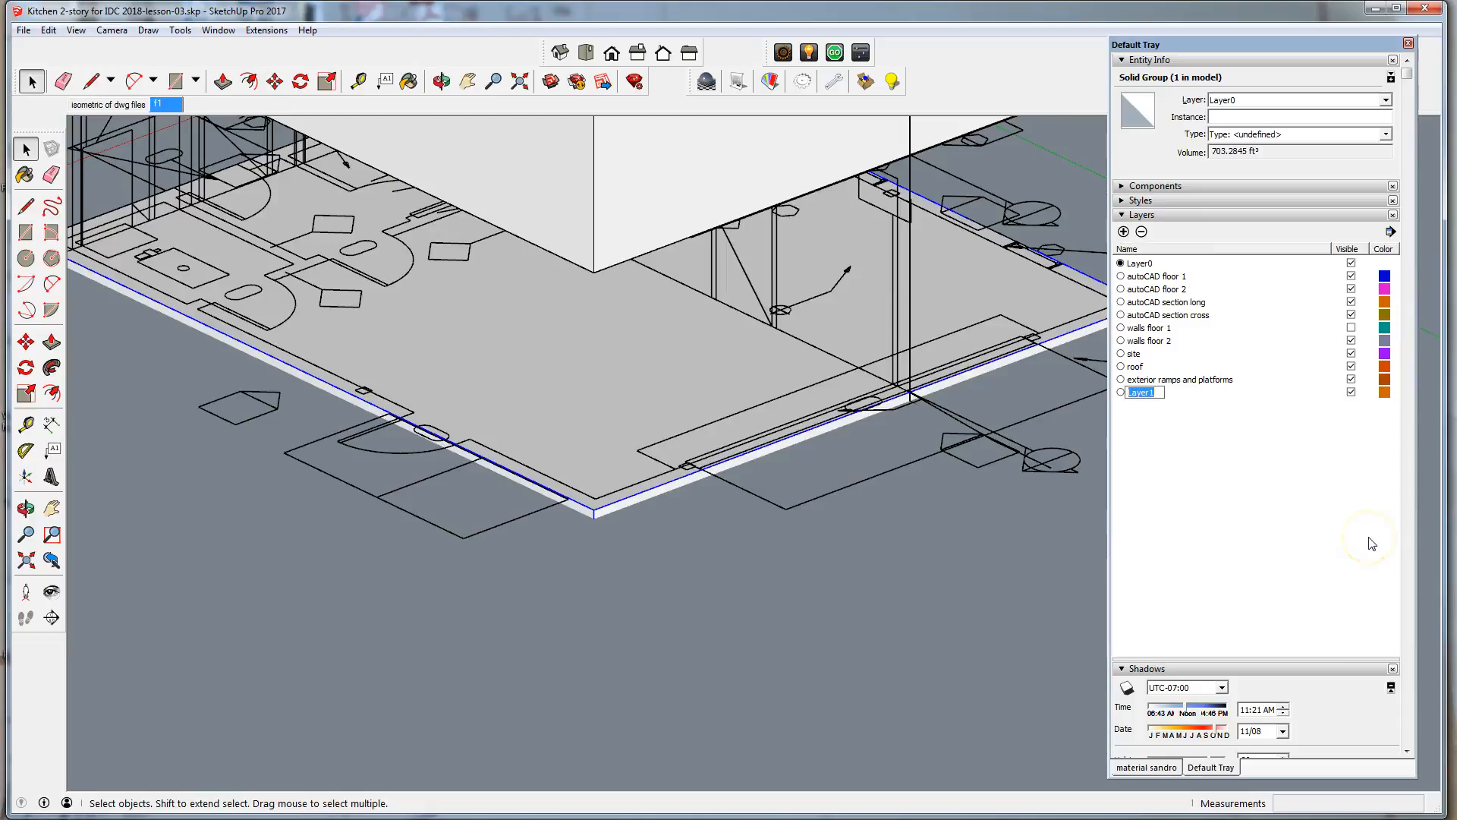
text(foundation slab)
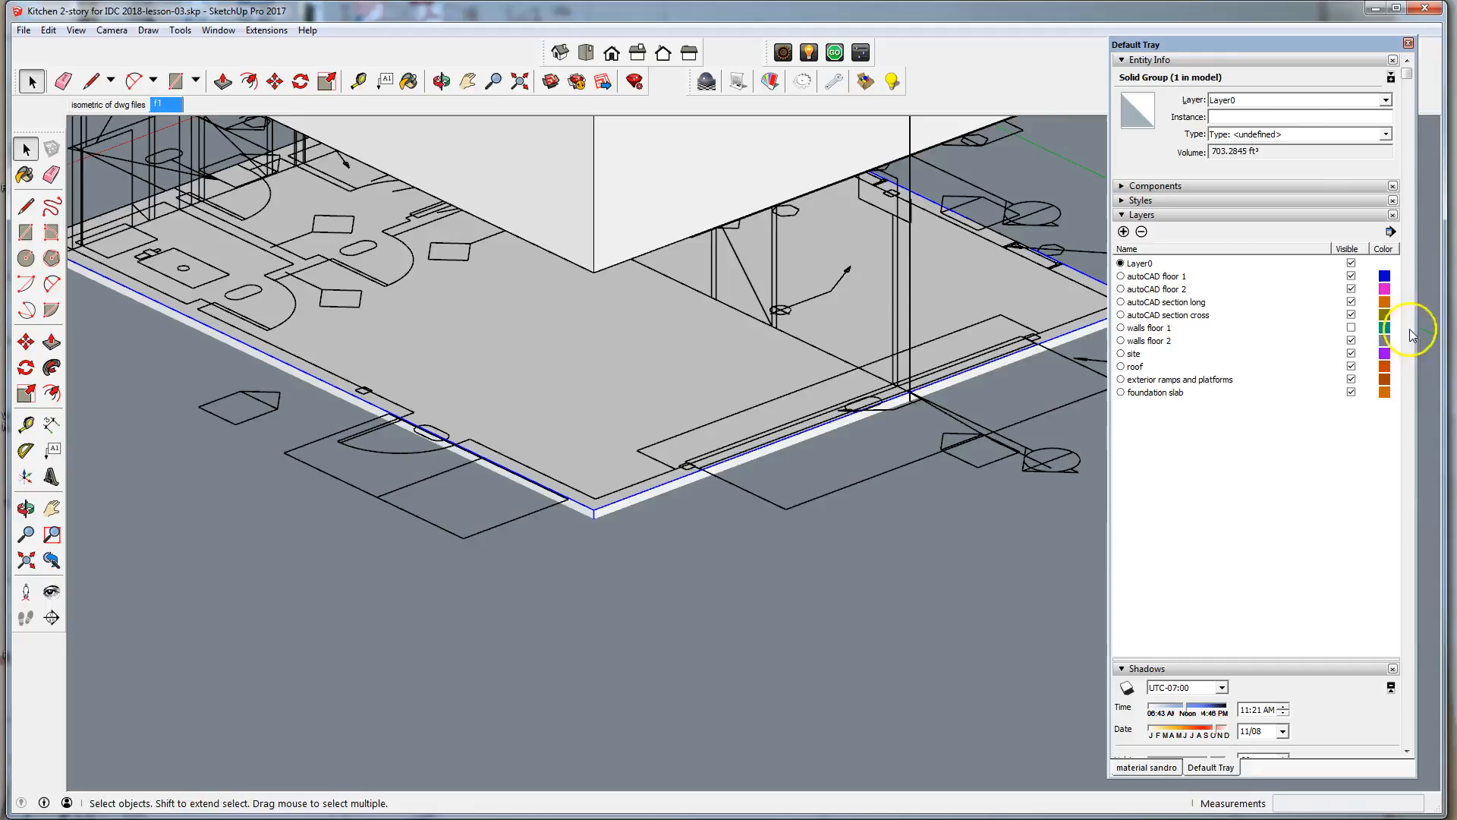
click(1385, 101)
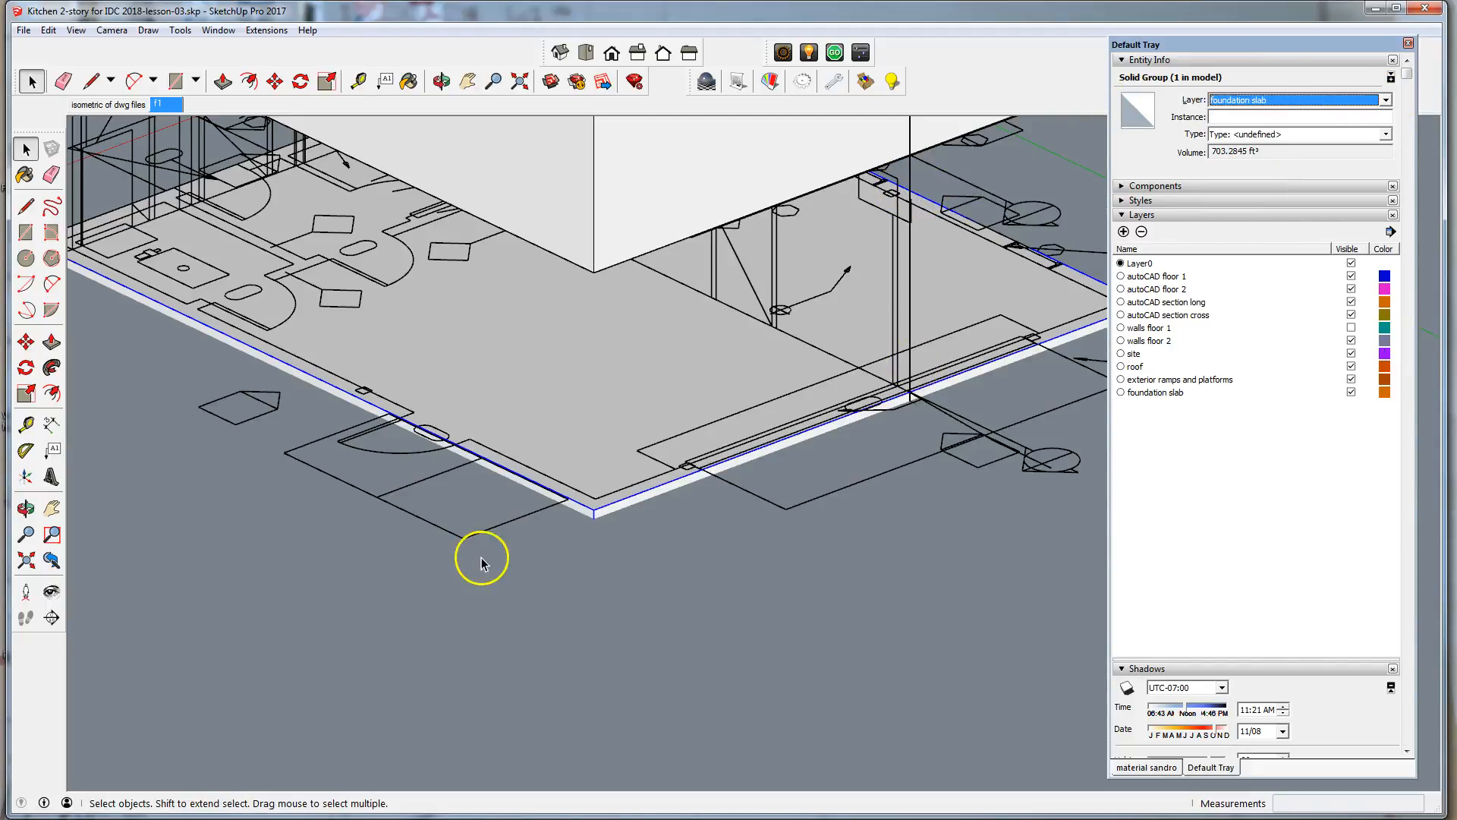
mouse_move(404, 534)
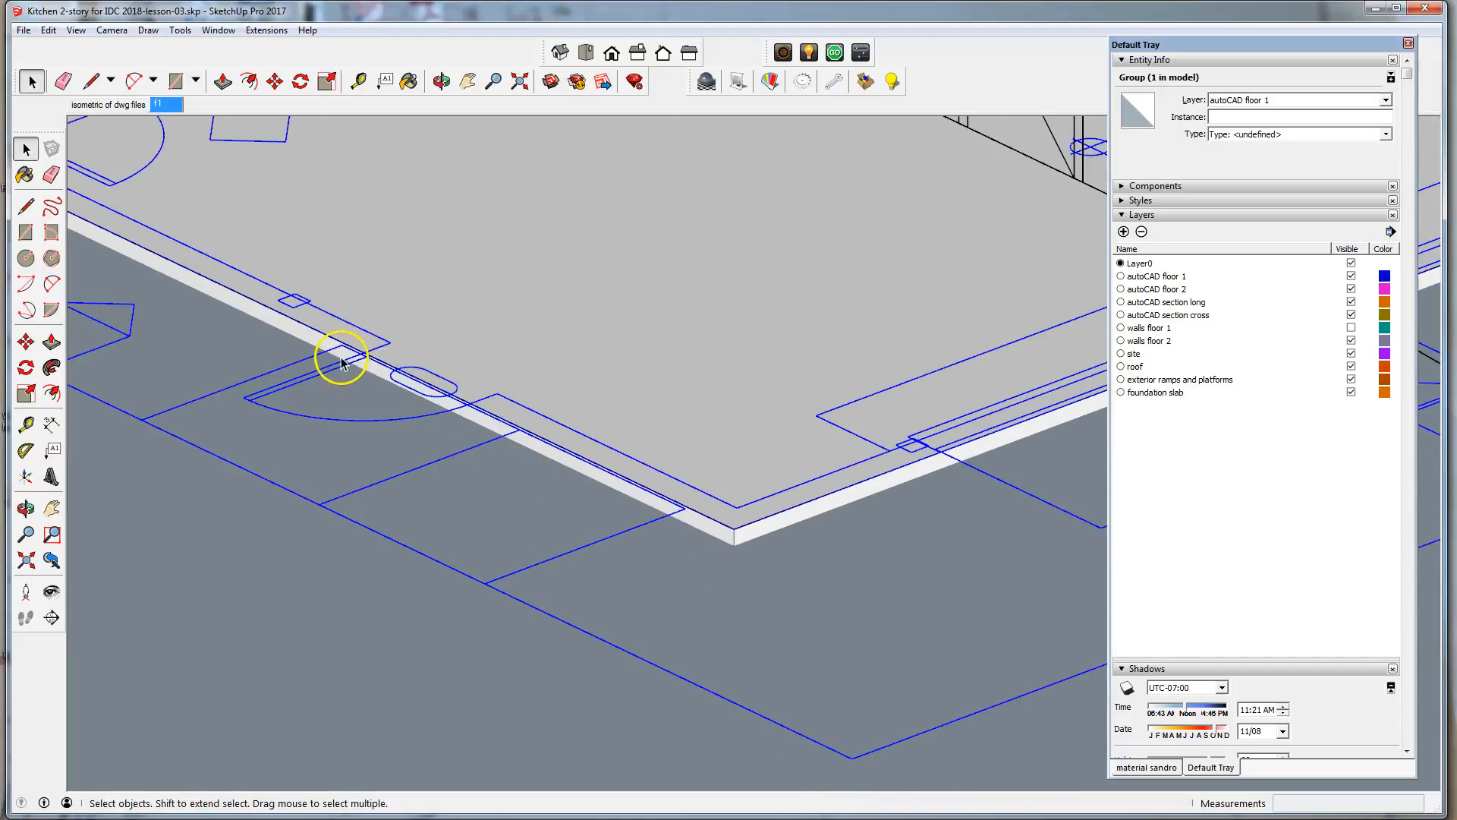
mouse_move(232, 459)
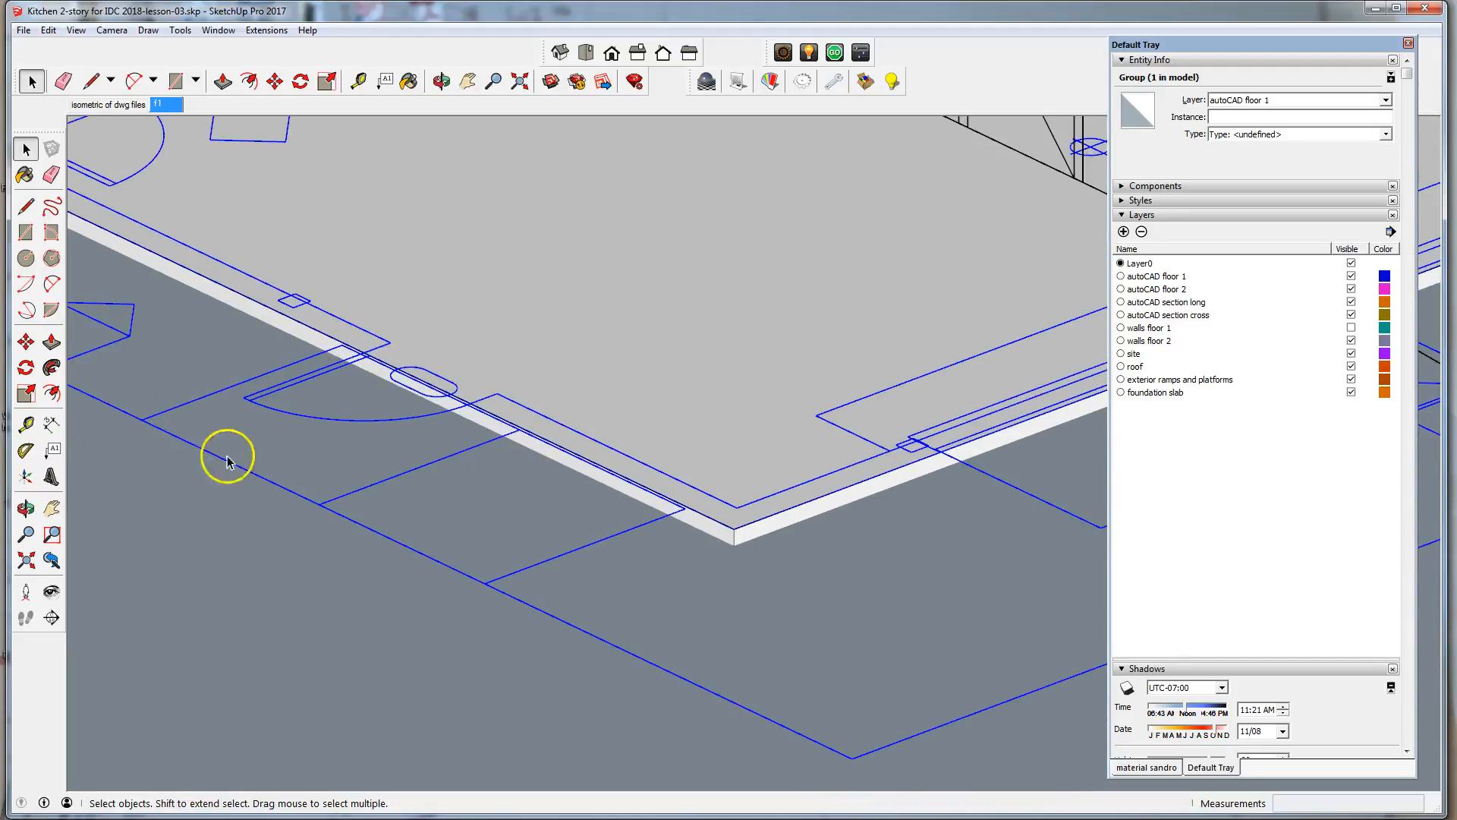
mouse_move(471, 490)
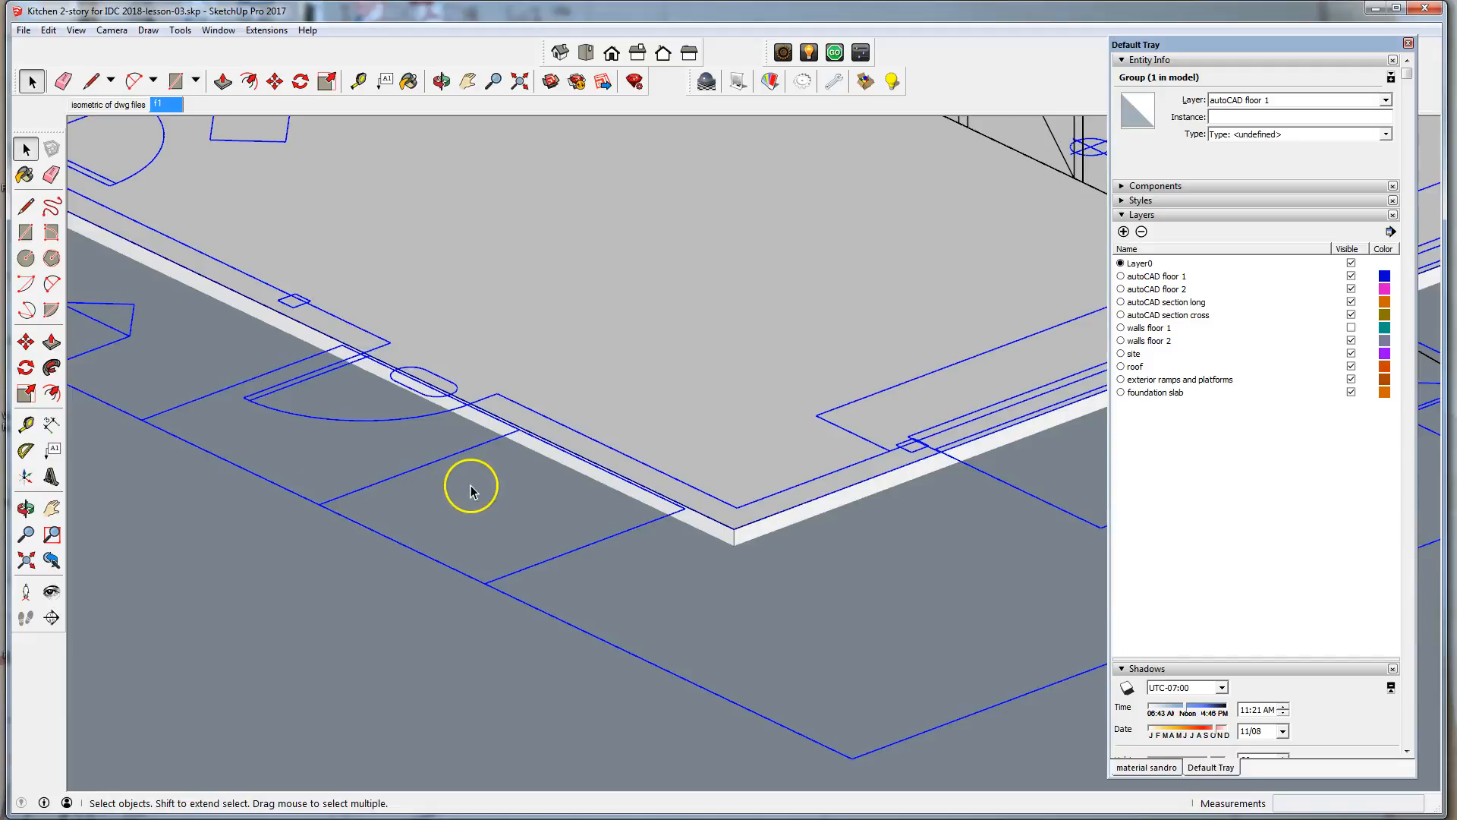
mouse_move(394, 395)
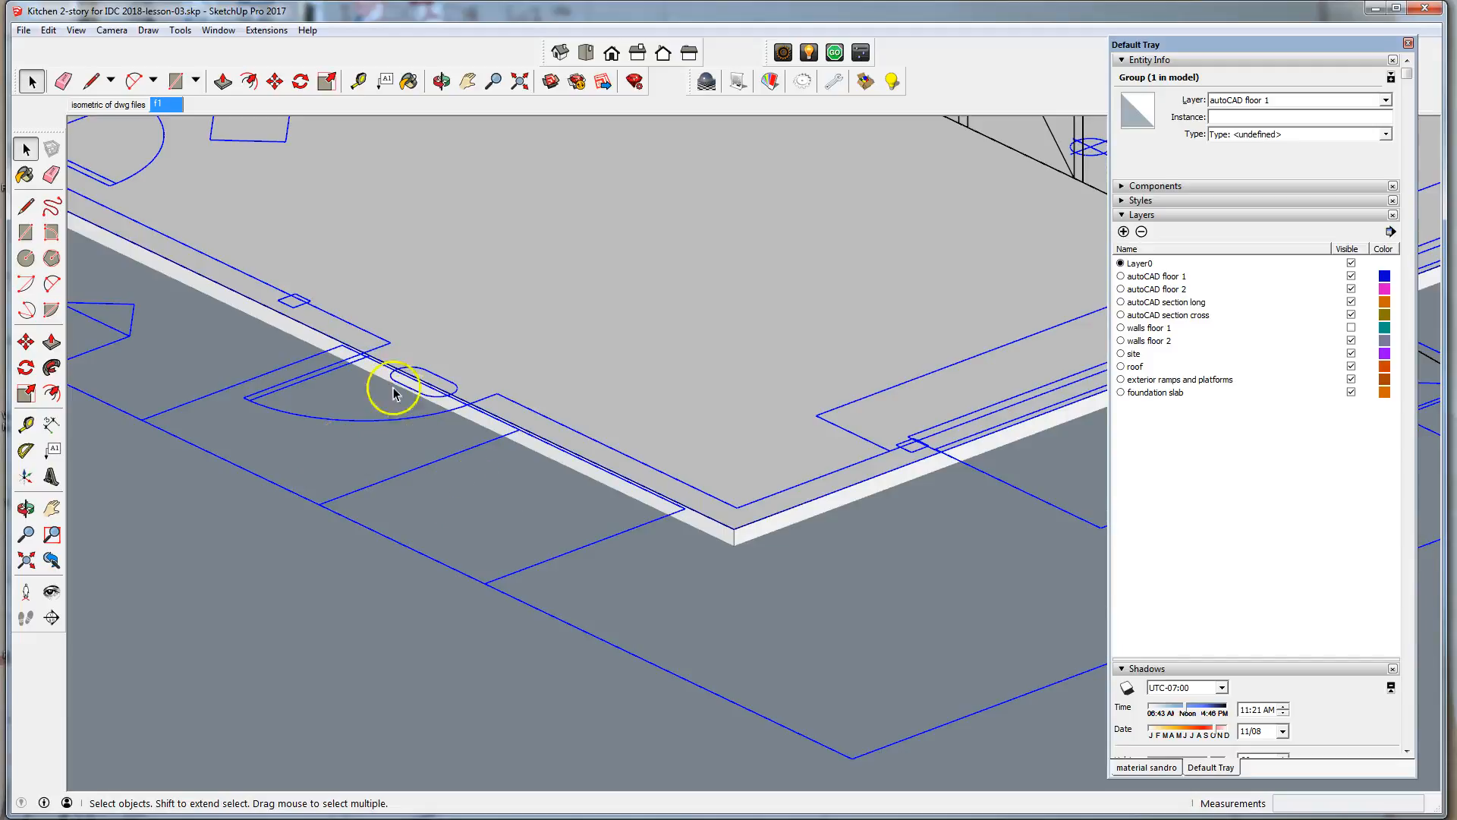
mouse_move(543, 523)
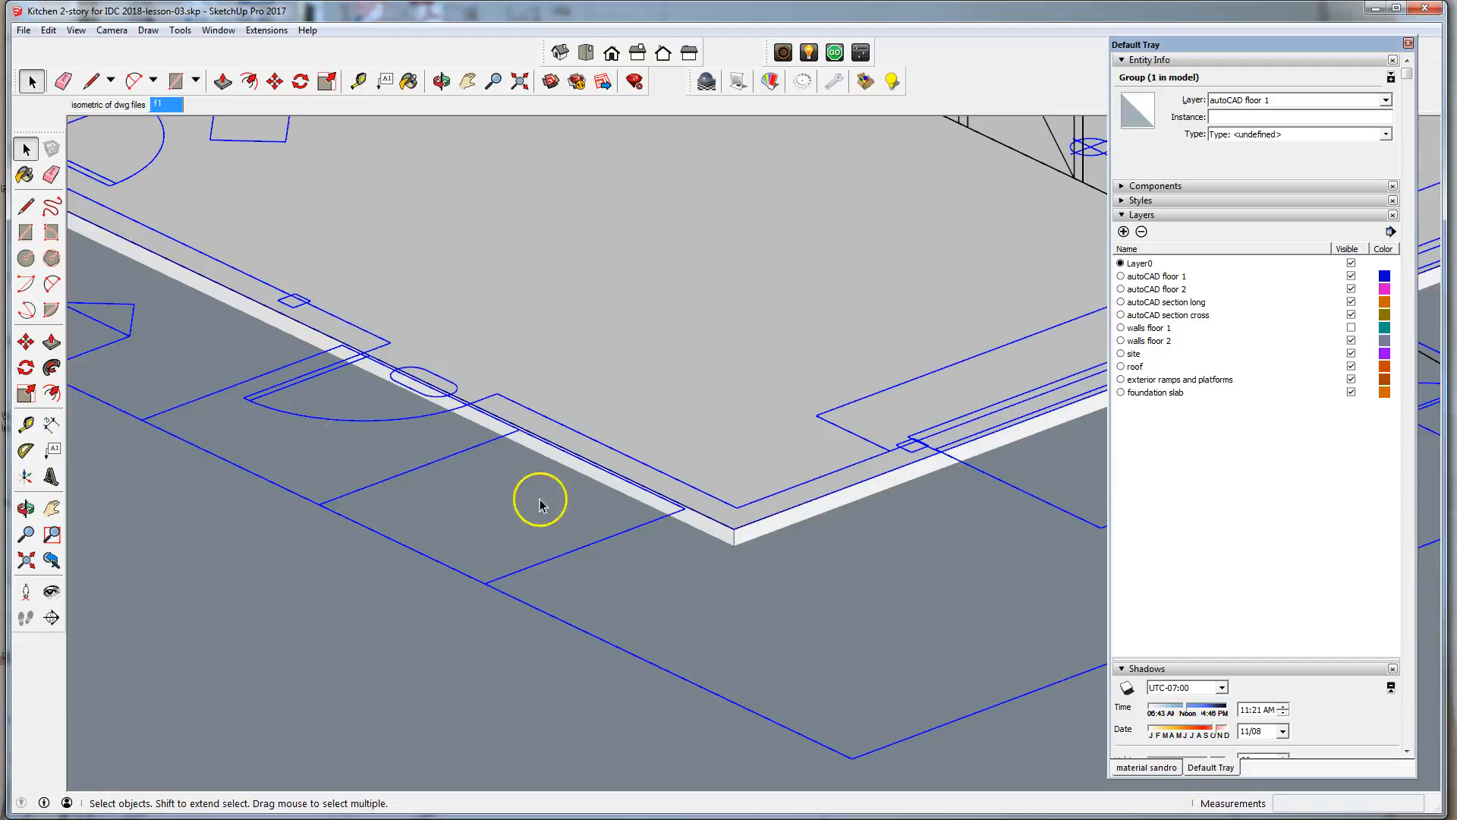
mouse_move(659, 592)
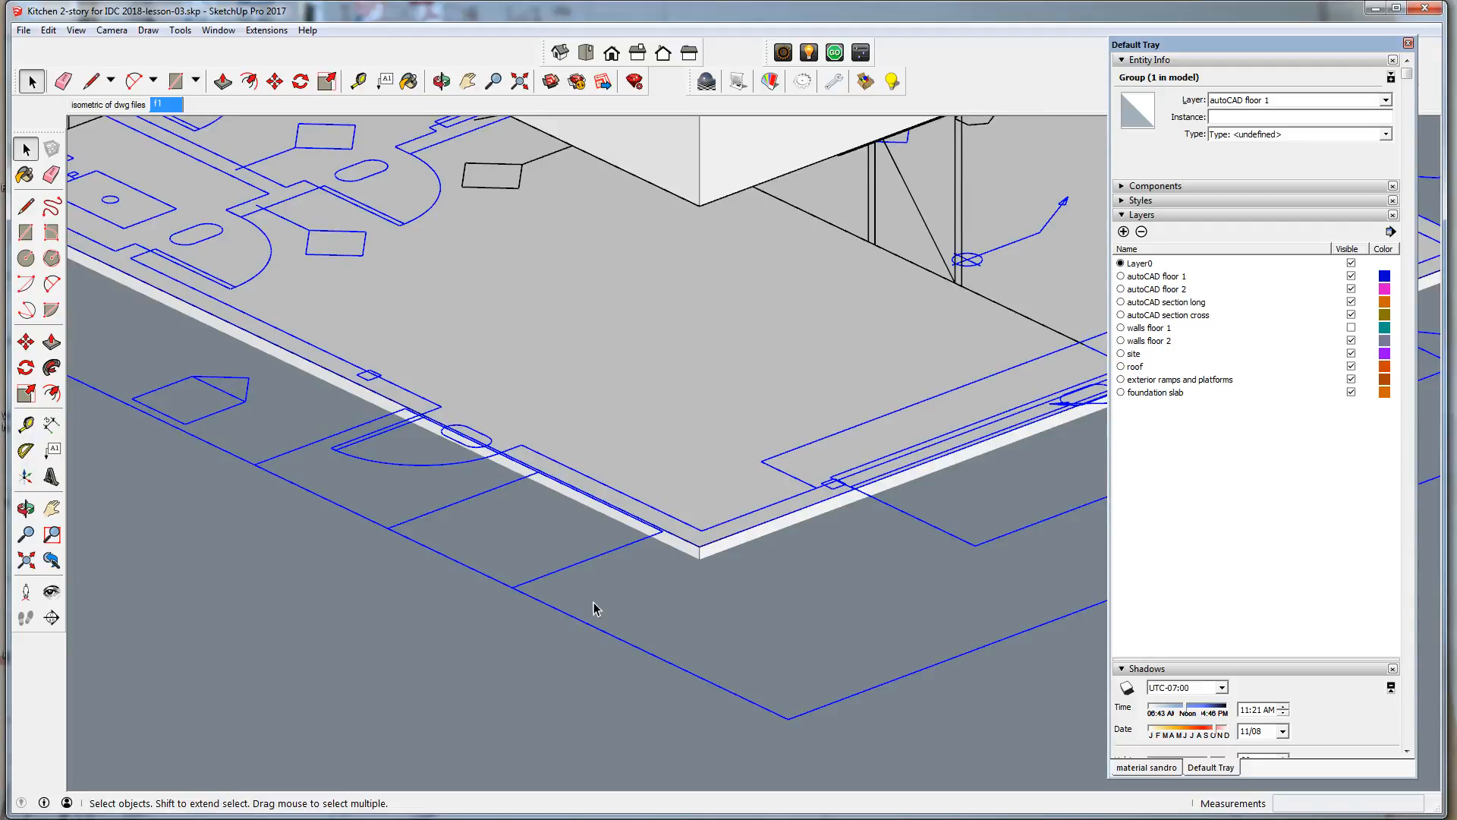
drag(595, 609, 865, 637)
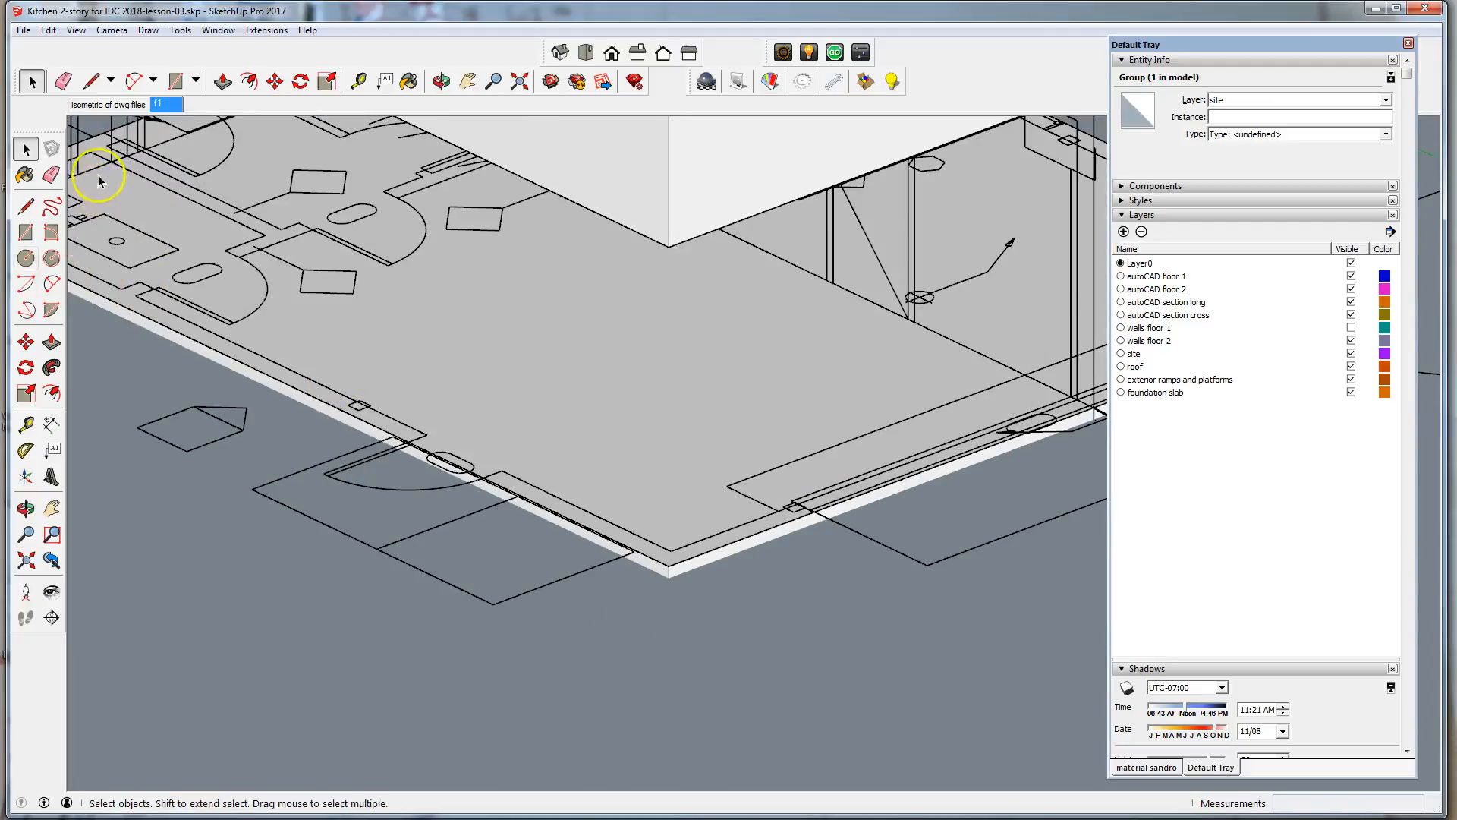
mouse_move(72, 232)
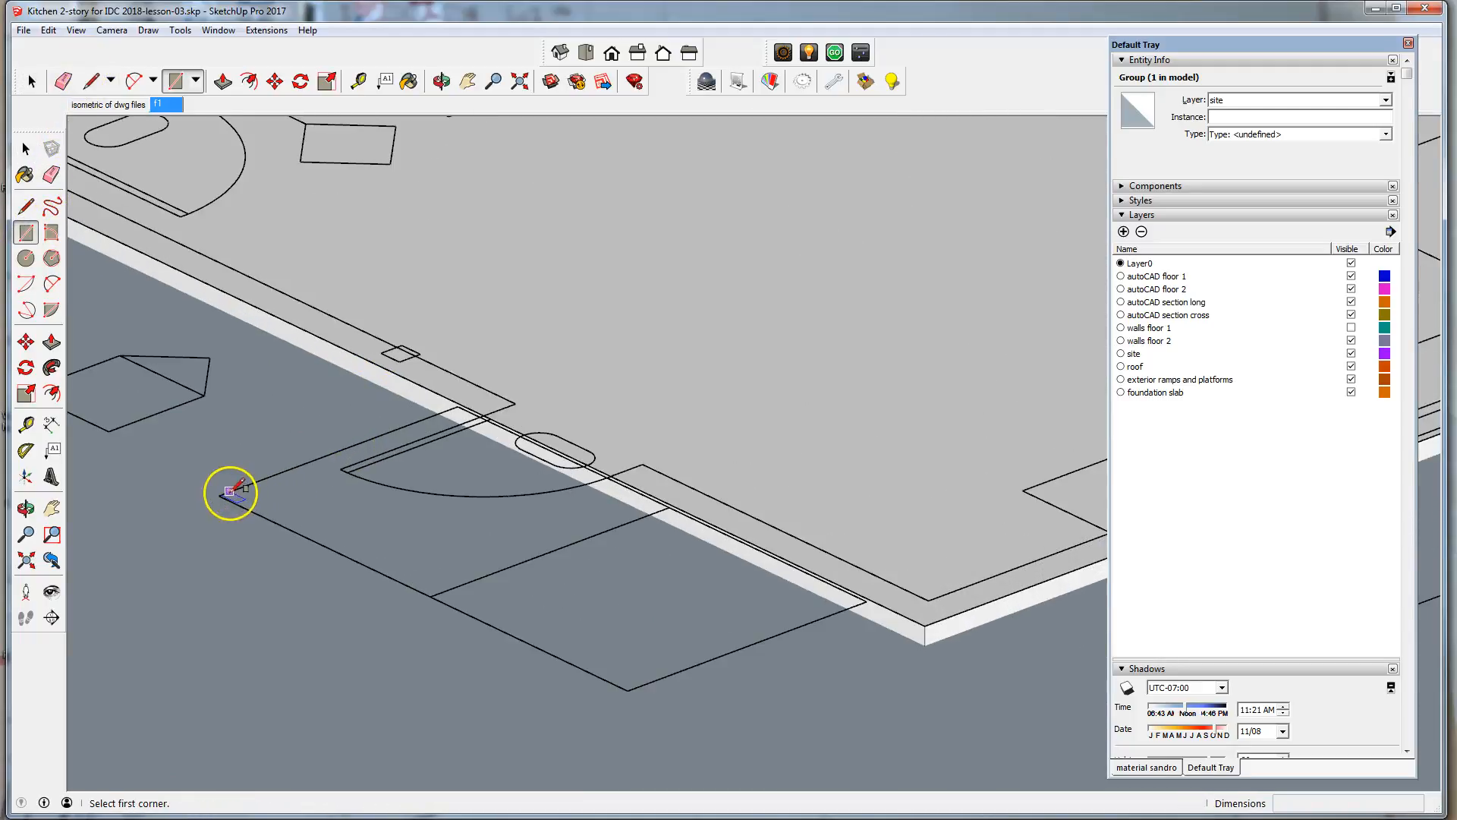
- Trace the platform rectangle over the CAD outline and Push/Pull it up to full slab thickness
click(218, 495)
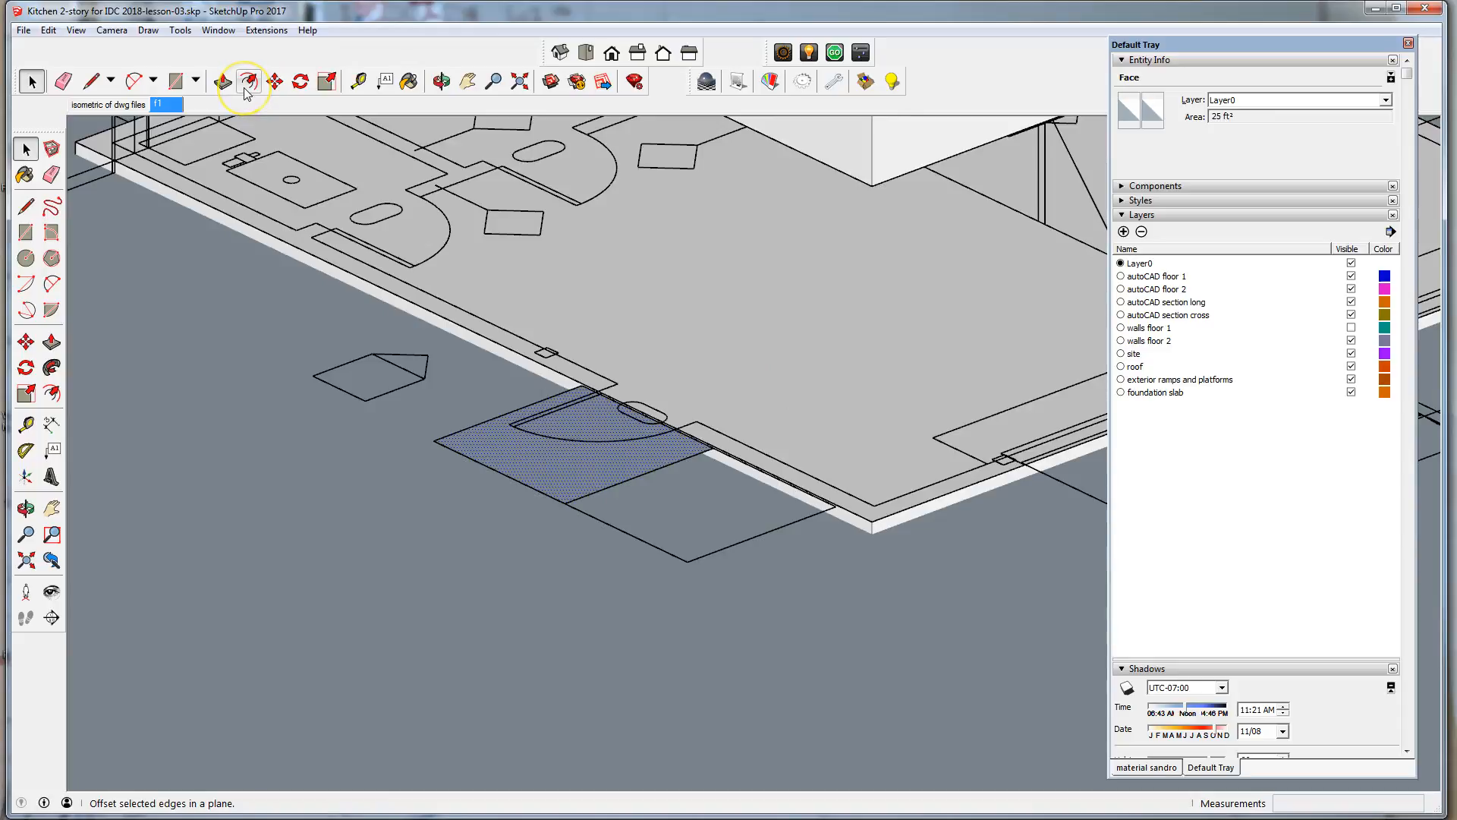
click(220, 82)
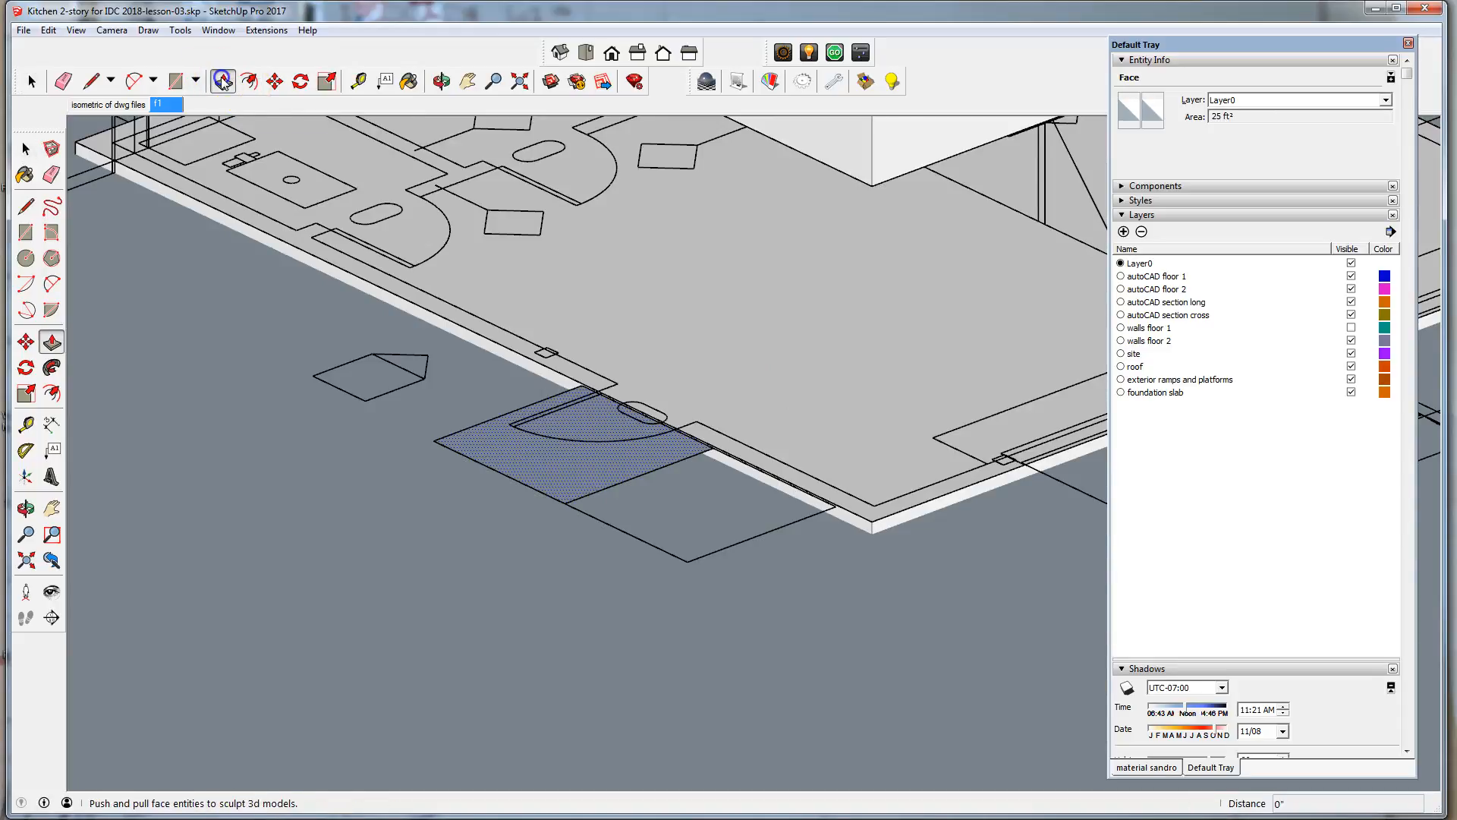
drag(566, 446, 567, 567)
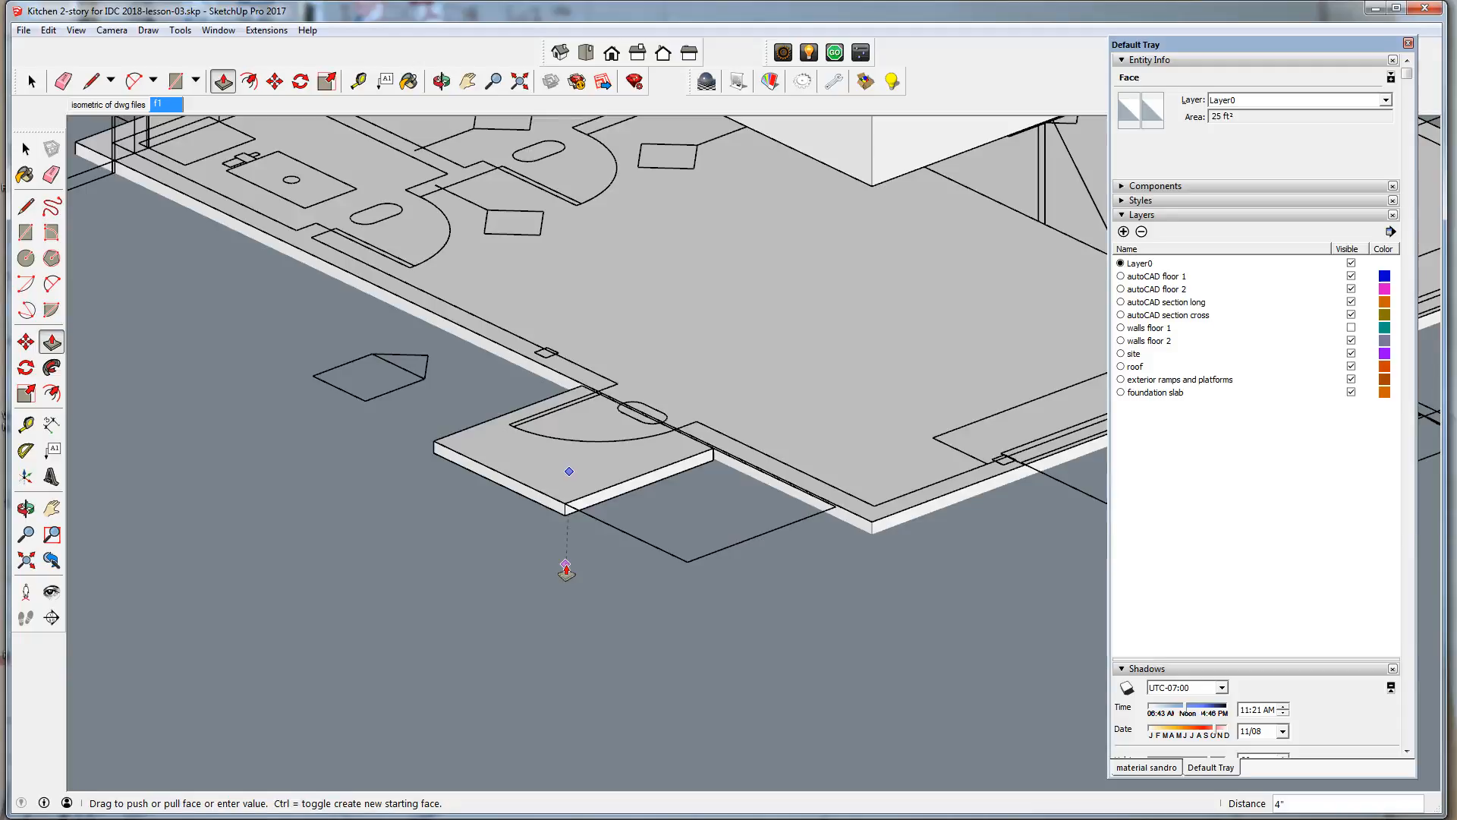
drag(568, 471, 858, 464)
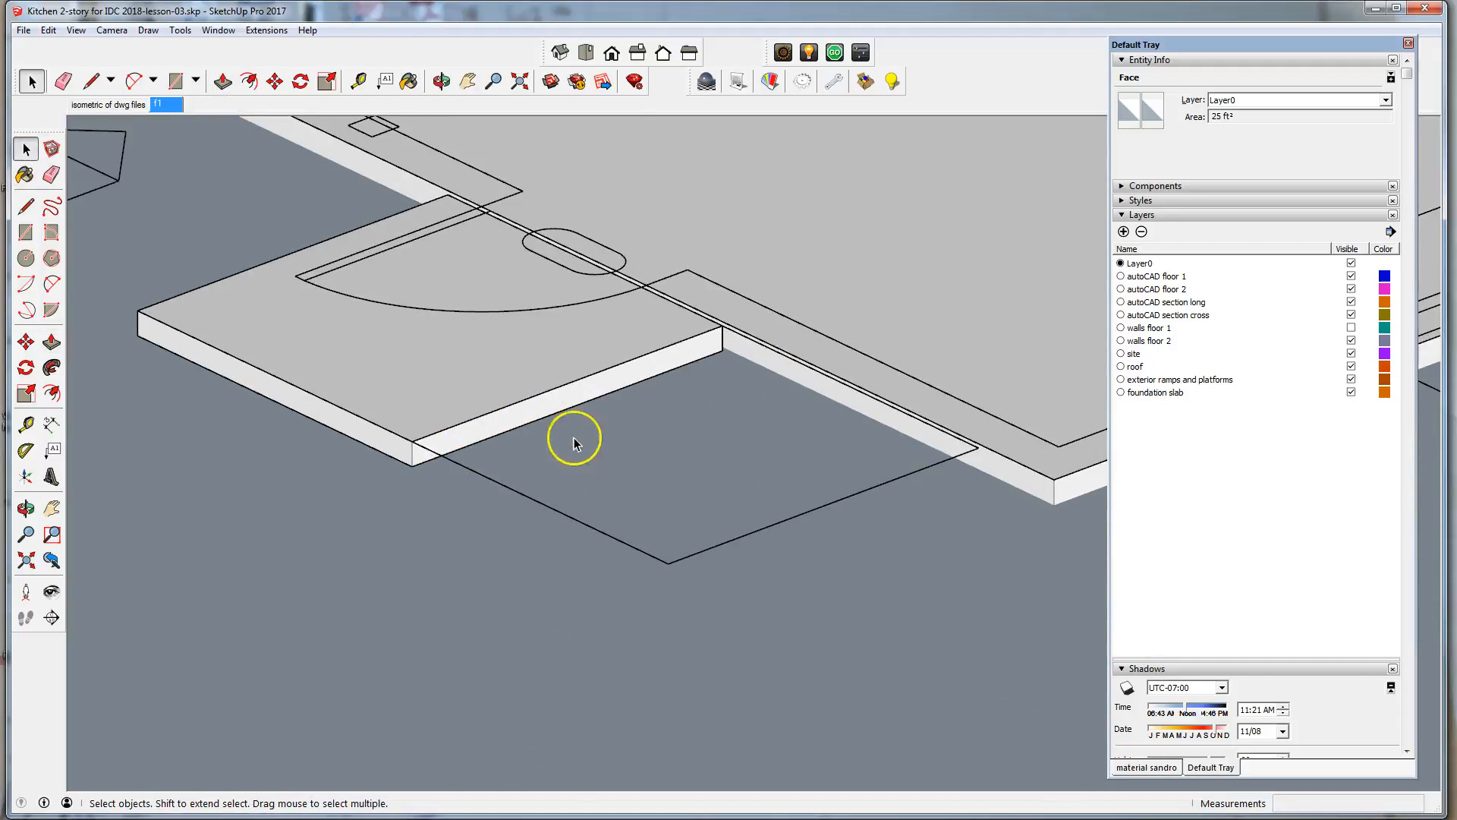
mouse_move(417, 456)
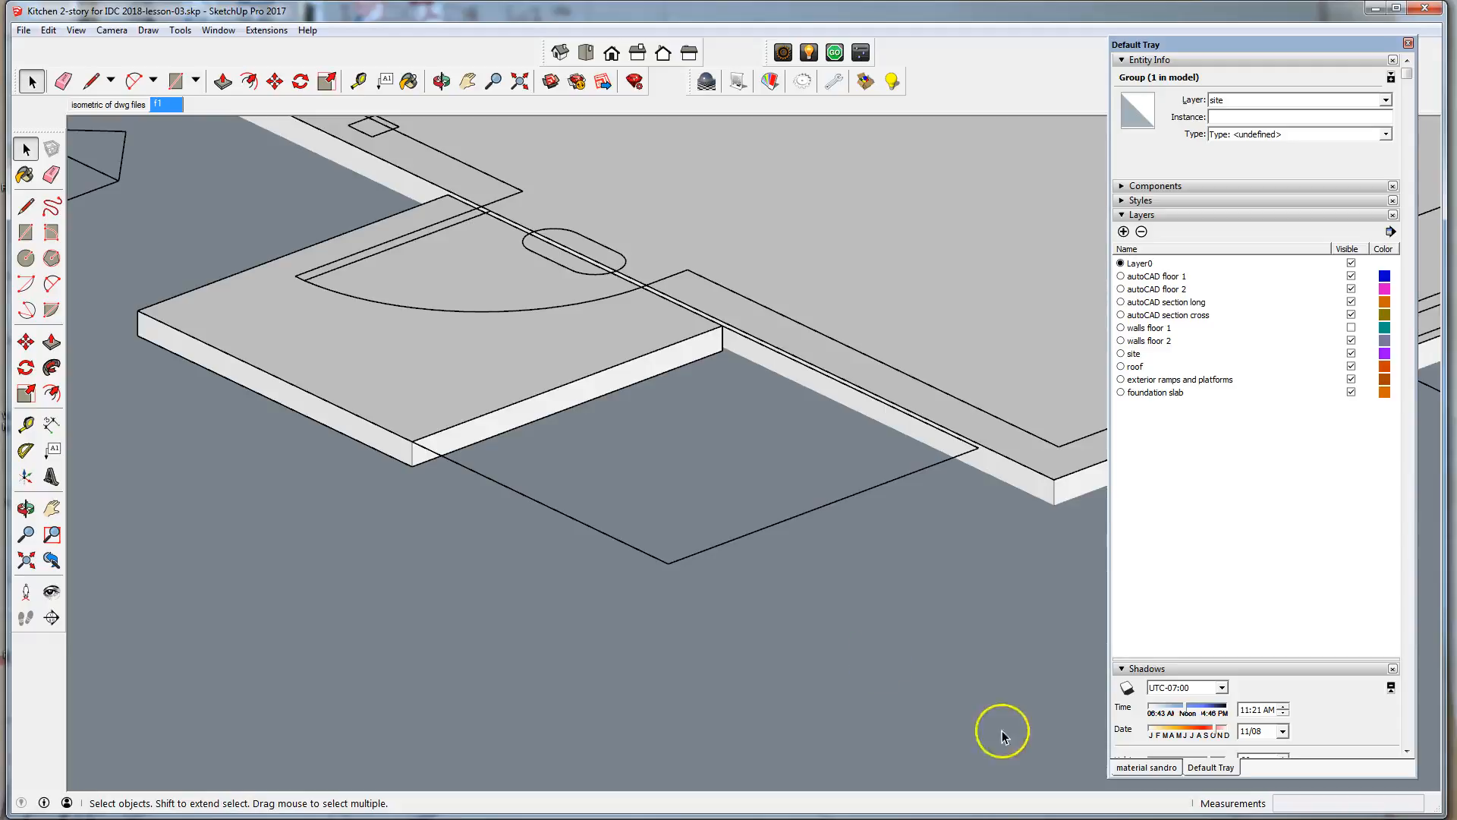
mouse_move(415, 445)
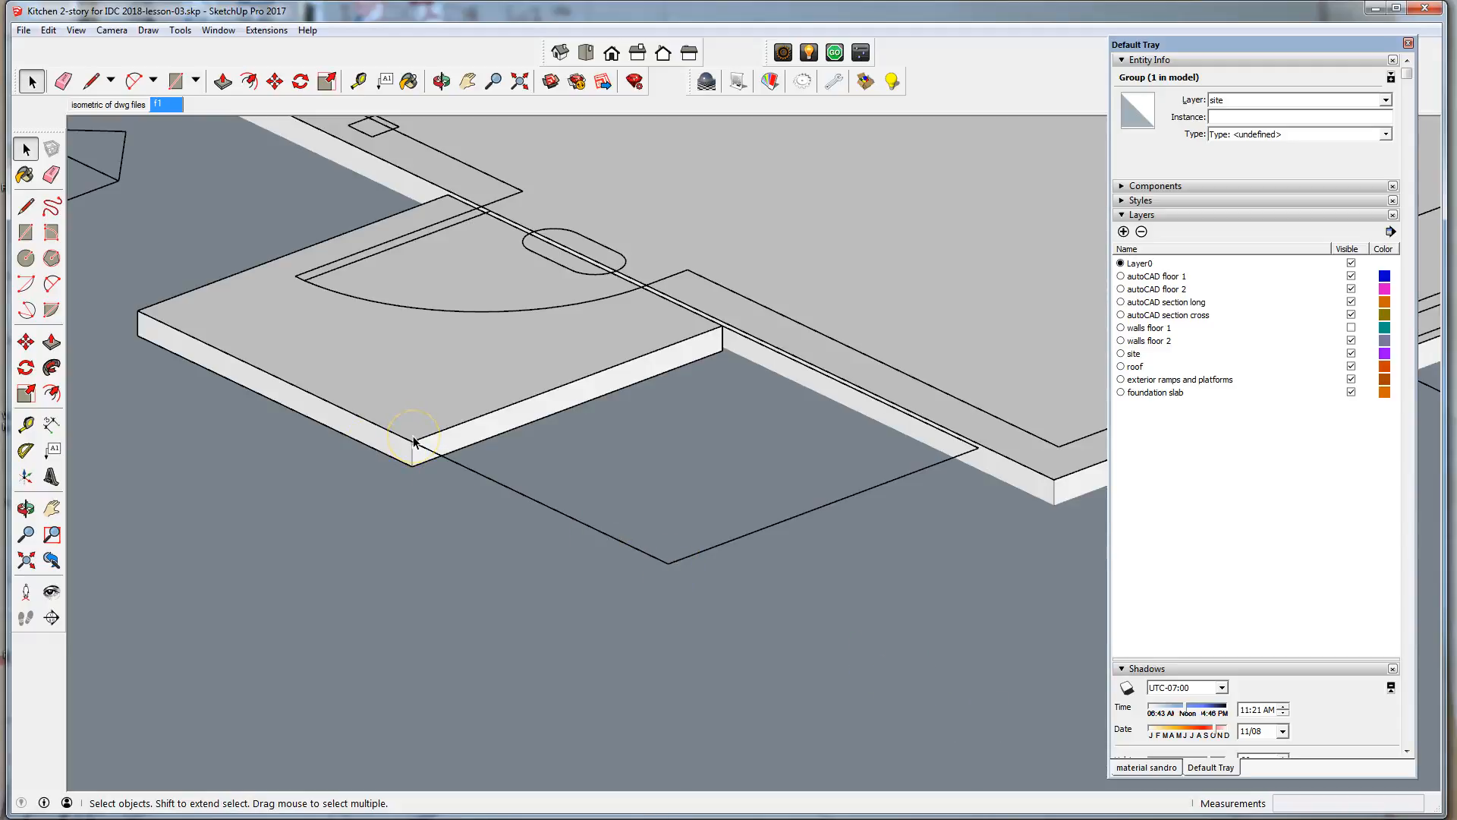
- Select all of the raised platform's geometry and make it a group
click(586, 401)
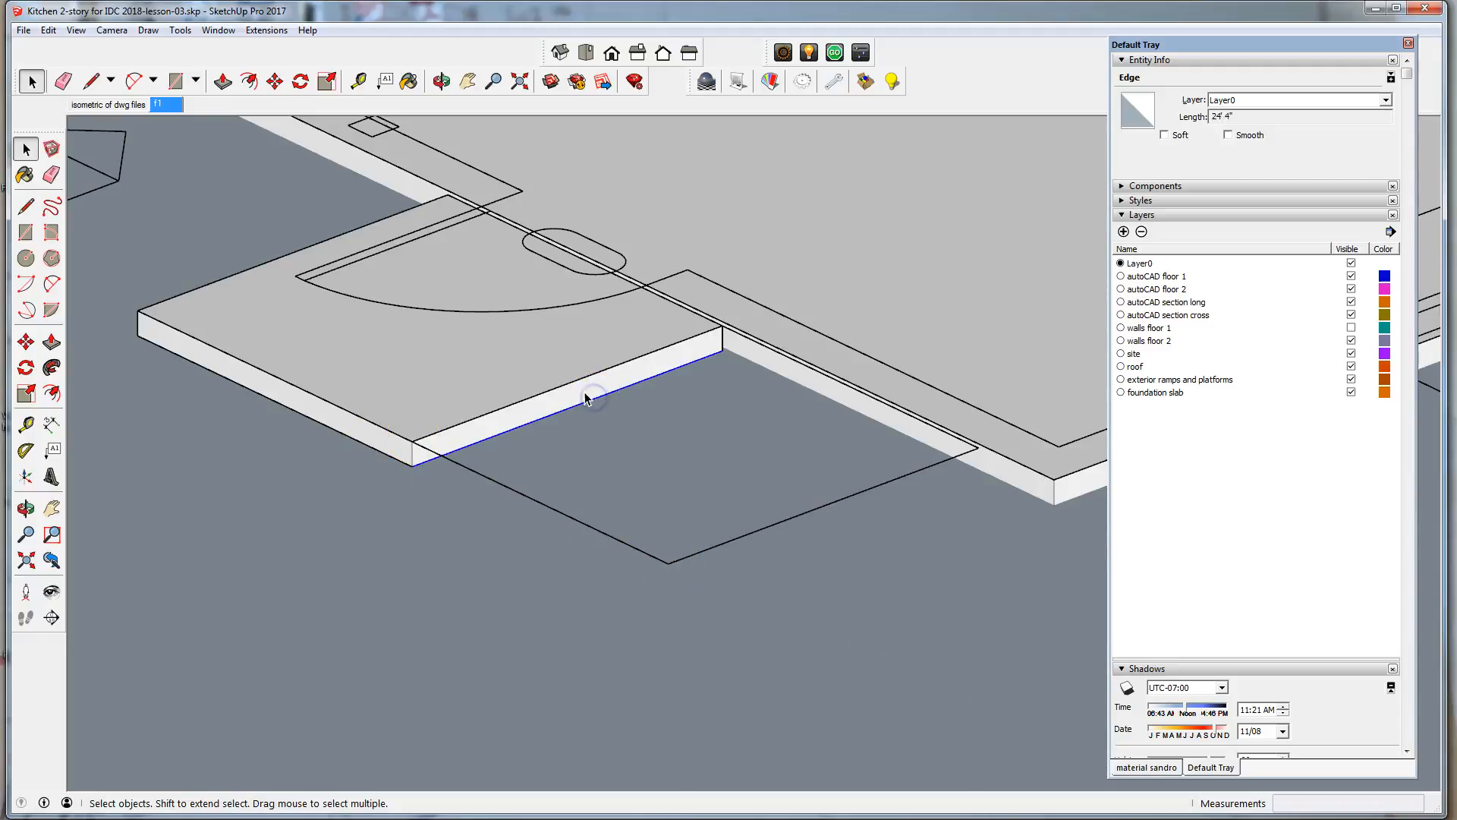
click(587, 401)
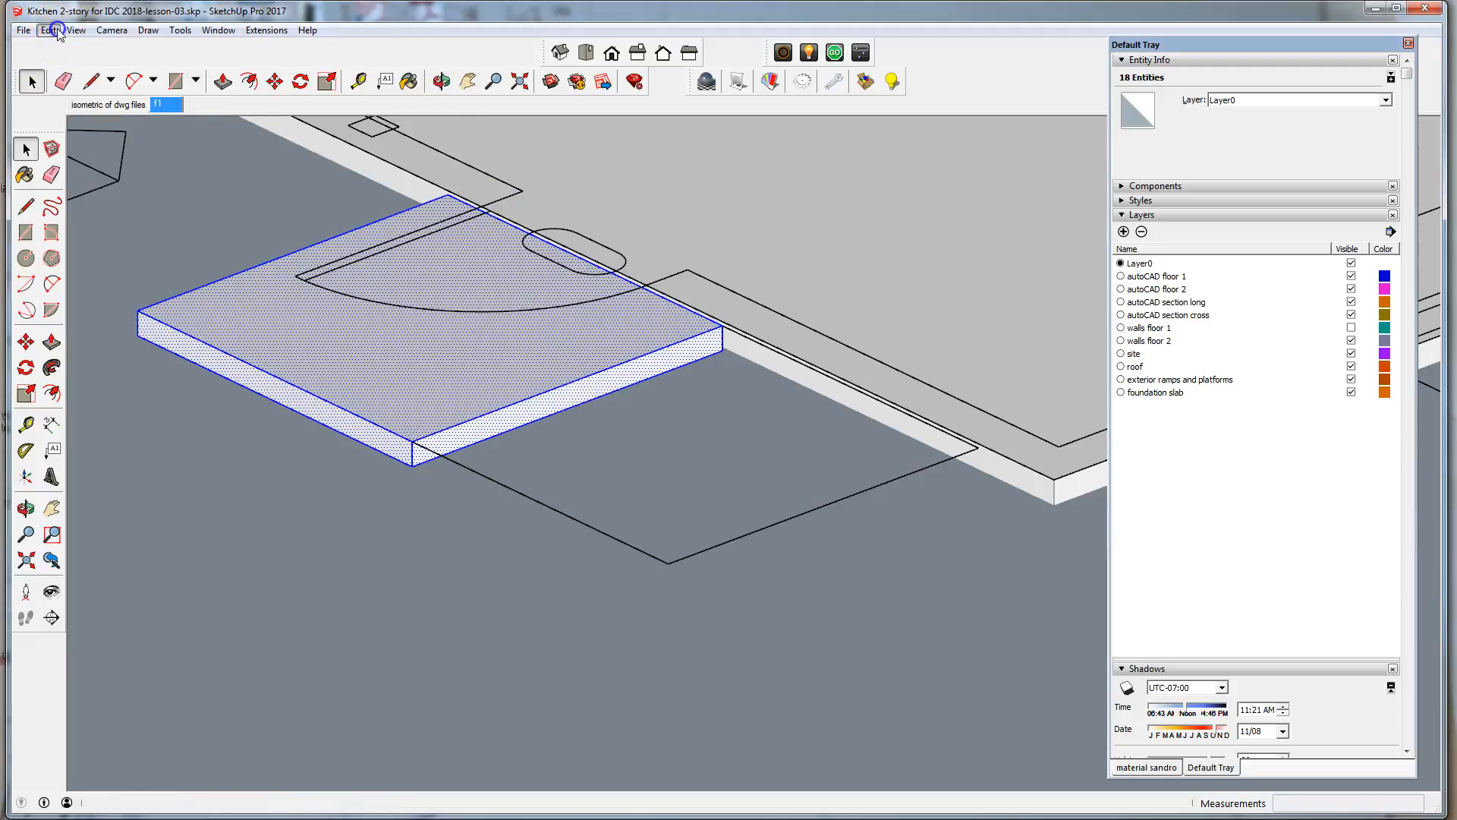
click(46, 30)
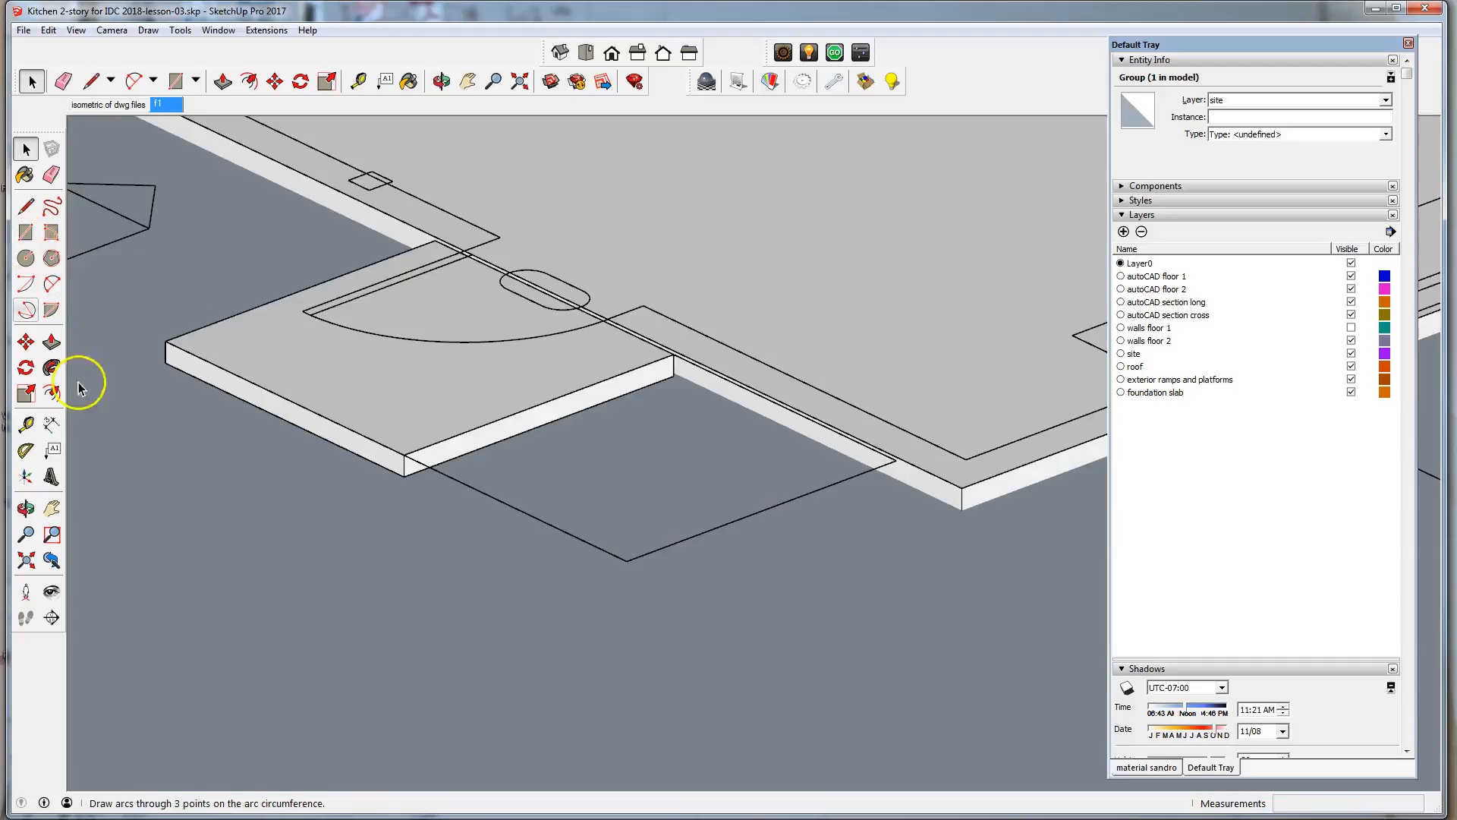
mouse_move(24, 390)
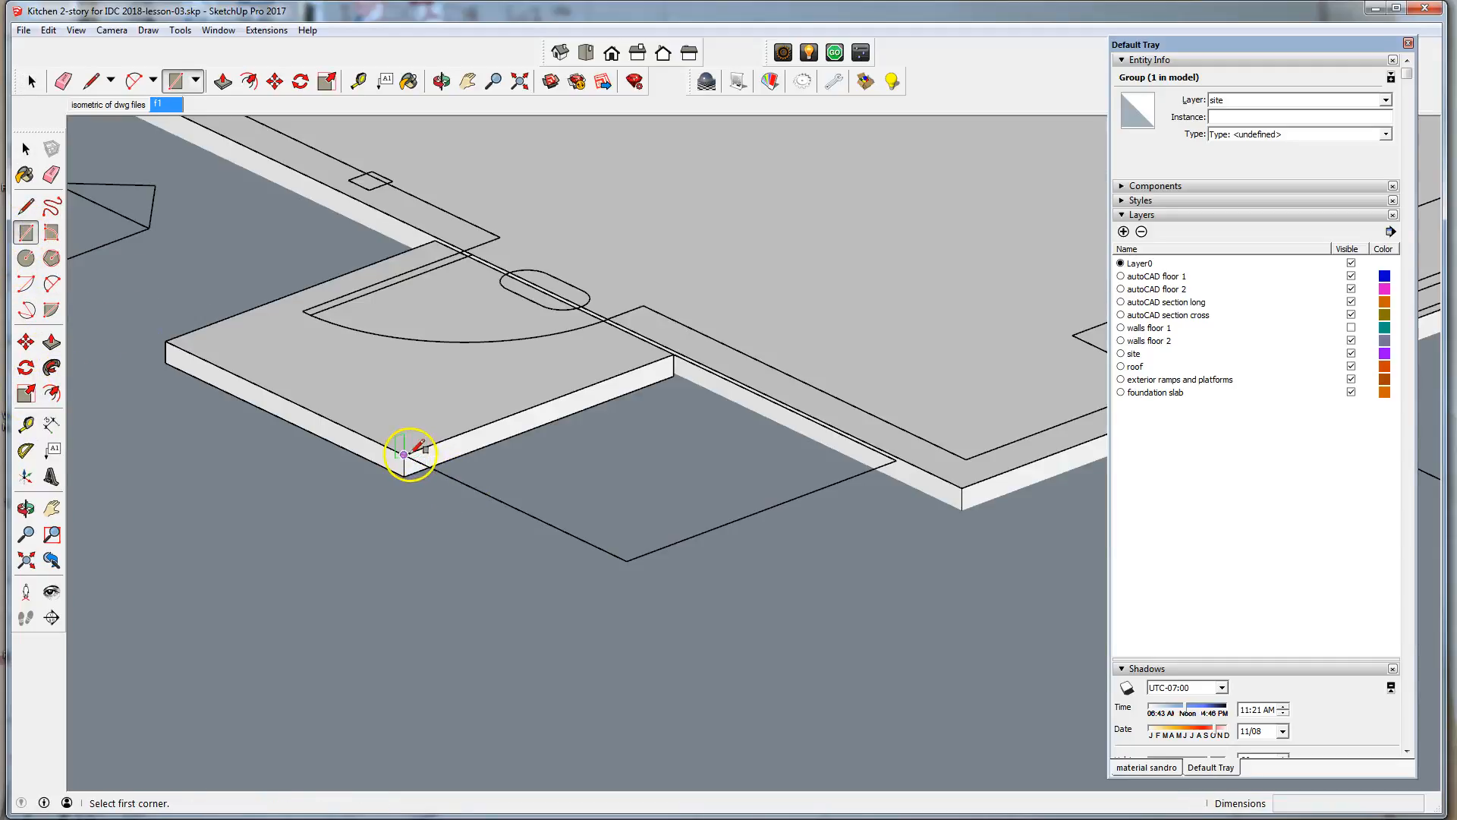
mouse_move(626, 563)
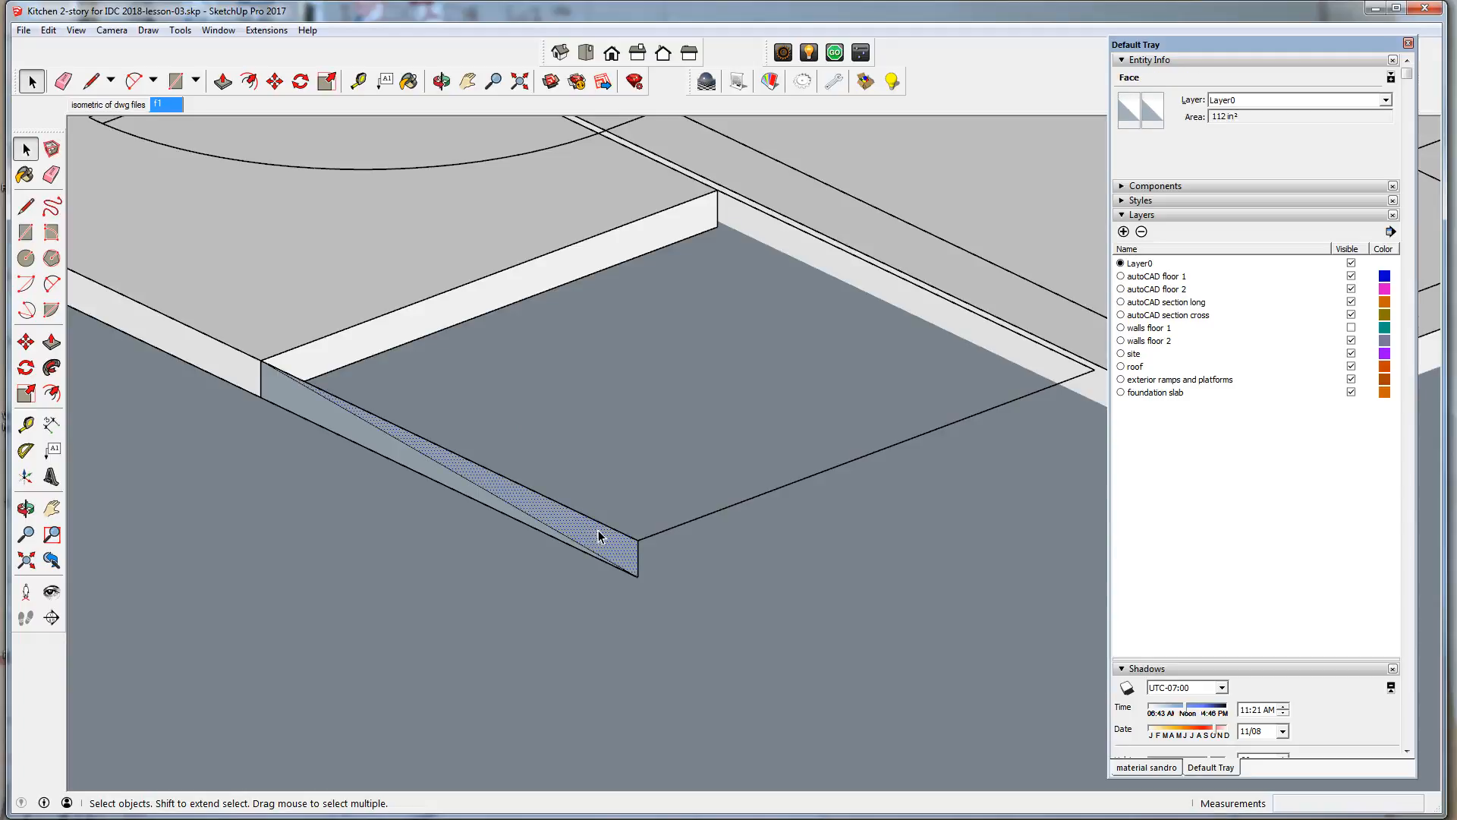
- Push/Pull the sloped ramp face outward to its 5' width and select the finished wedge
click(607, 527)
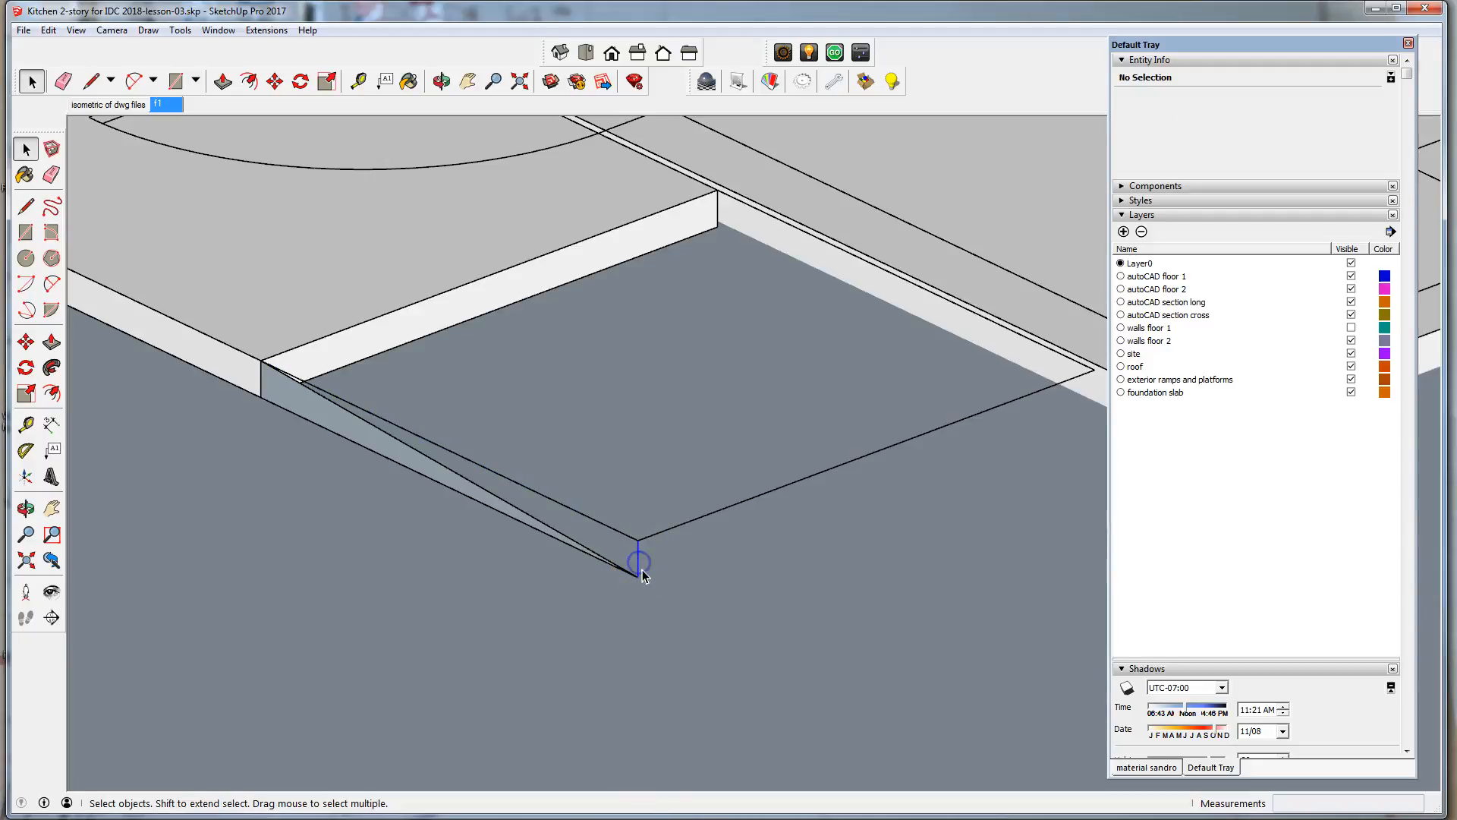
drag(641, 567, 269, 650)
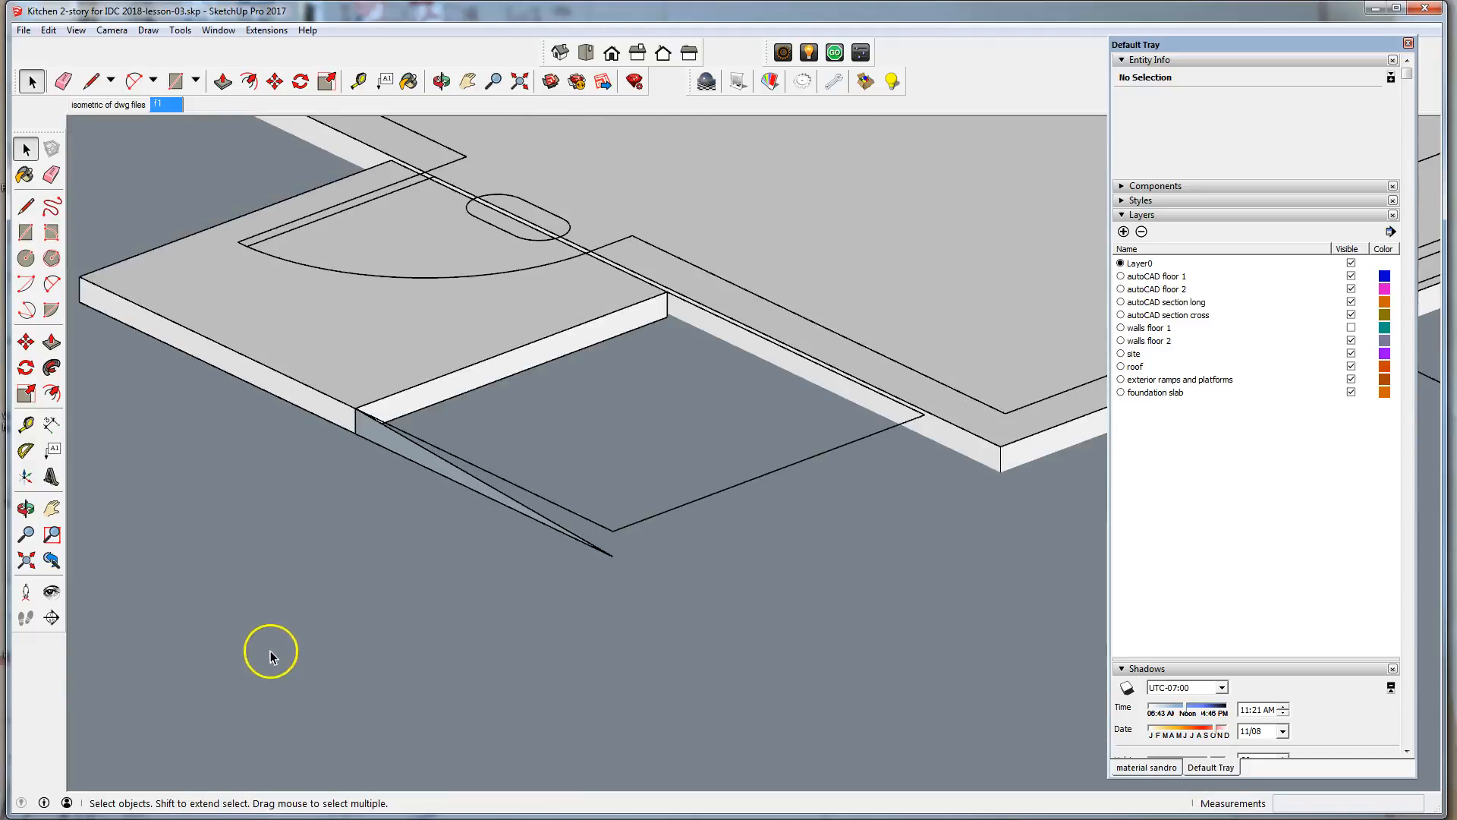
click(384, 447)
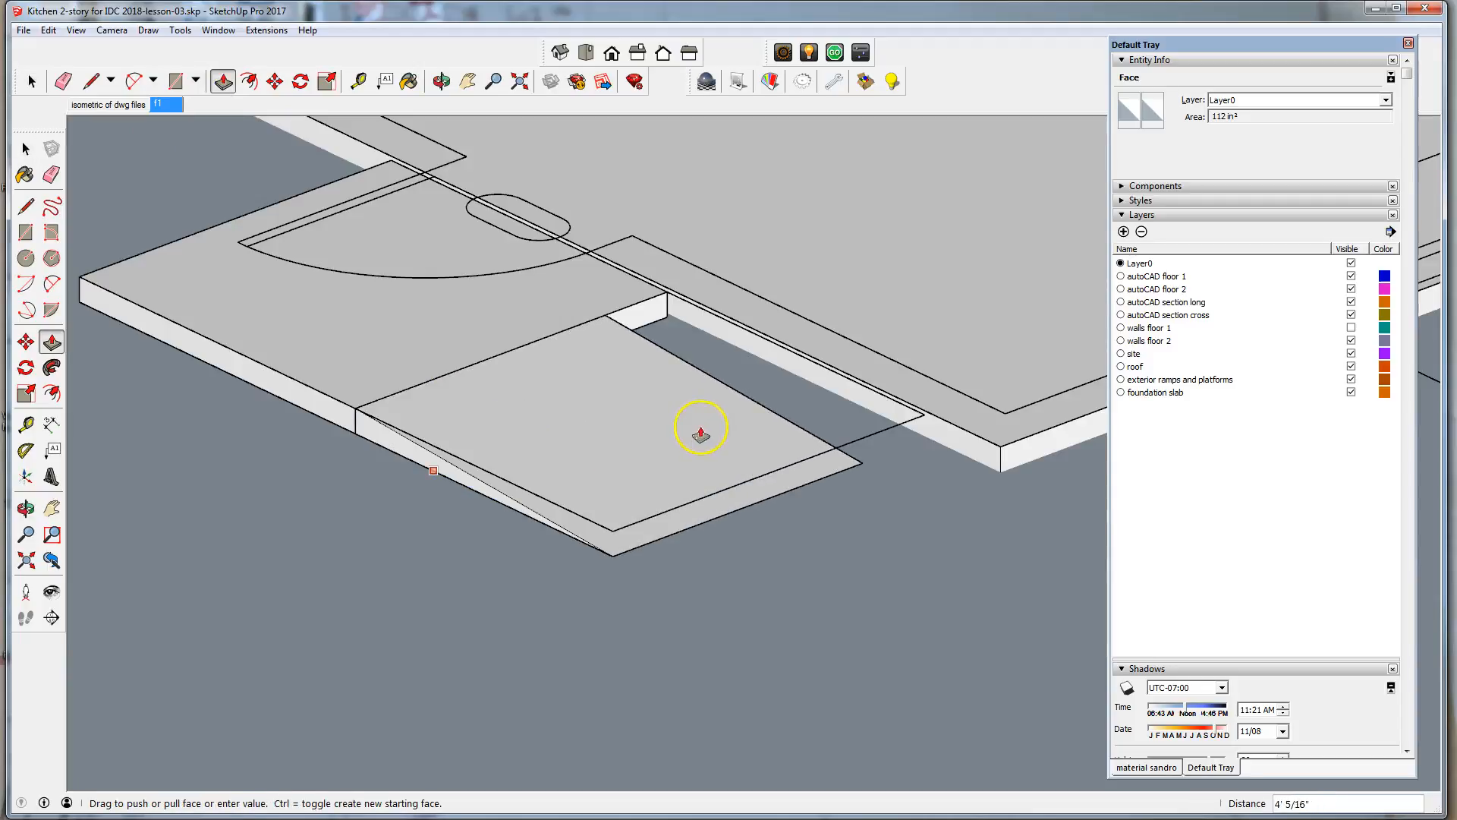
drag(700, 428, 1029, 460)
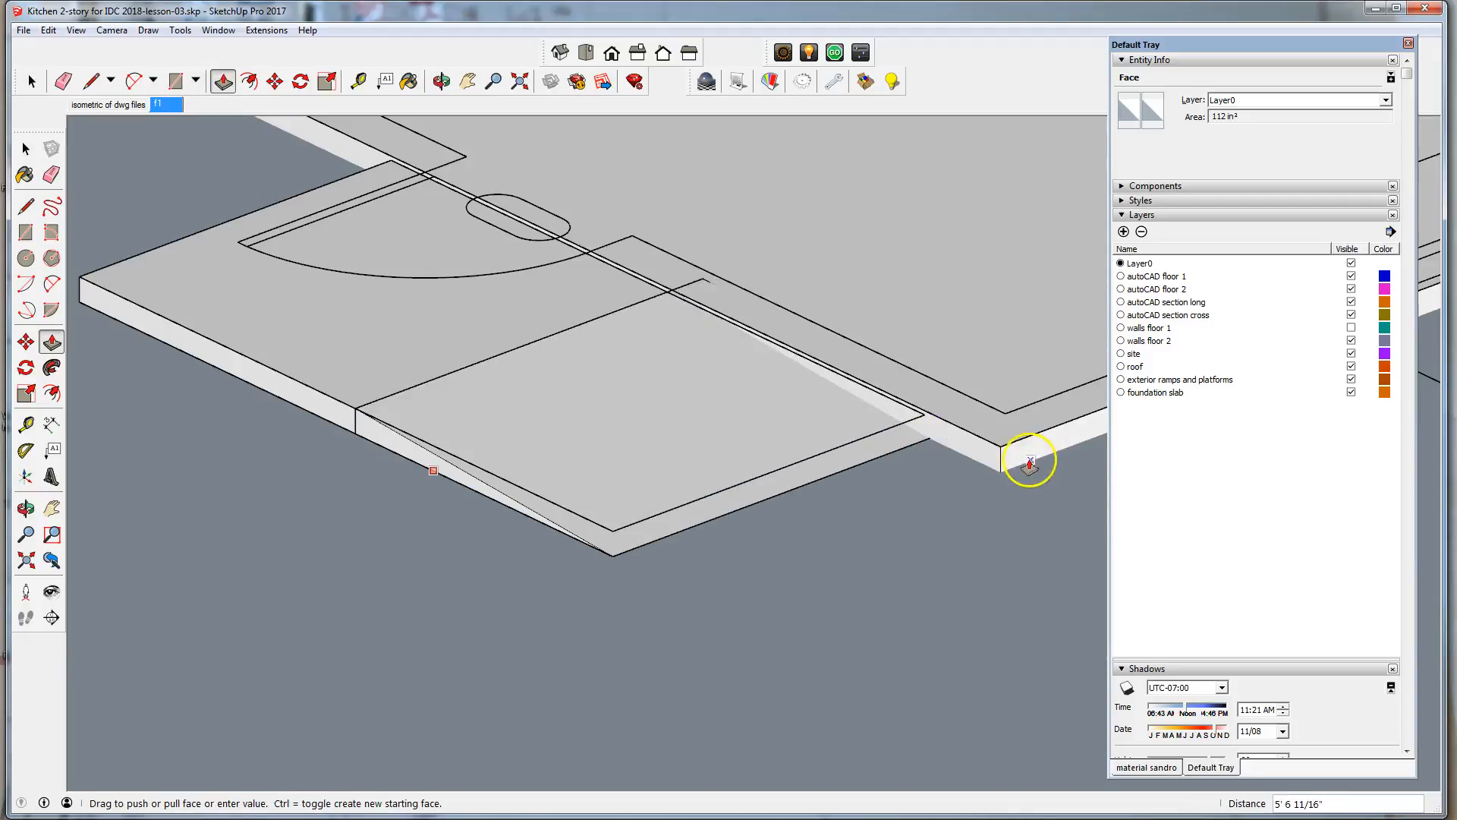
drag(1029, 462, 771, 469)
text(5')
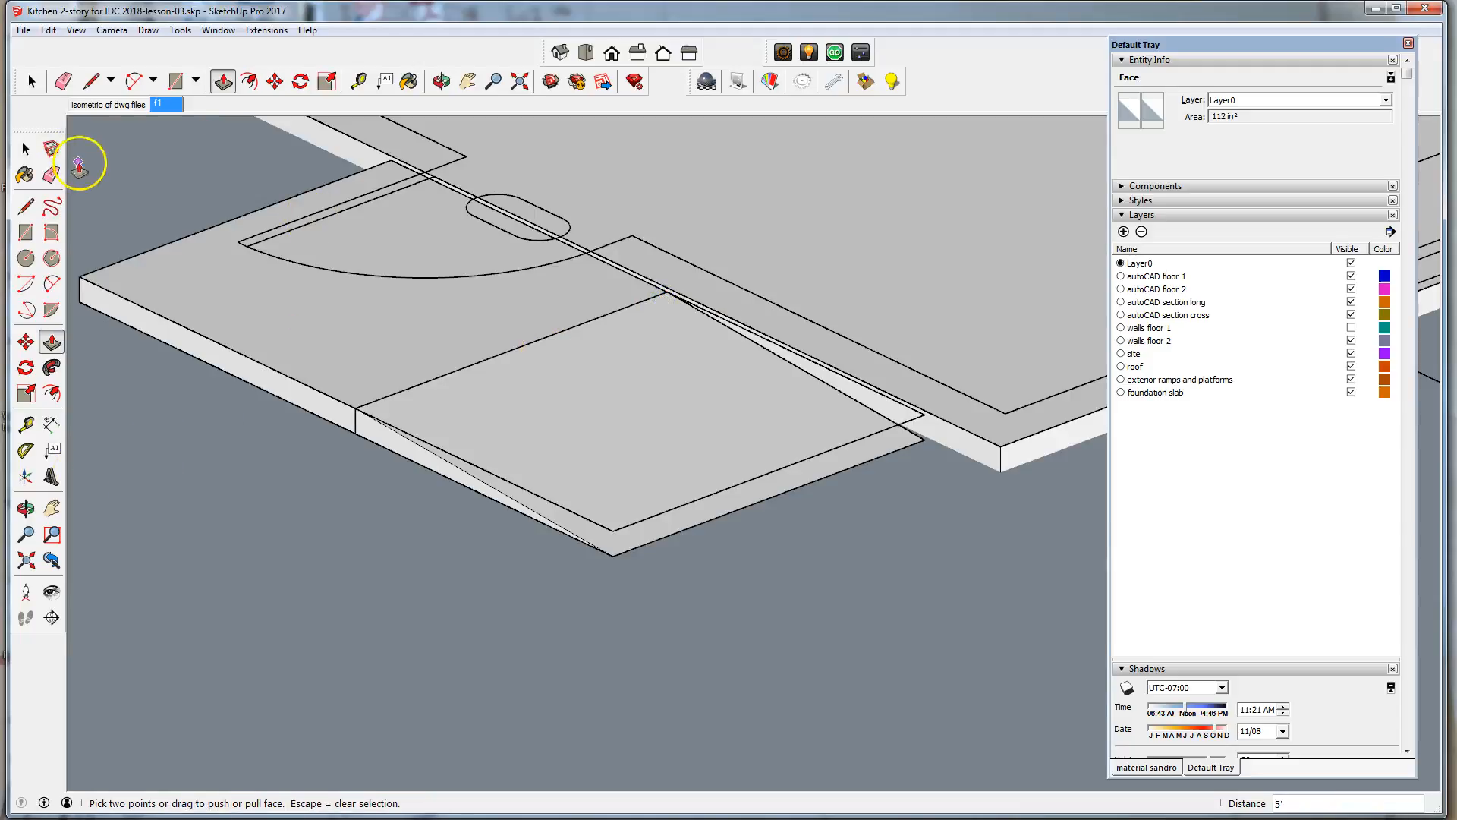
click(26, 150)
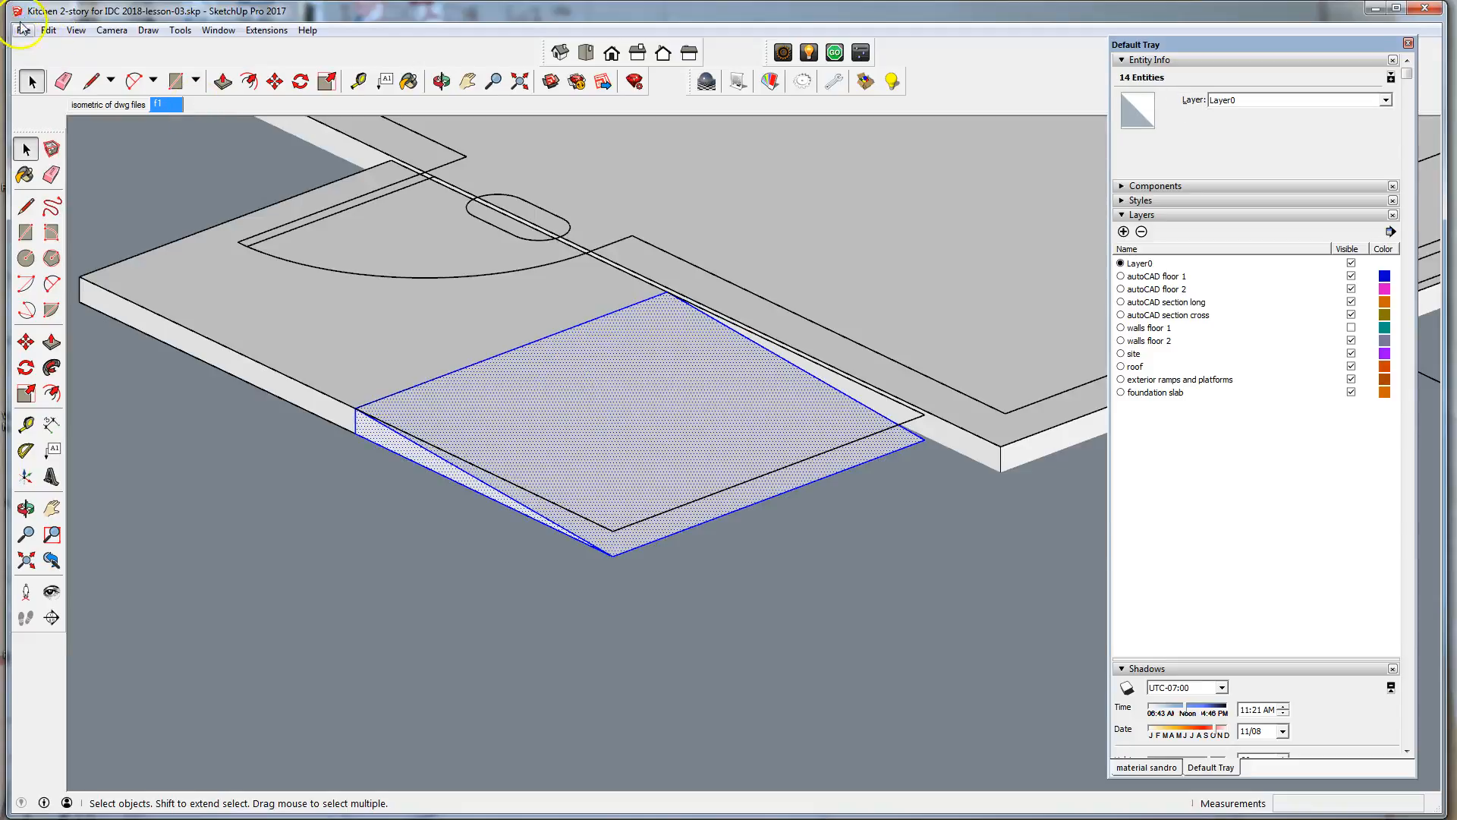
- Group the ramp, then assign ramp and platform groups to the exterior ramps and platforms layer
click(48, 31)
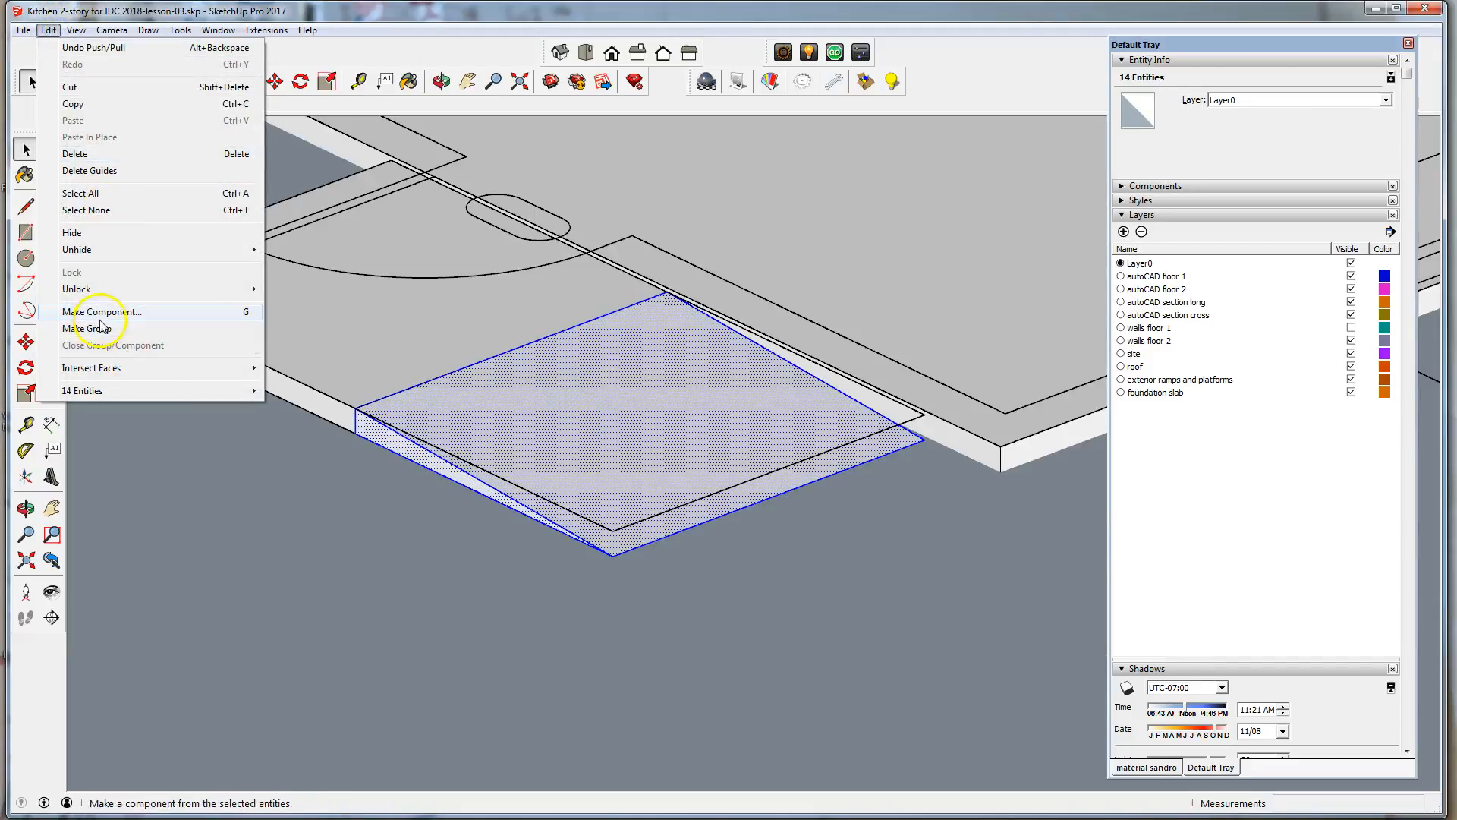
click(94, 328)
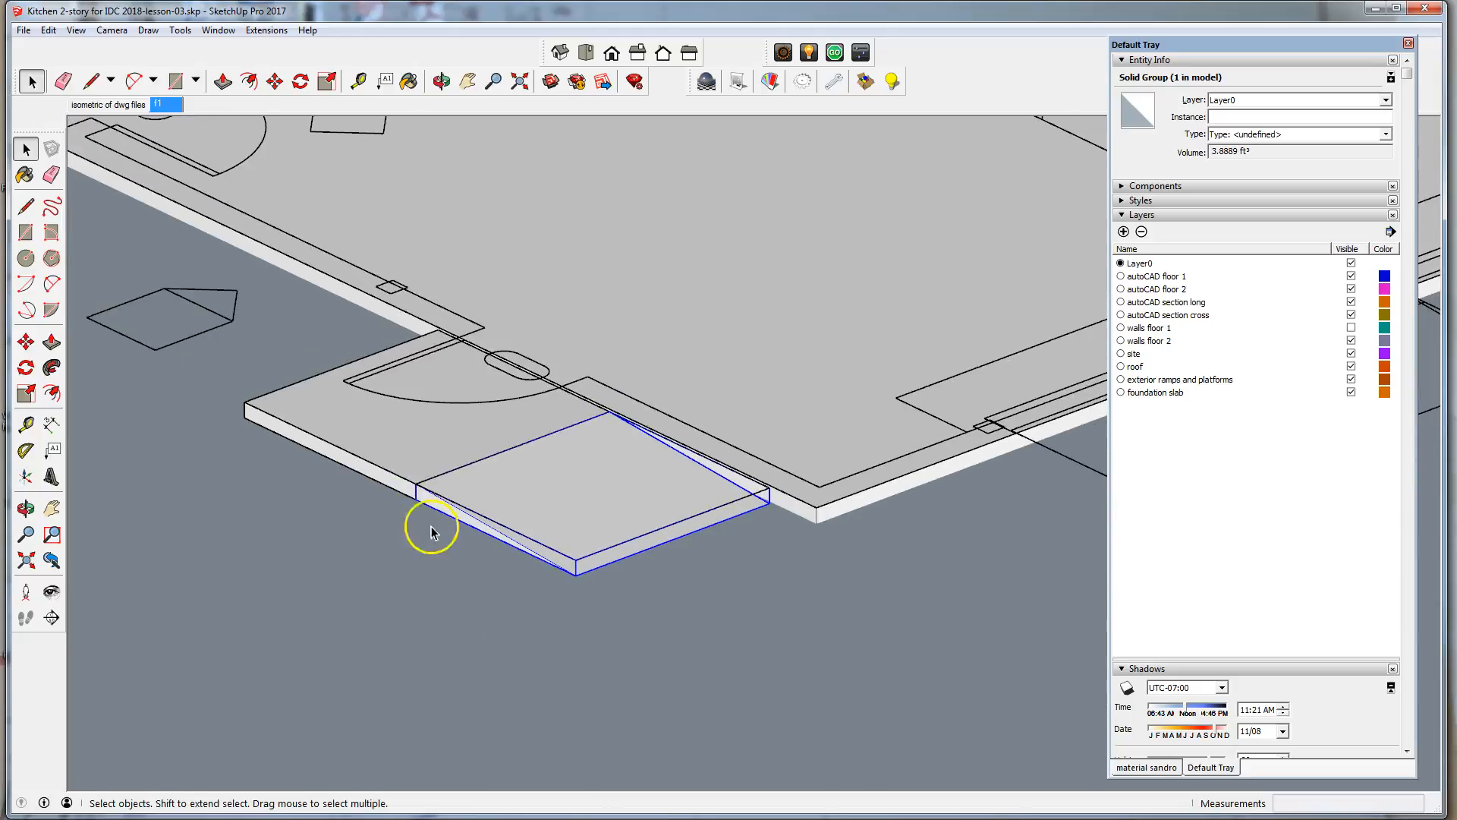
mouse_move(461, 493)
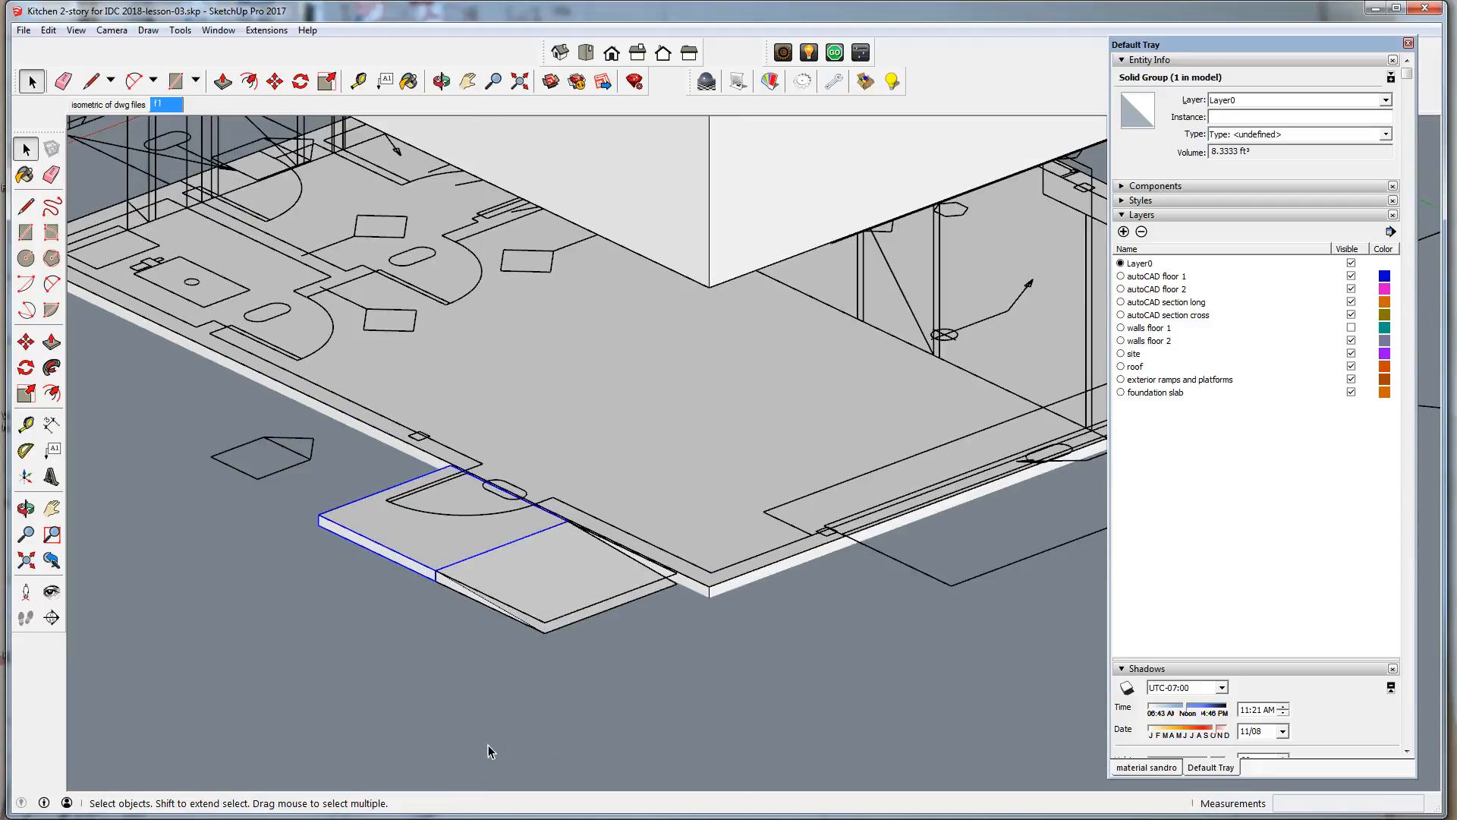
click(507, 580)
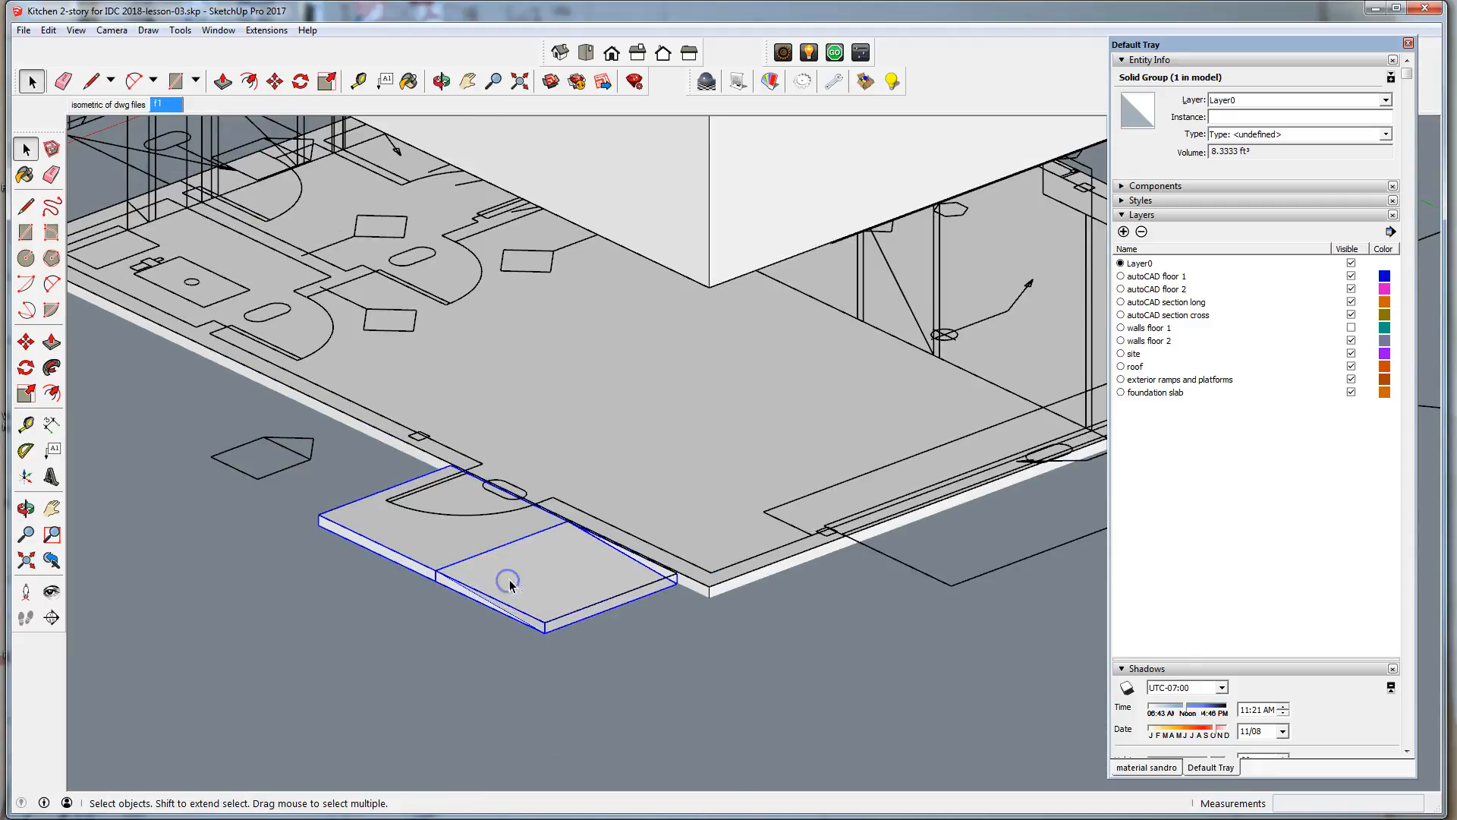
click(1387, 100)
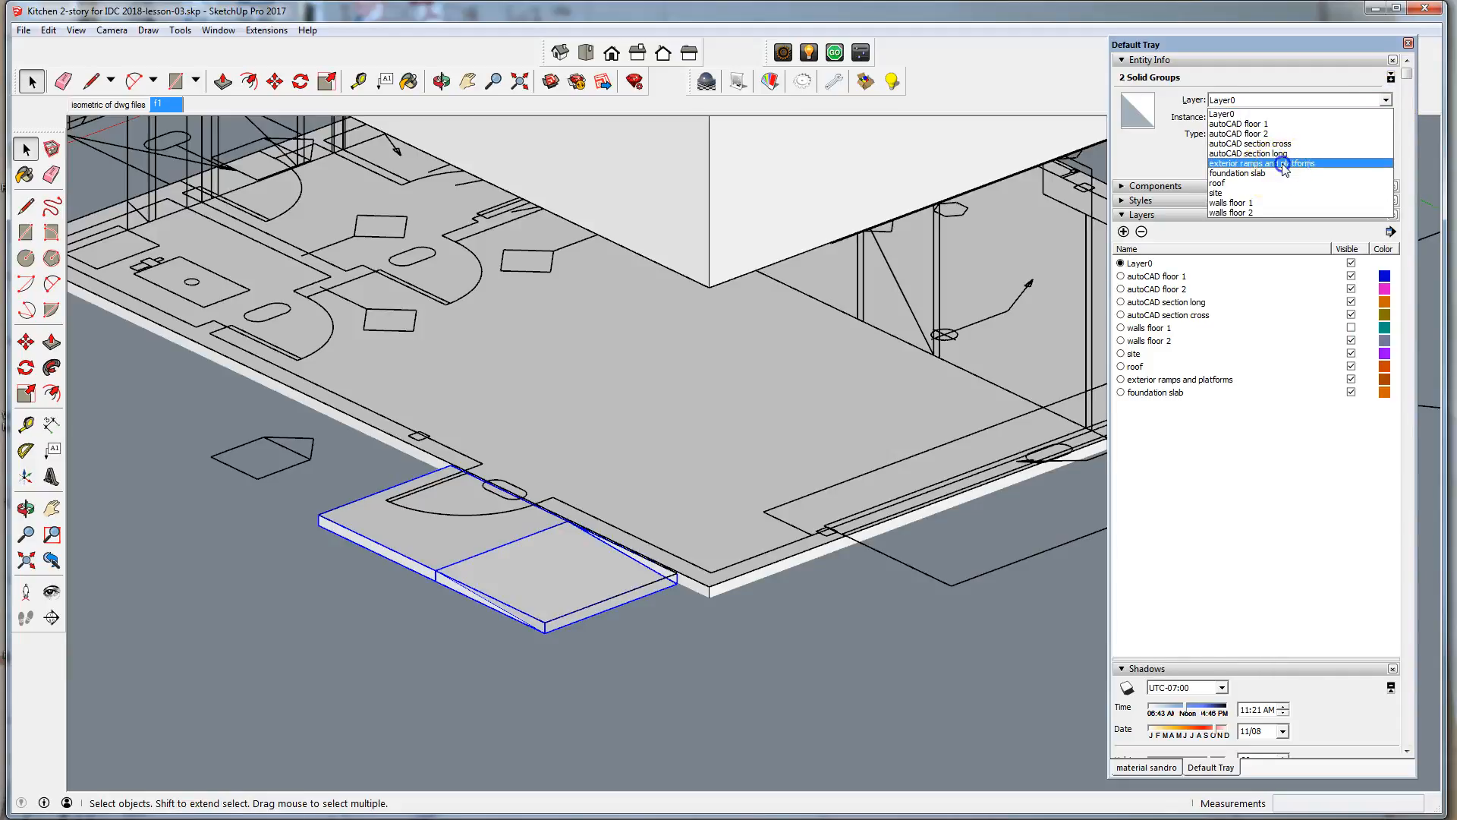
click(1260, 163)
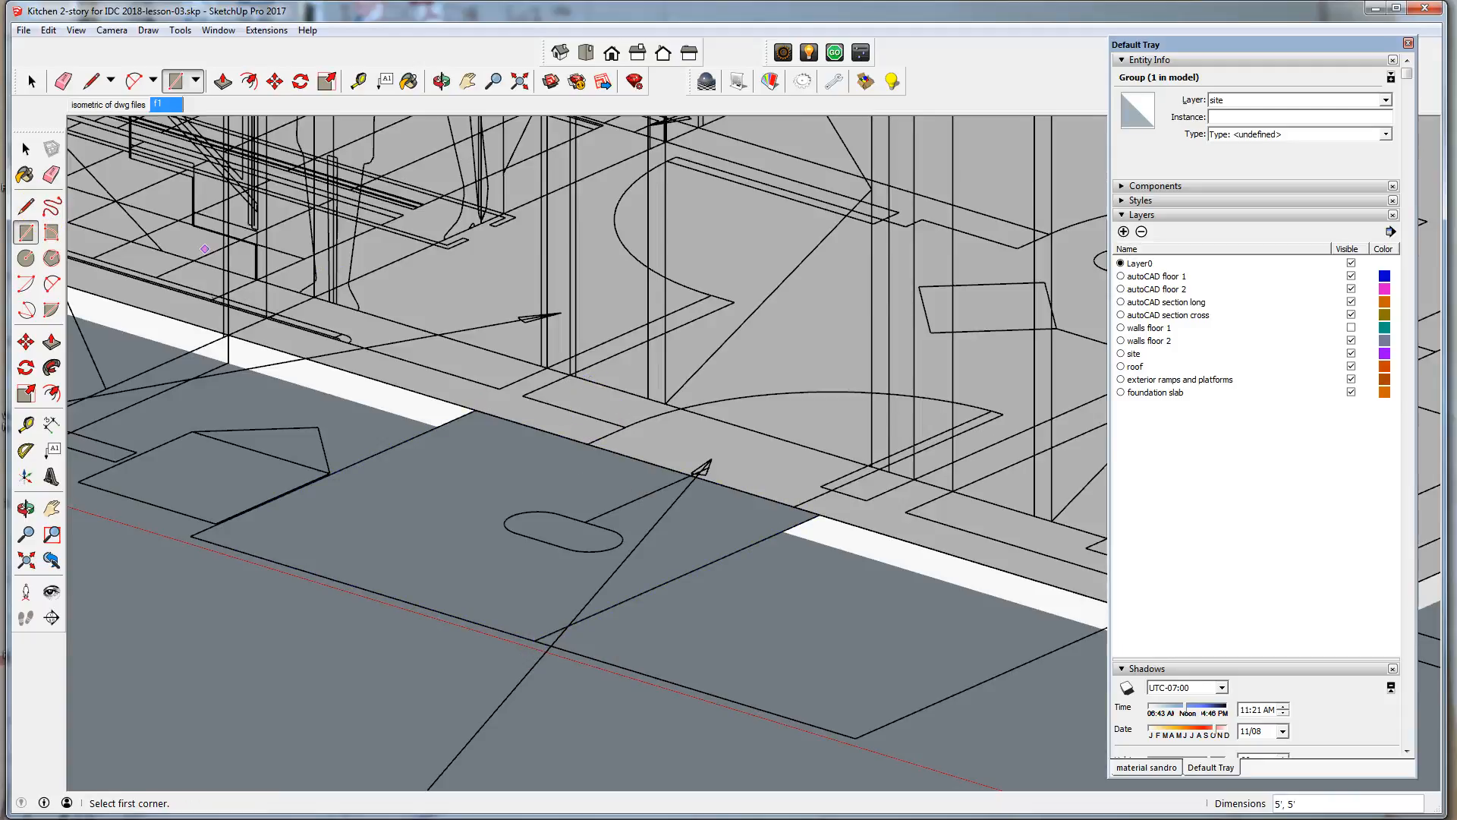
- Draw a 5'x5' square at the slab edge, raise it 4 inches, and group it as a solid
click(30, 80)
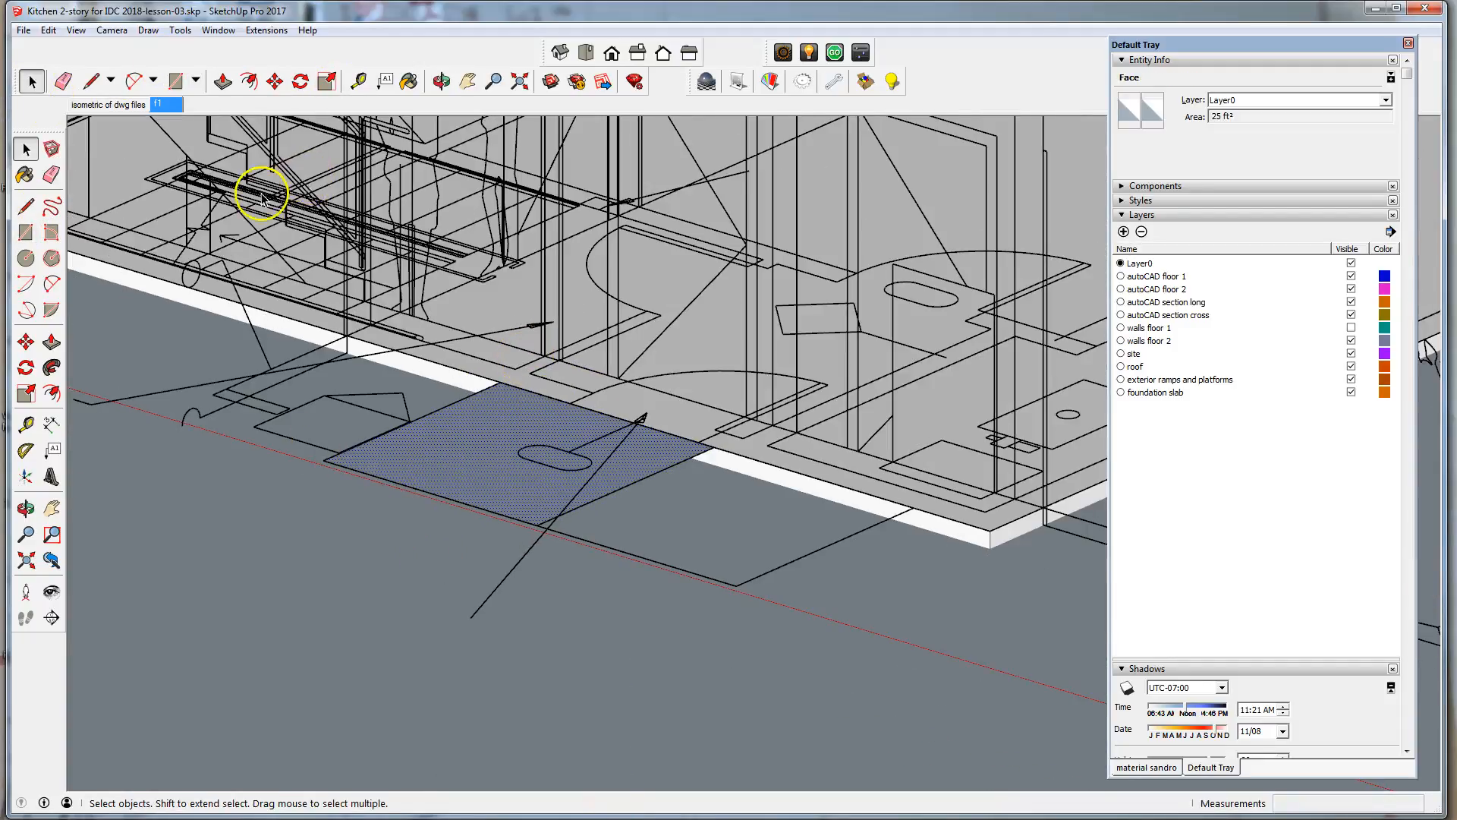
click(225, 81)
text(4")
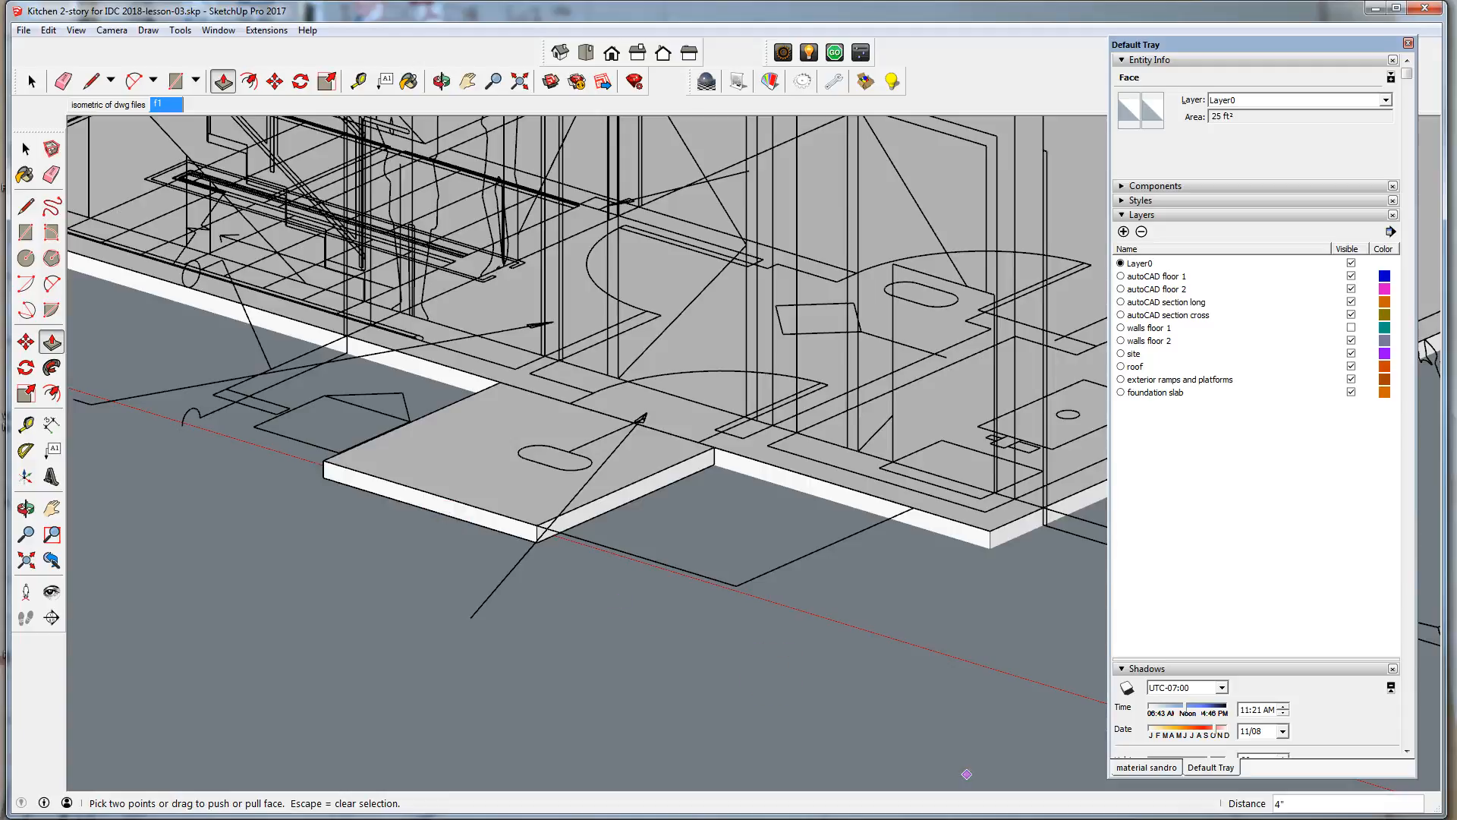
click(30, 79)
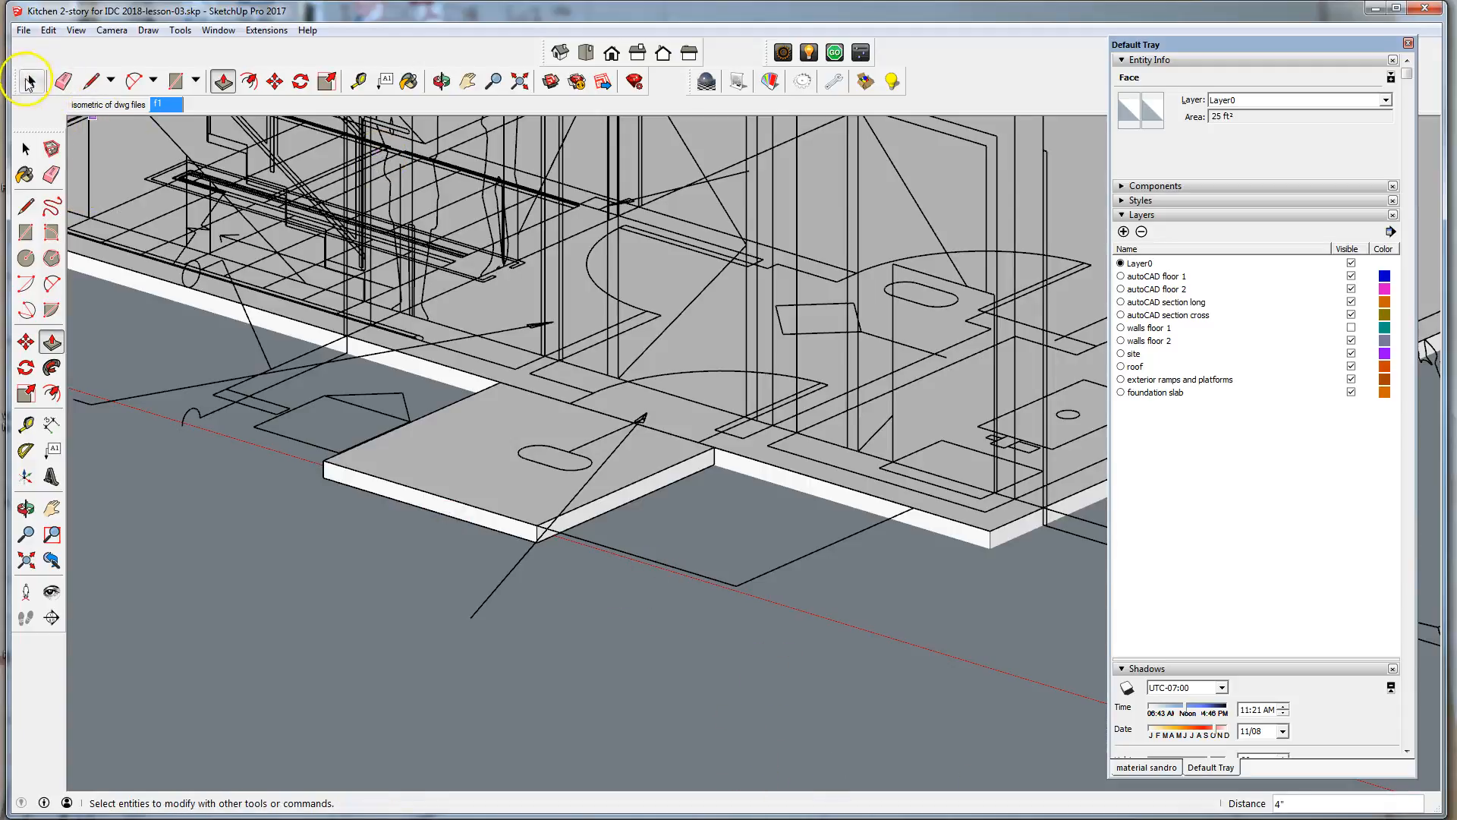
click(454, 467)
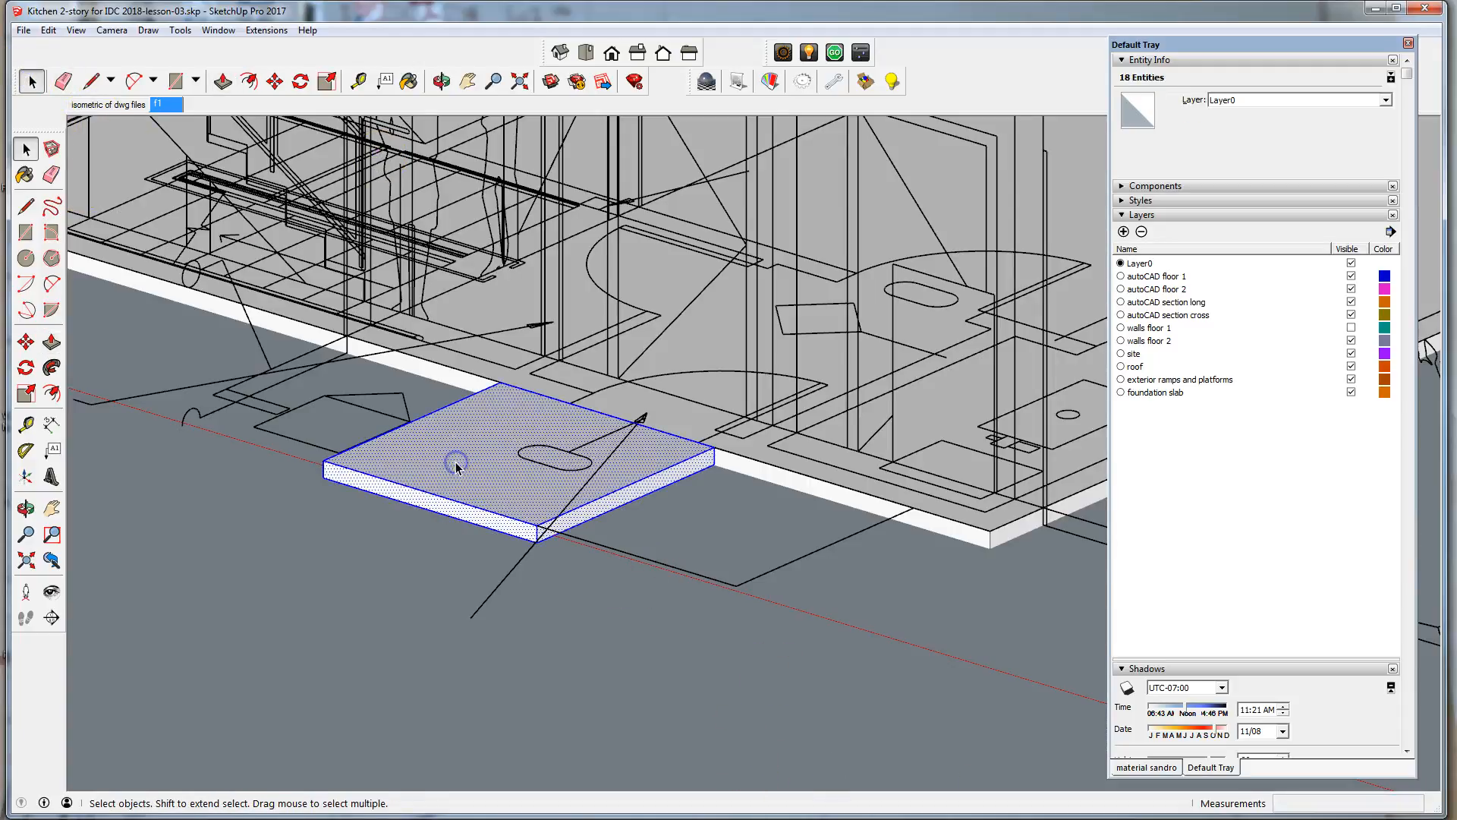
click(48, 29)
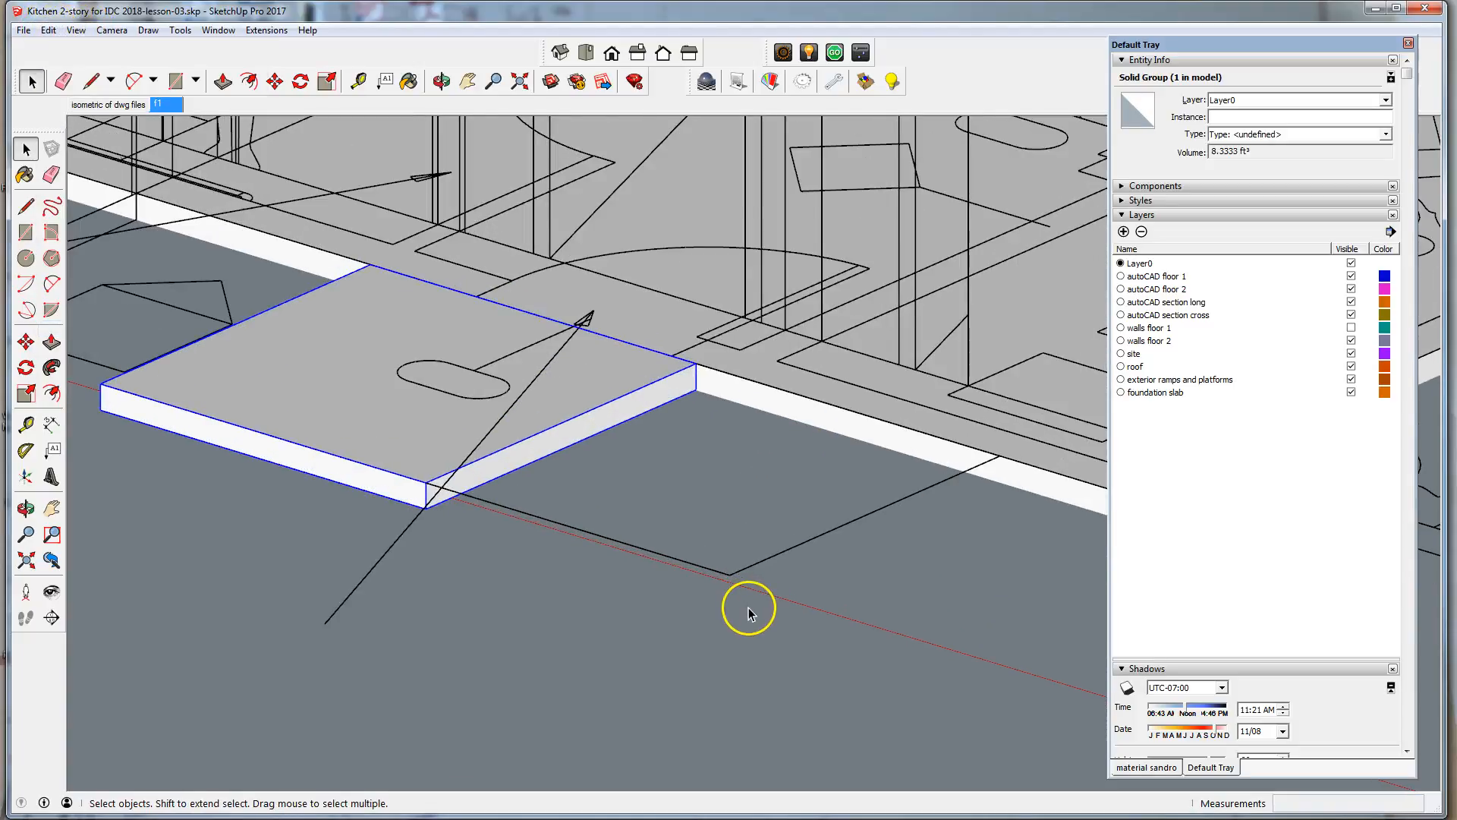
drag(748, 613, 874, 479)
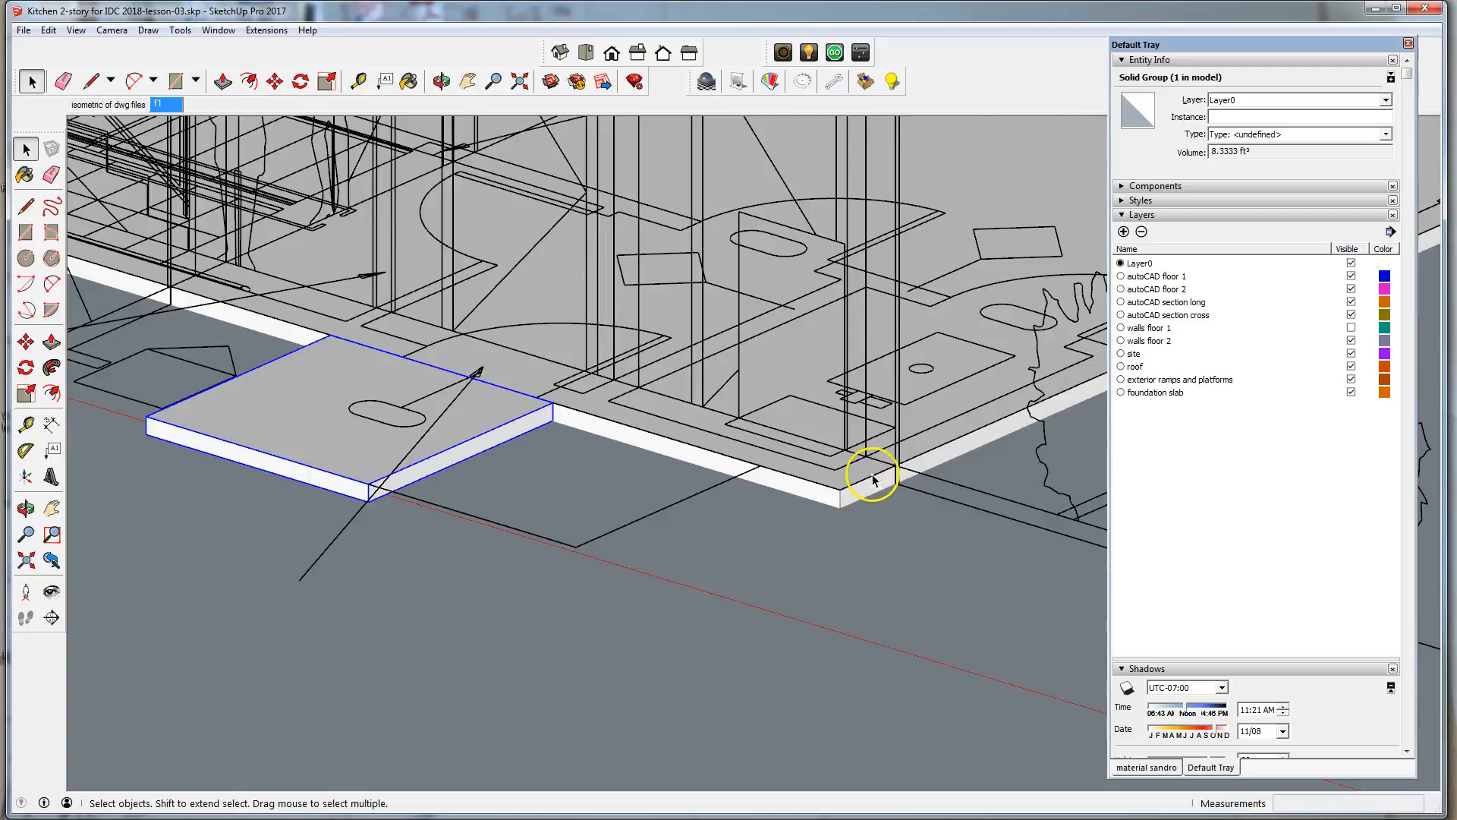
mouse_move(767, 452)
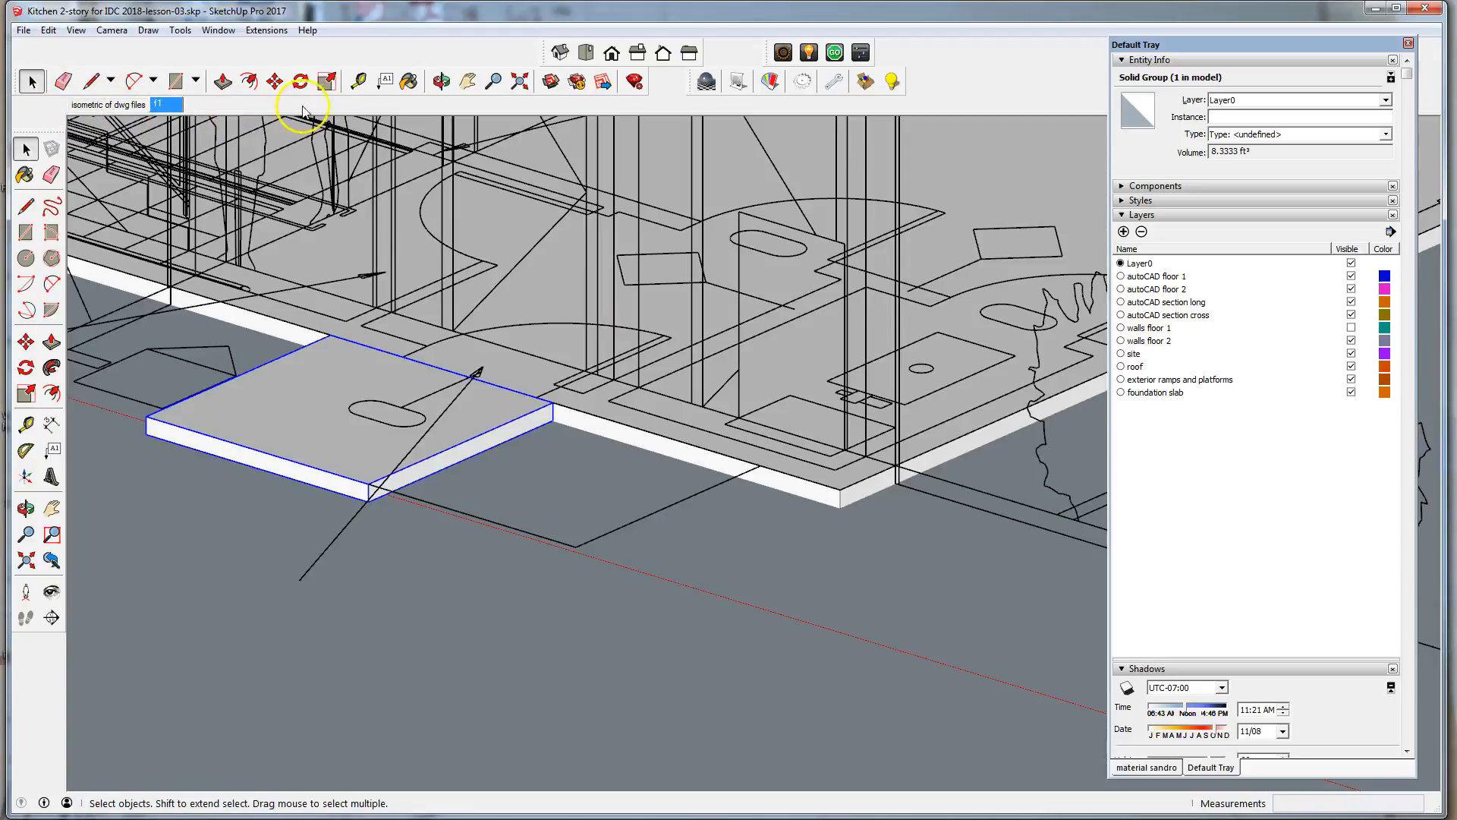
mouse_move(270, 143)
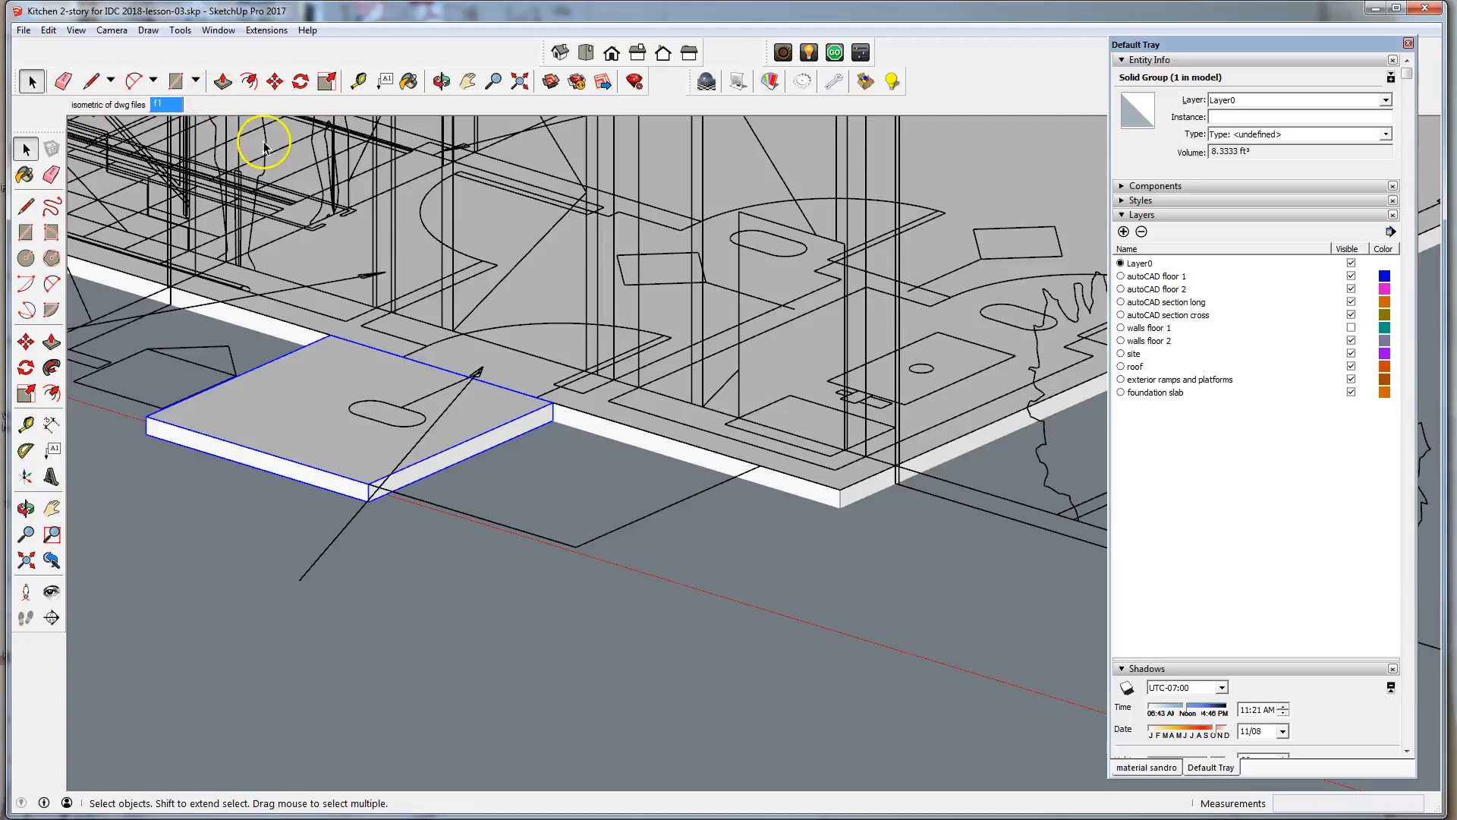
mouse_move(798, 486)
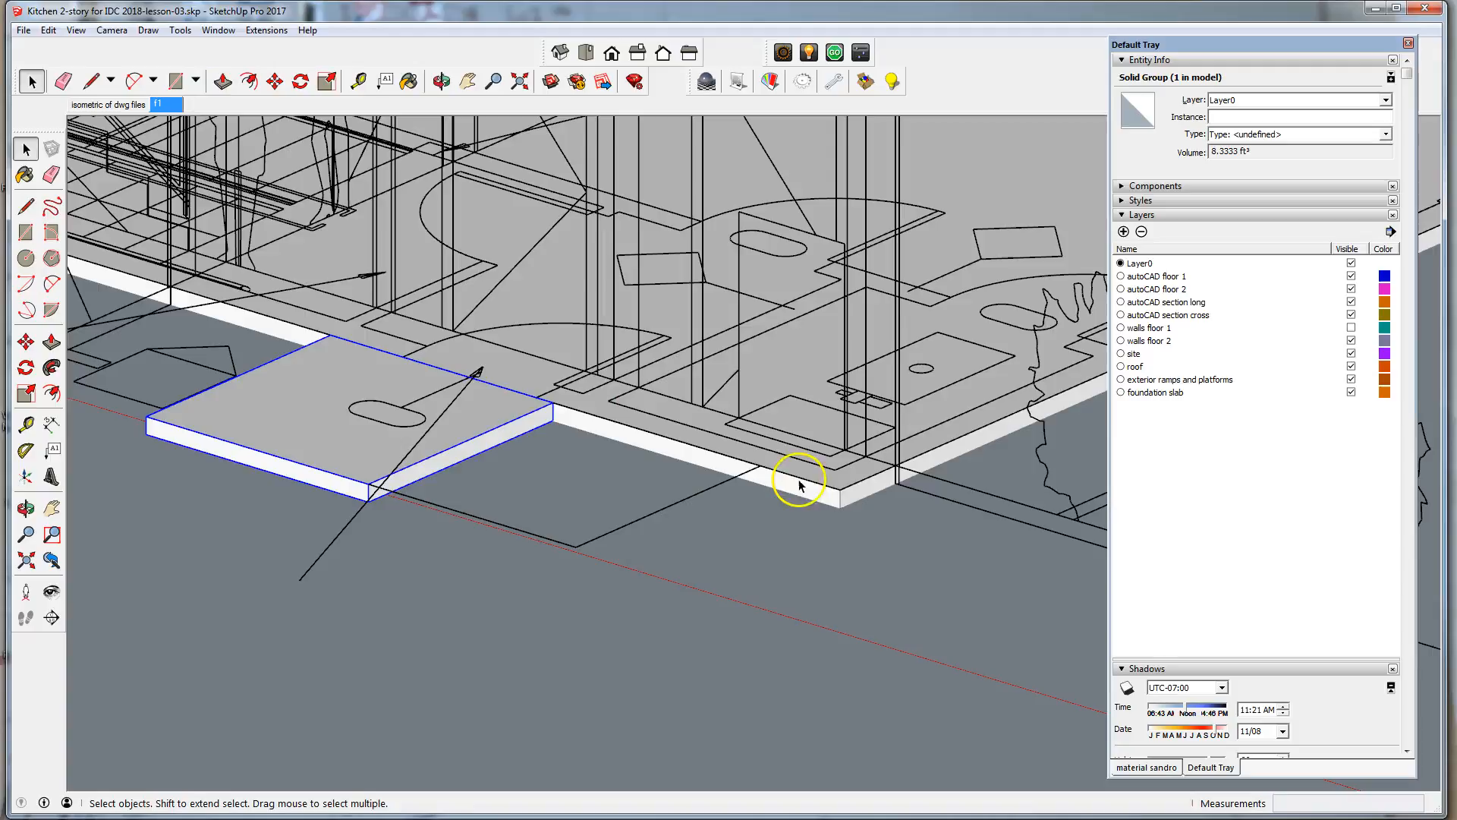
- Draw a rectangle and diagonal slope line on the slab side face, then delete the leftover edges
click(24, 394)
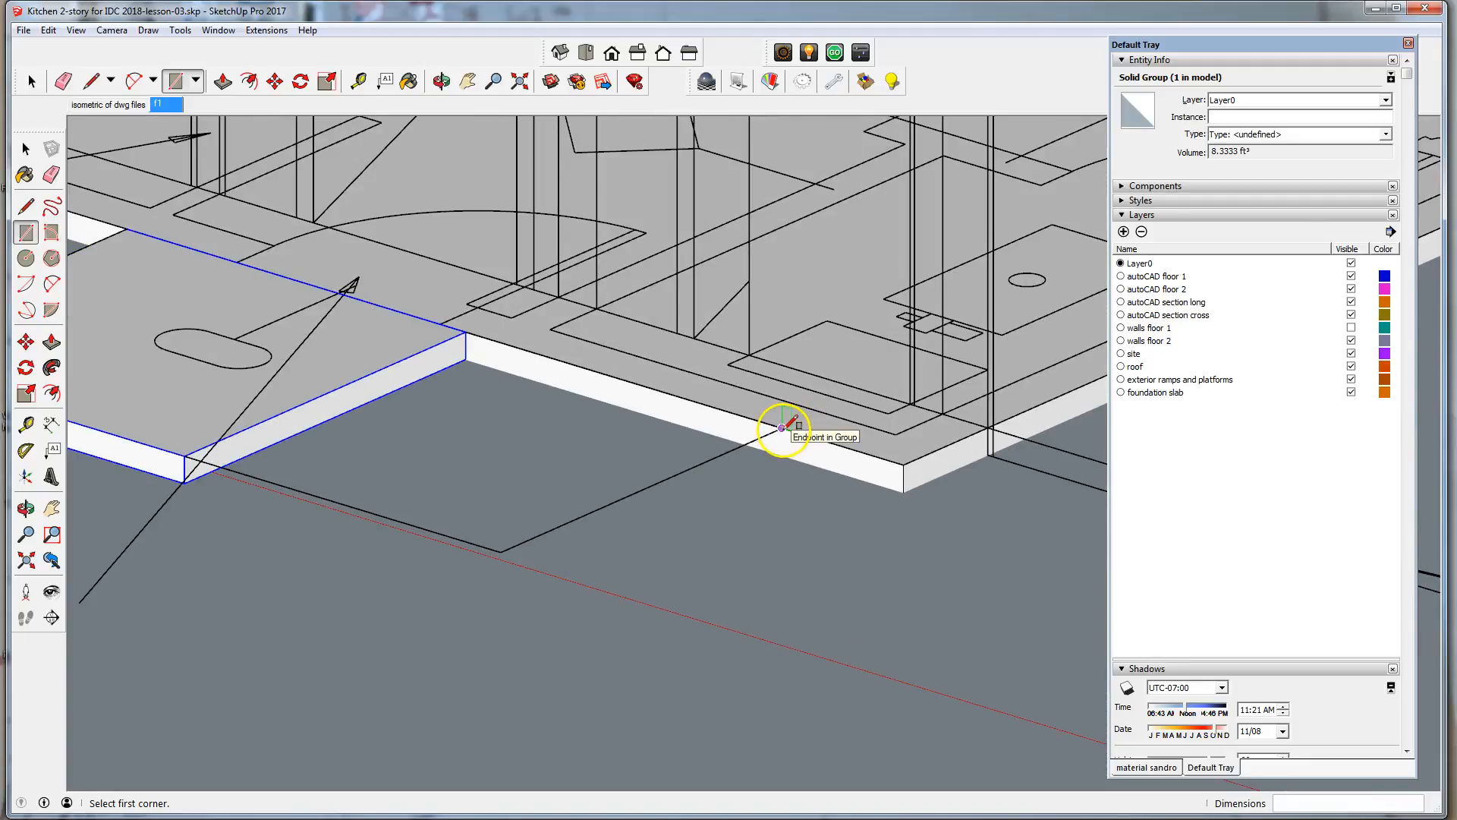
click(778, 428)
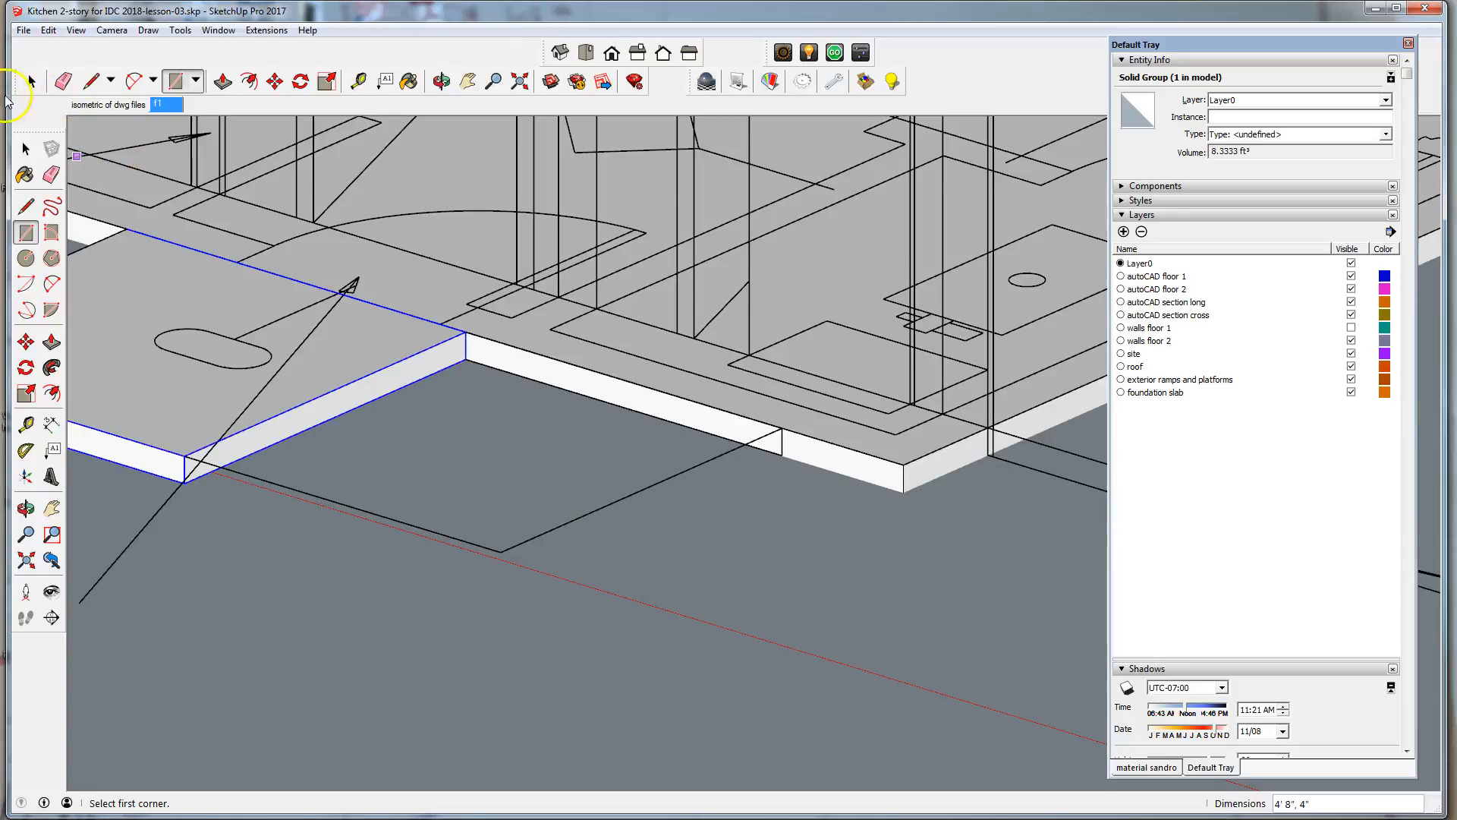
click(28, 149)
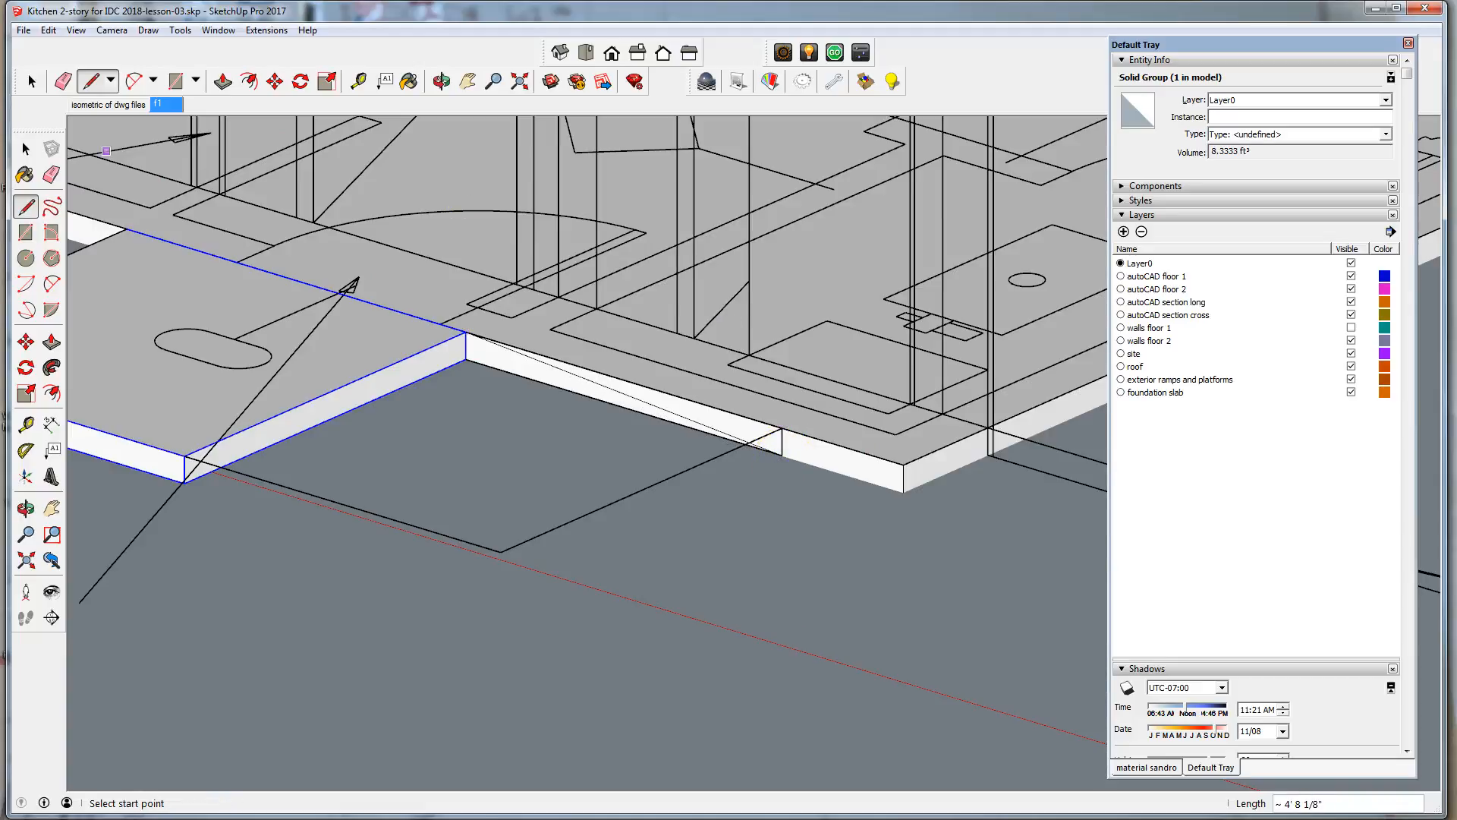
click(32, 79)
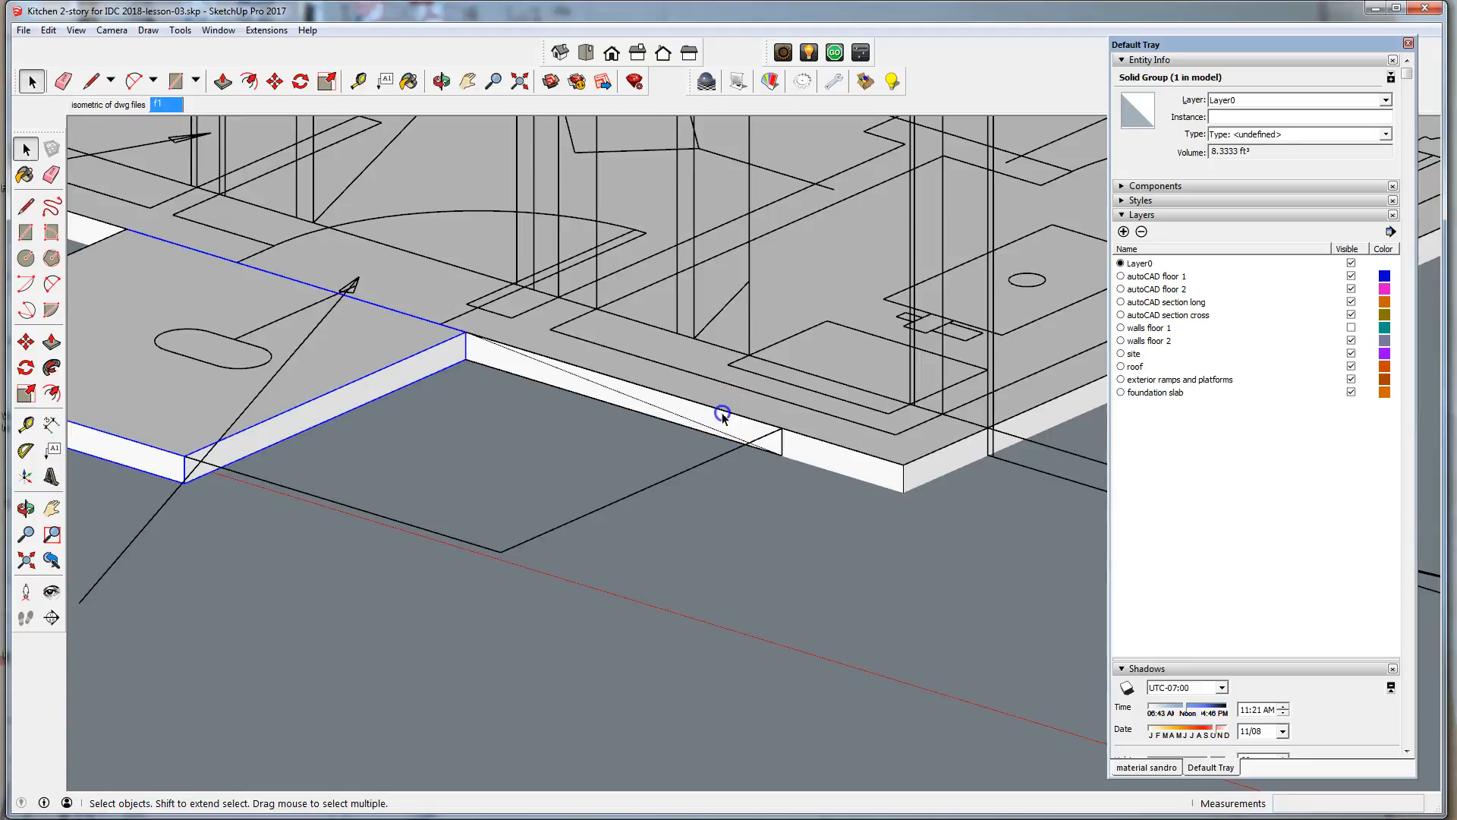
click(721, 414)
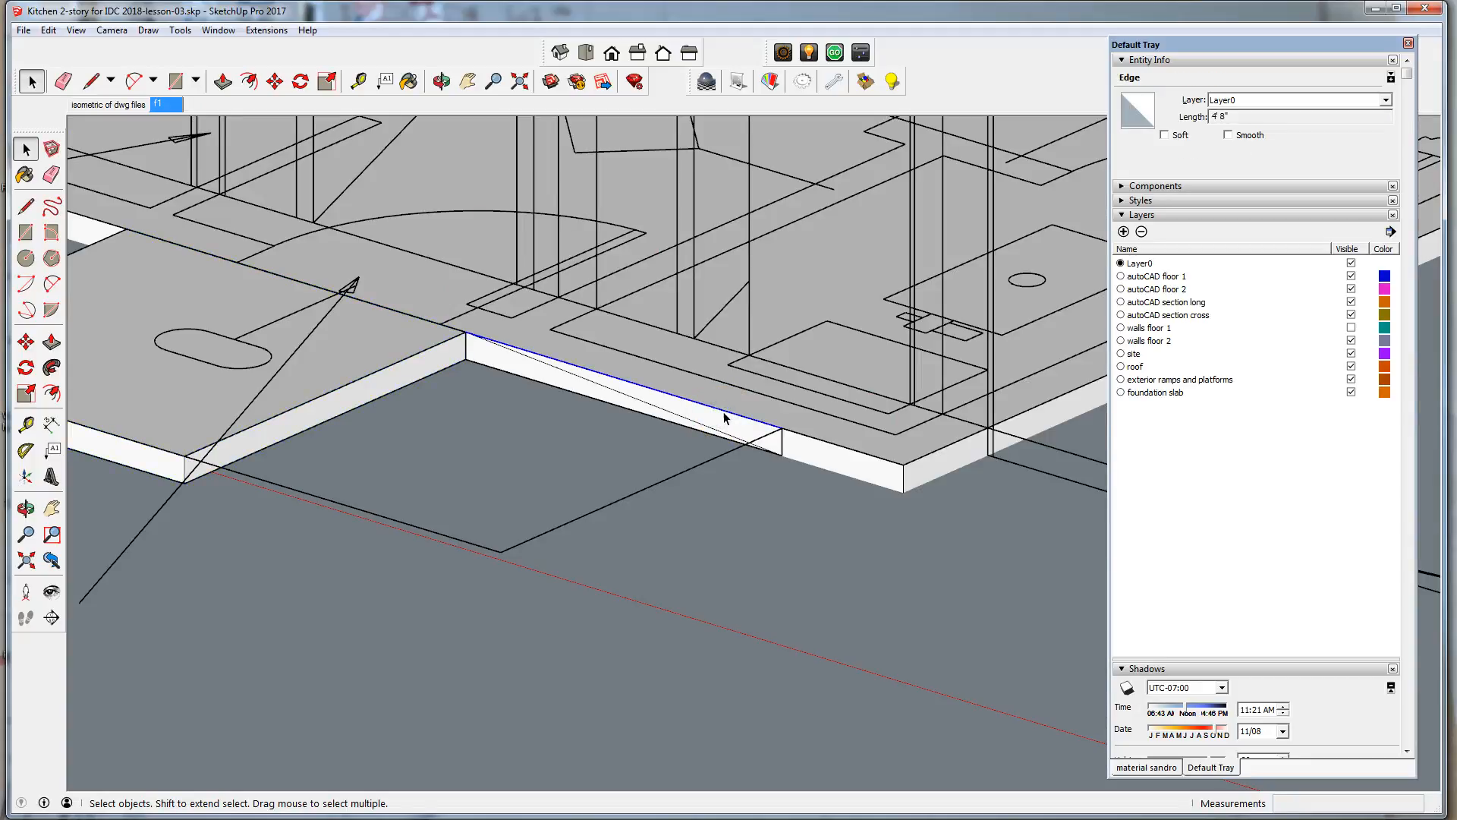
click(775, 455)
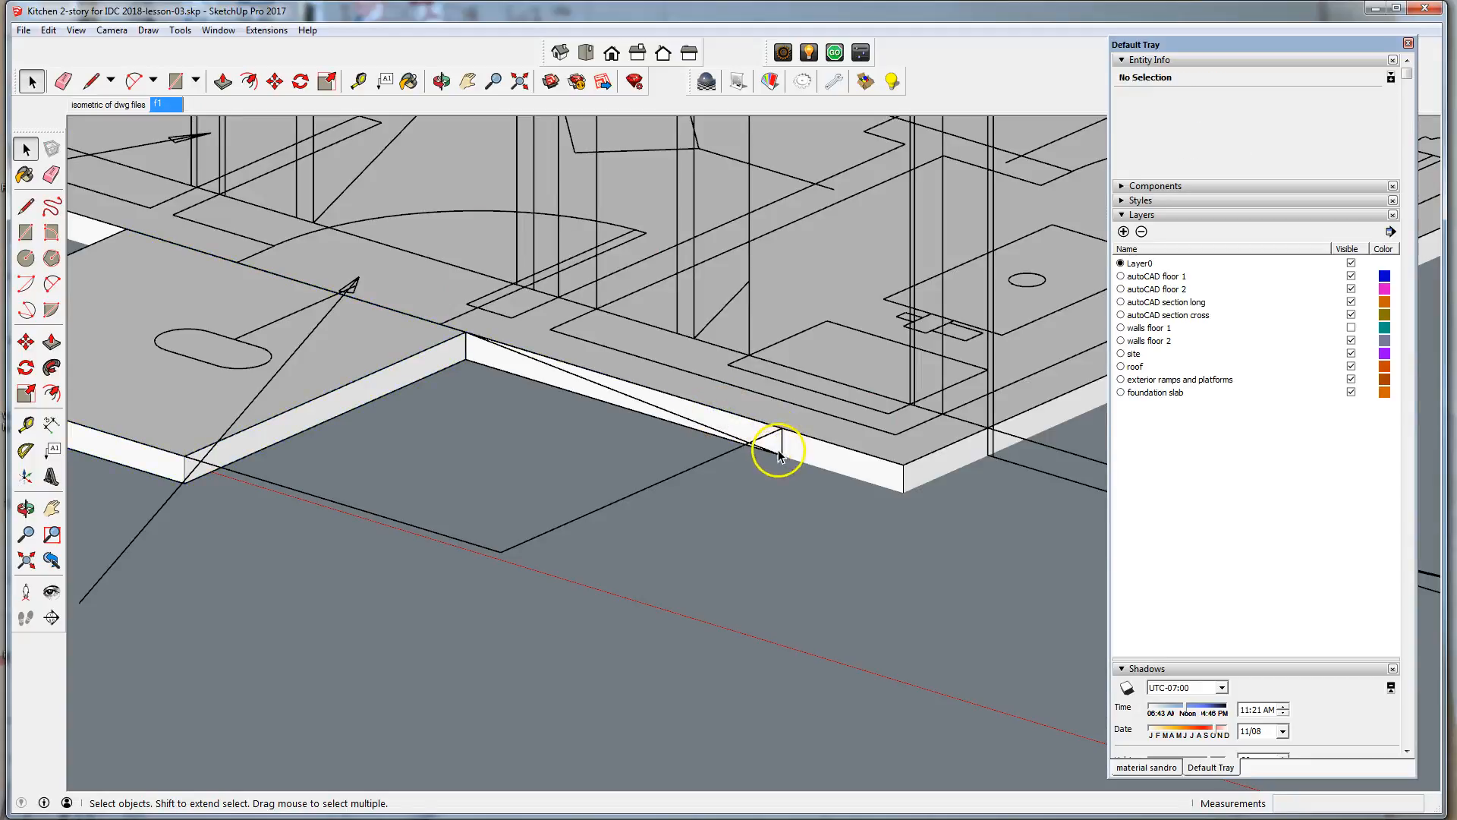
click(774, 450)
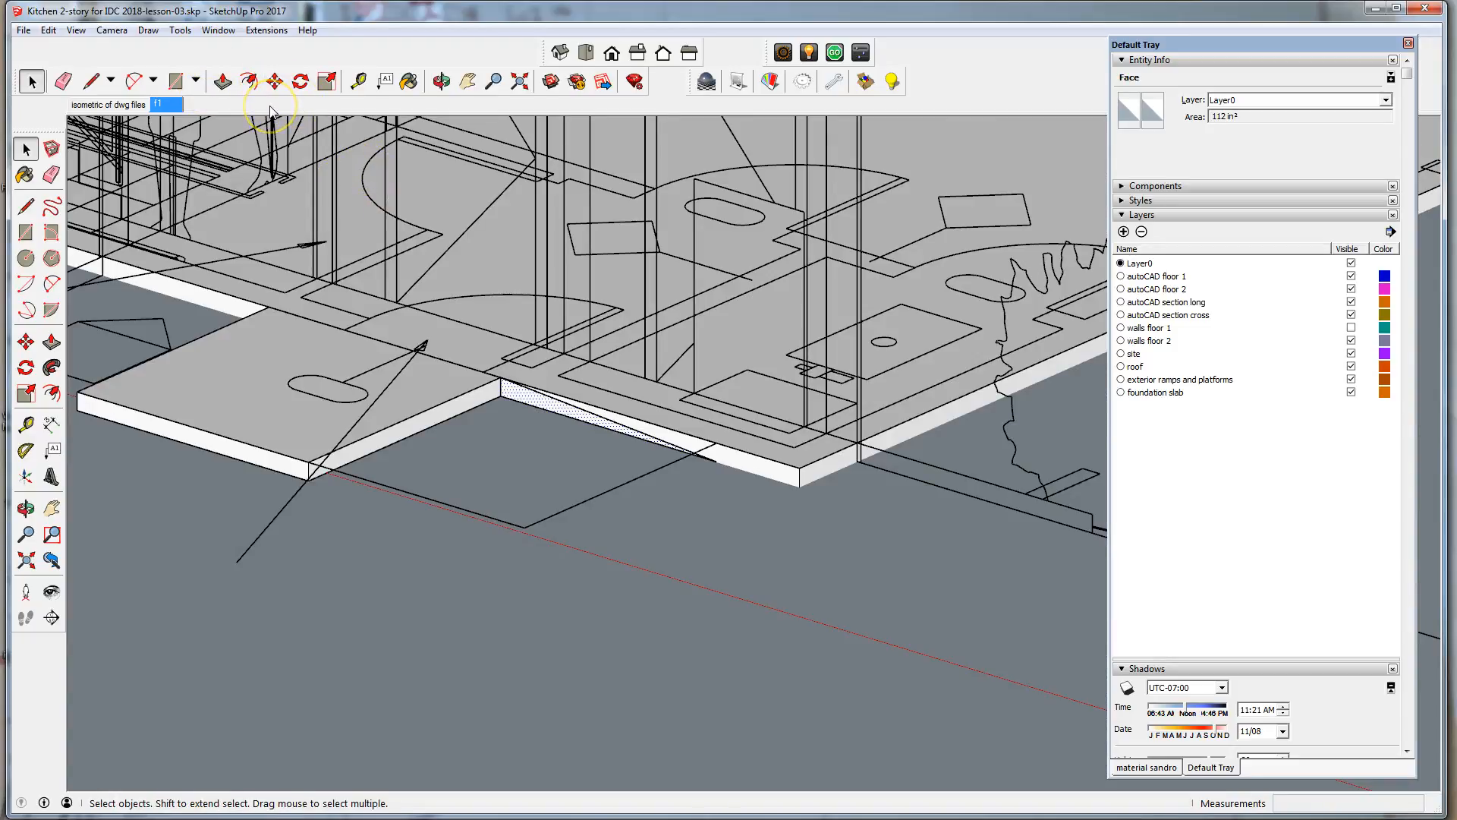
- Push/Pull the second ramp face across 5', group it, and put both groups on the exterior ramps layer
click(250, 81)
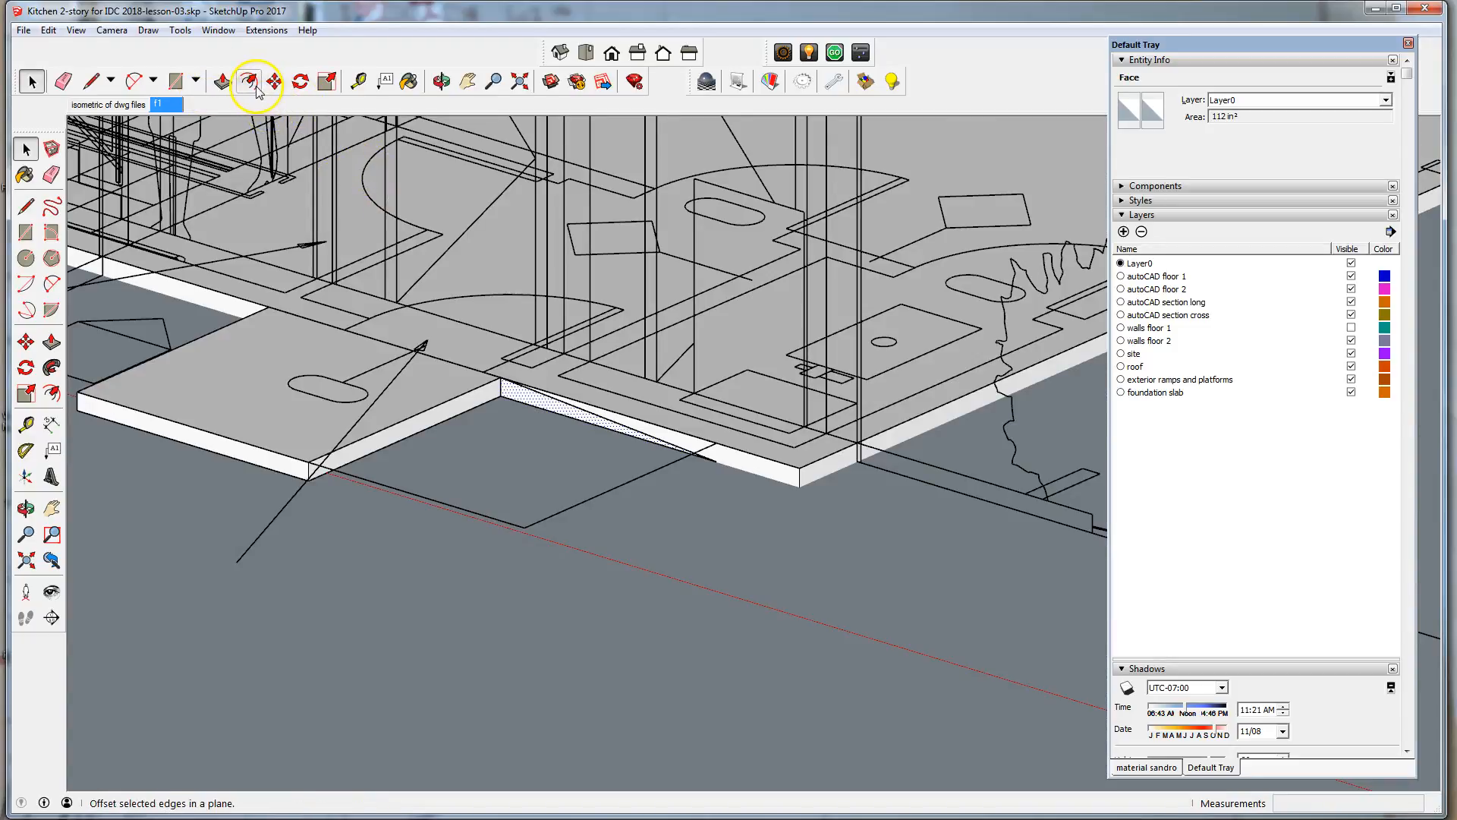
click(221, 80)
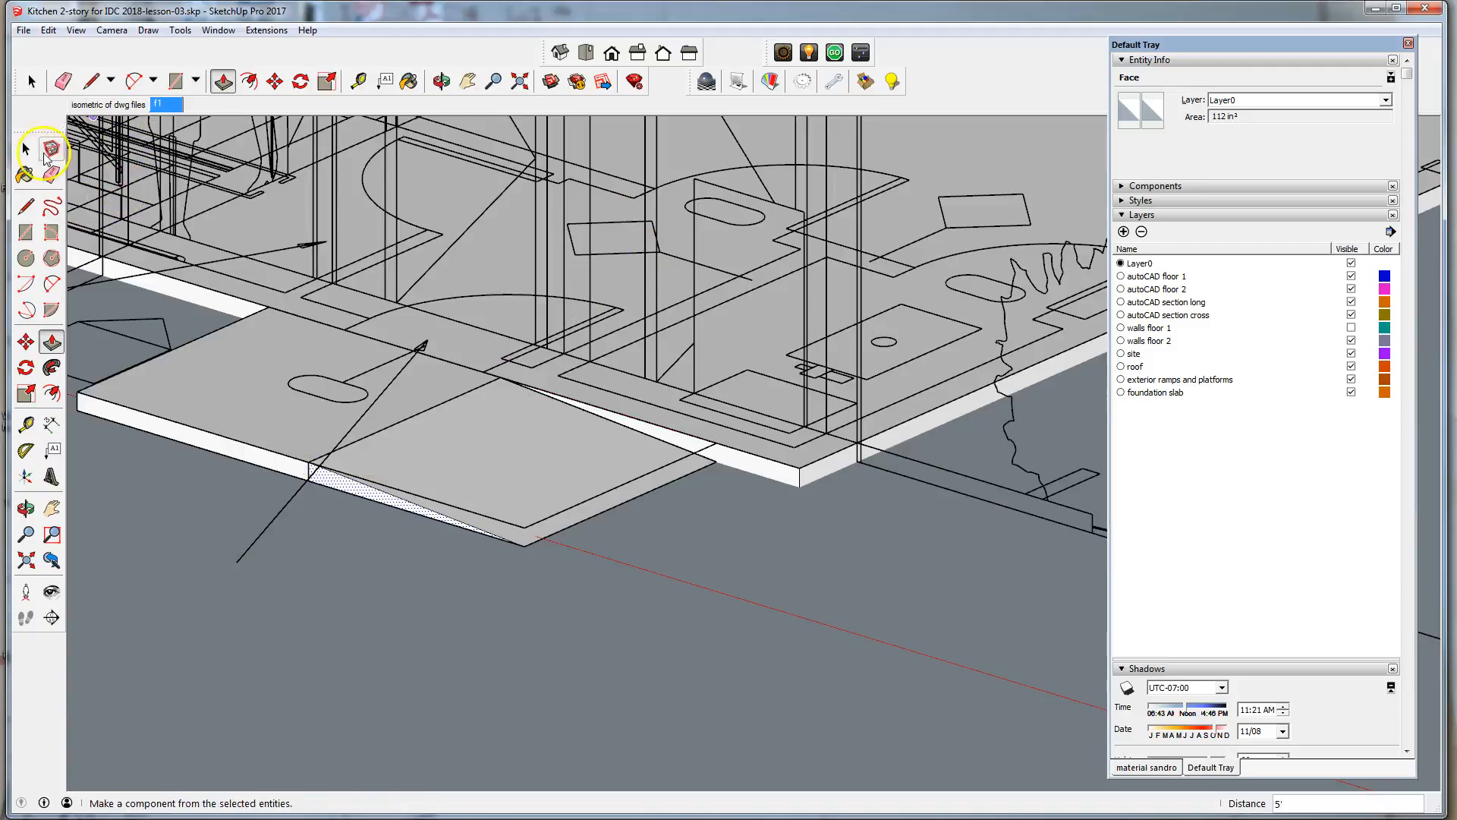
click(488, 461)
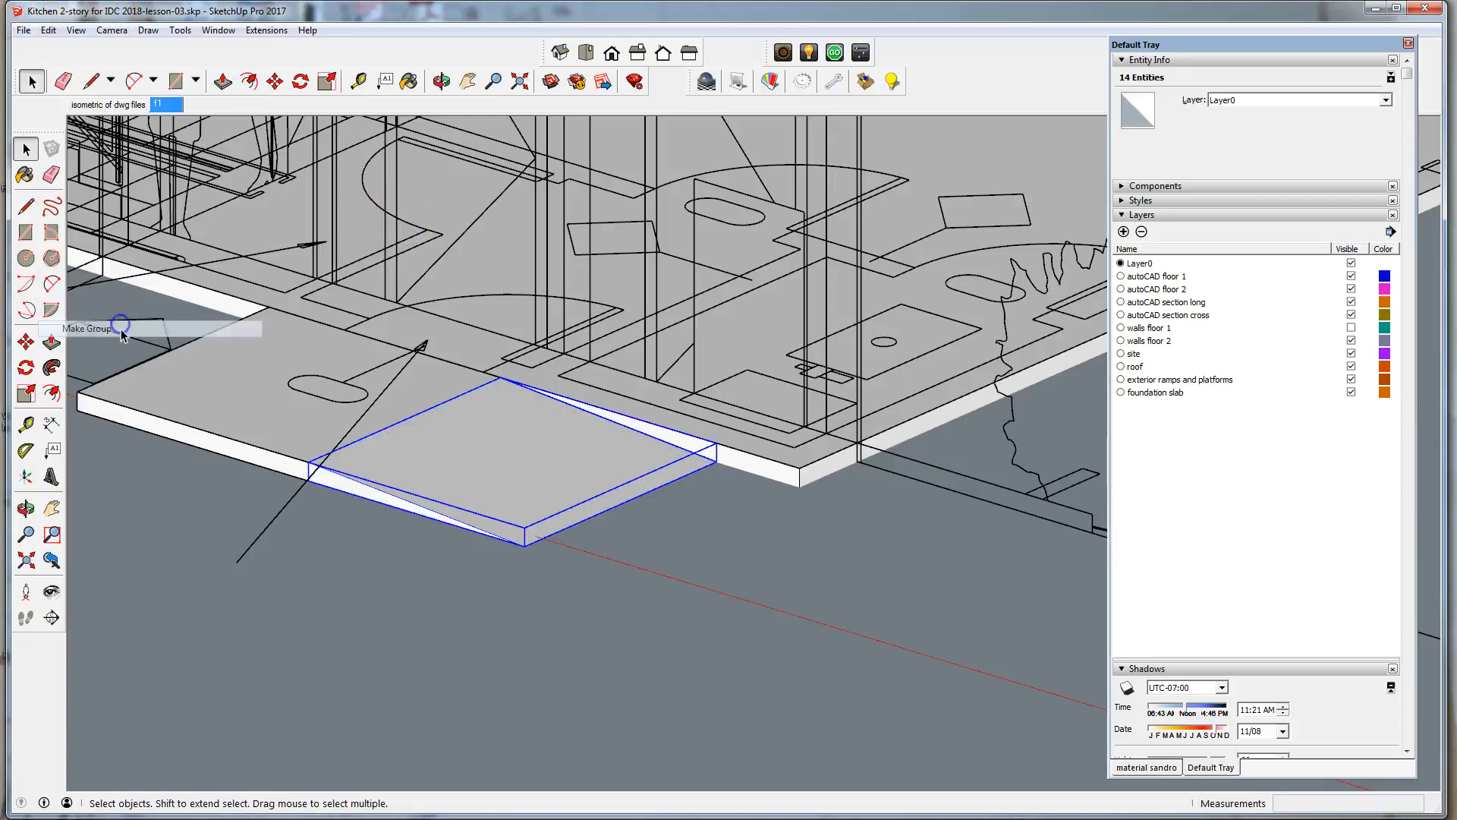
click(86, 328)
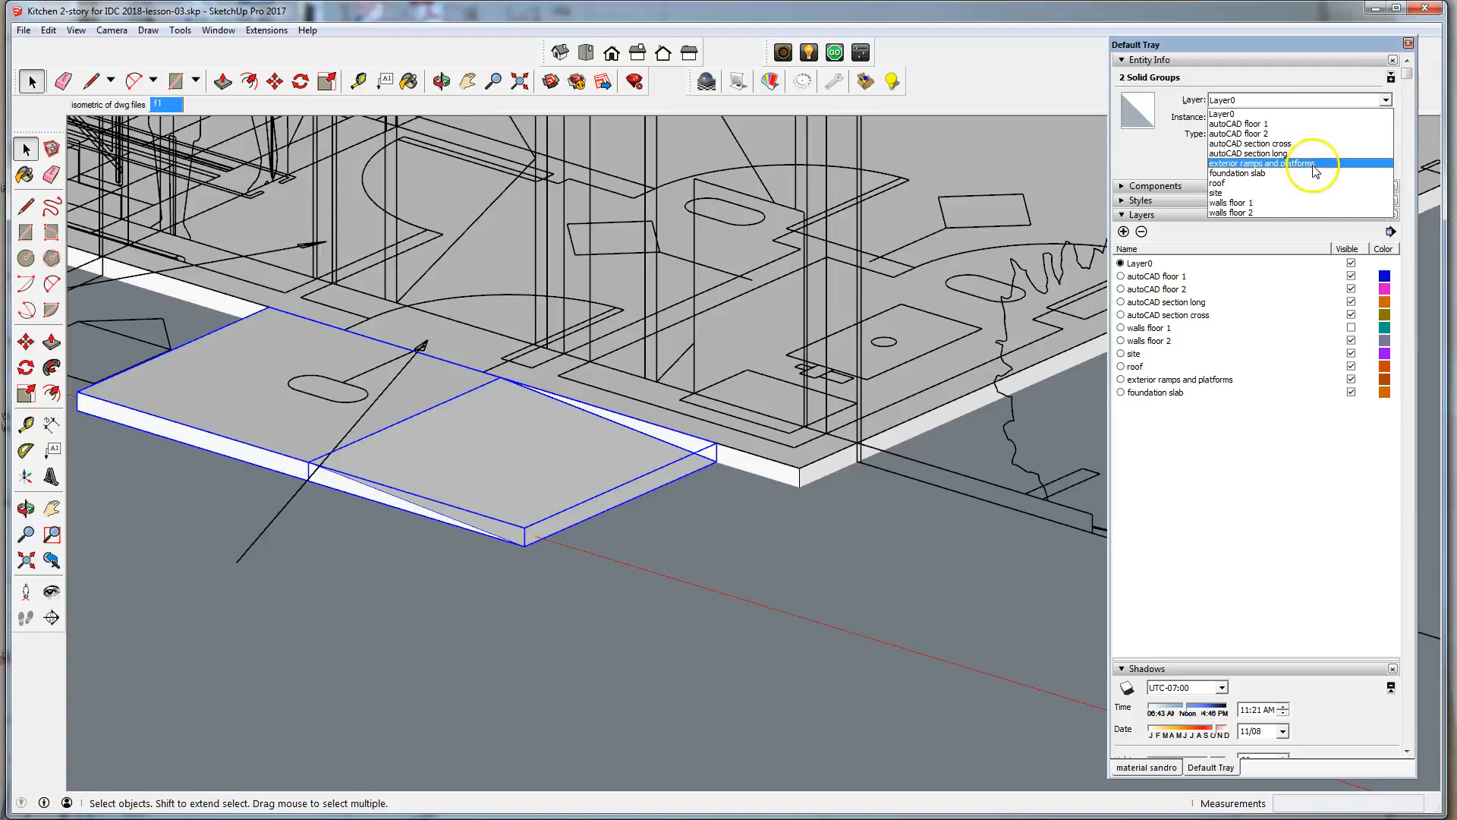
click(1260, 163)
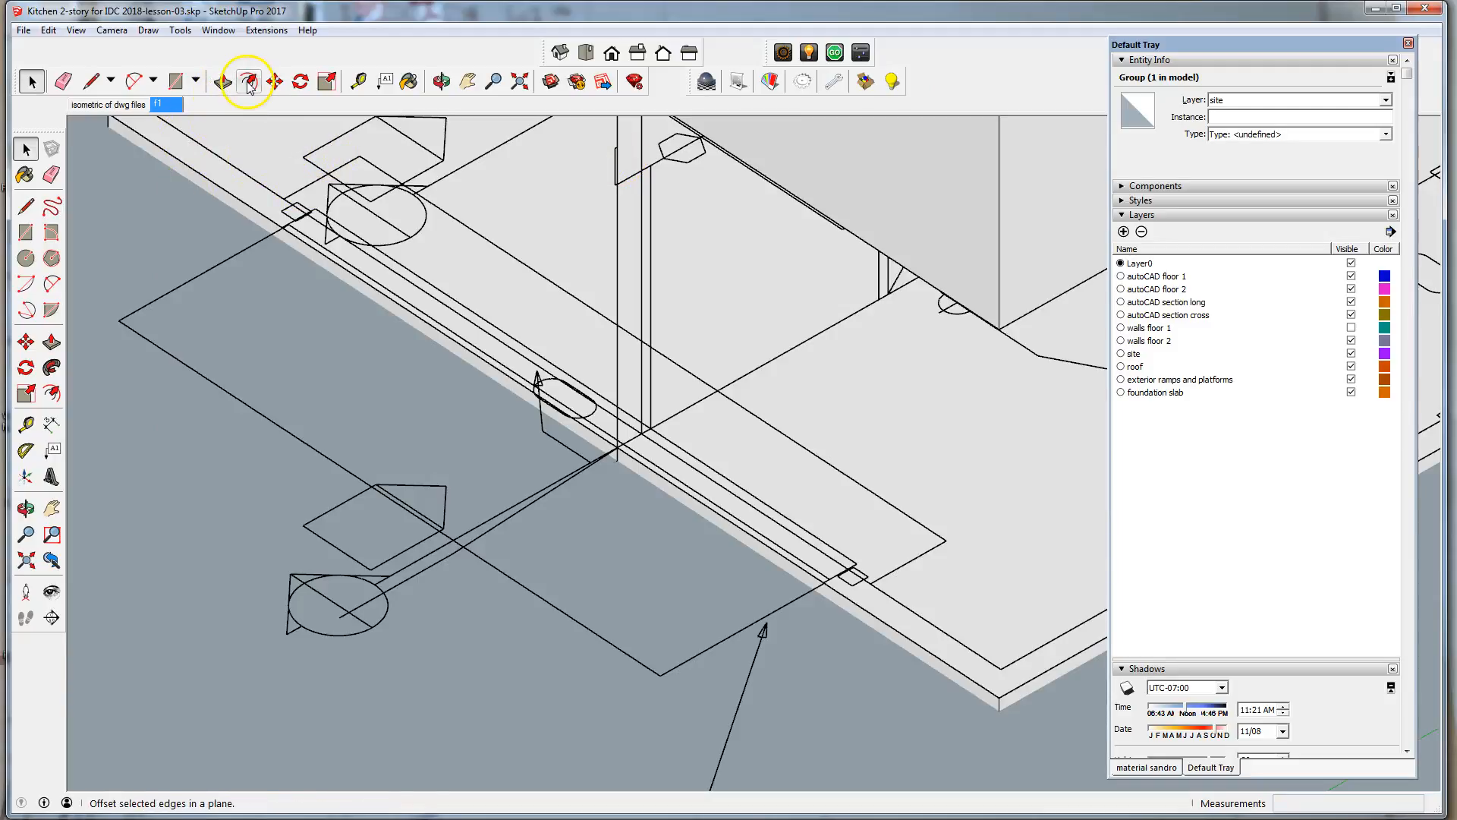
- Draw the ramp rectangle along the slab's back edge, add its sloping edge and erase the top edge
click(170, 81)
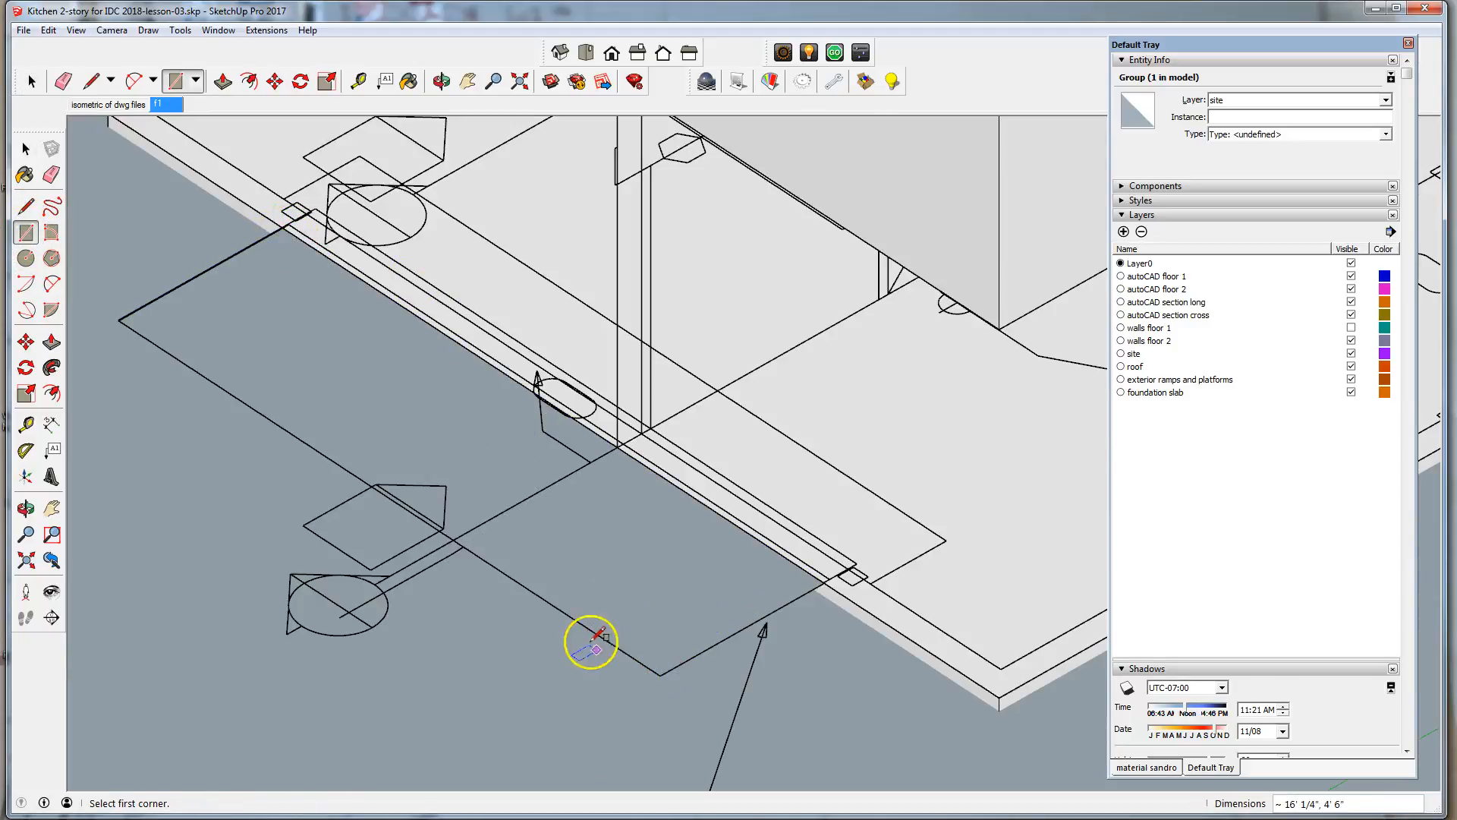
mouse_move(113, 163)
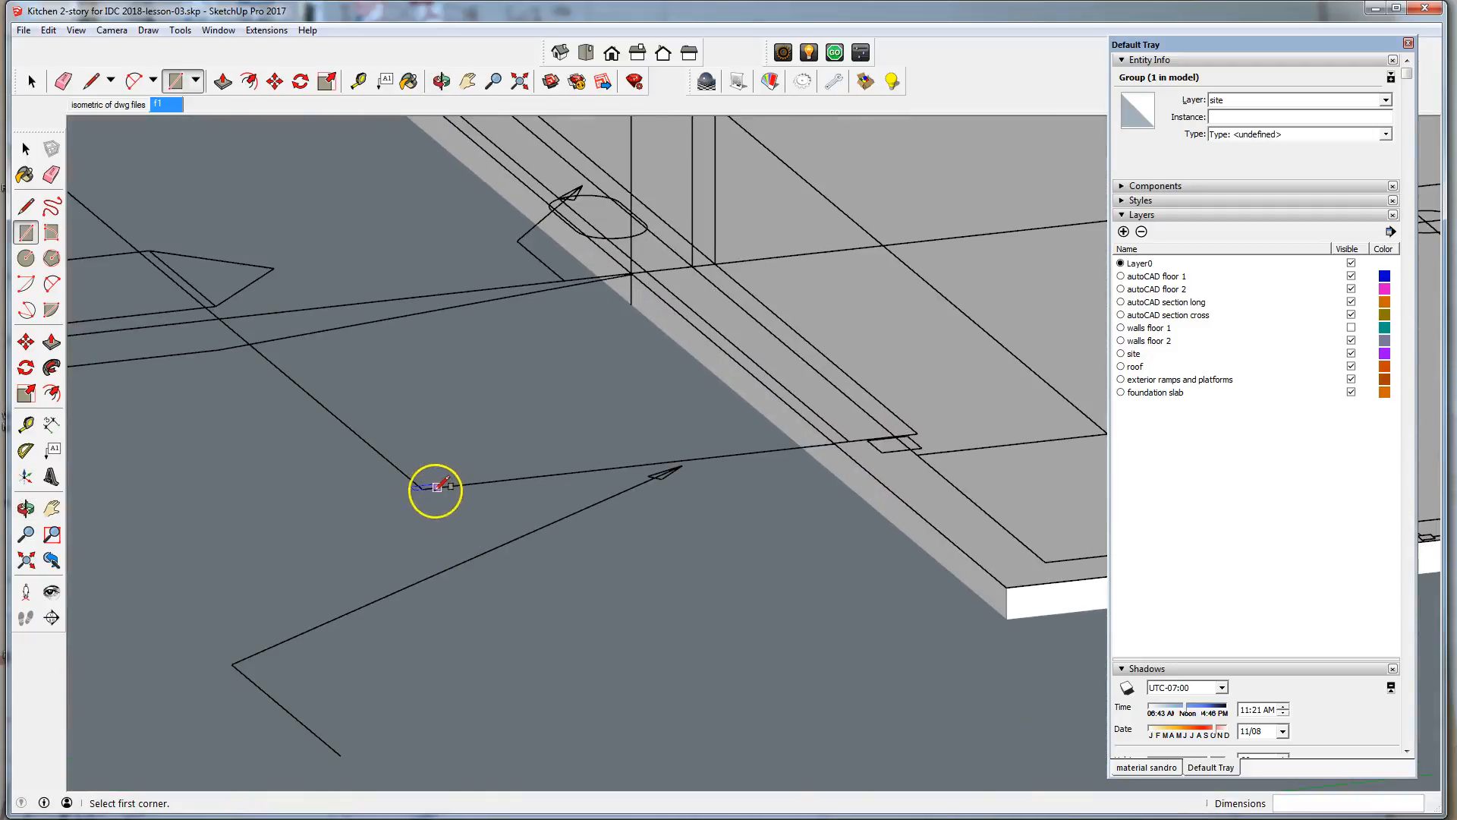
click(421, 489)
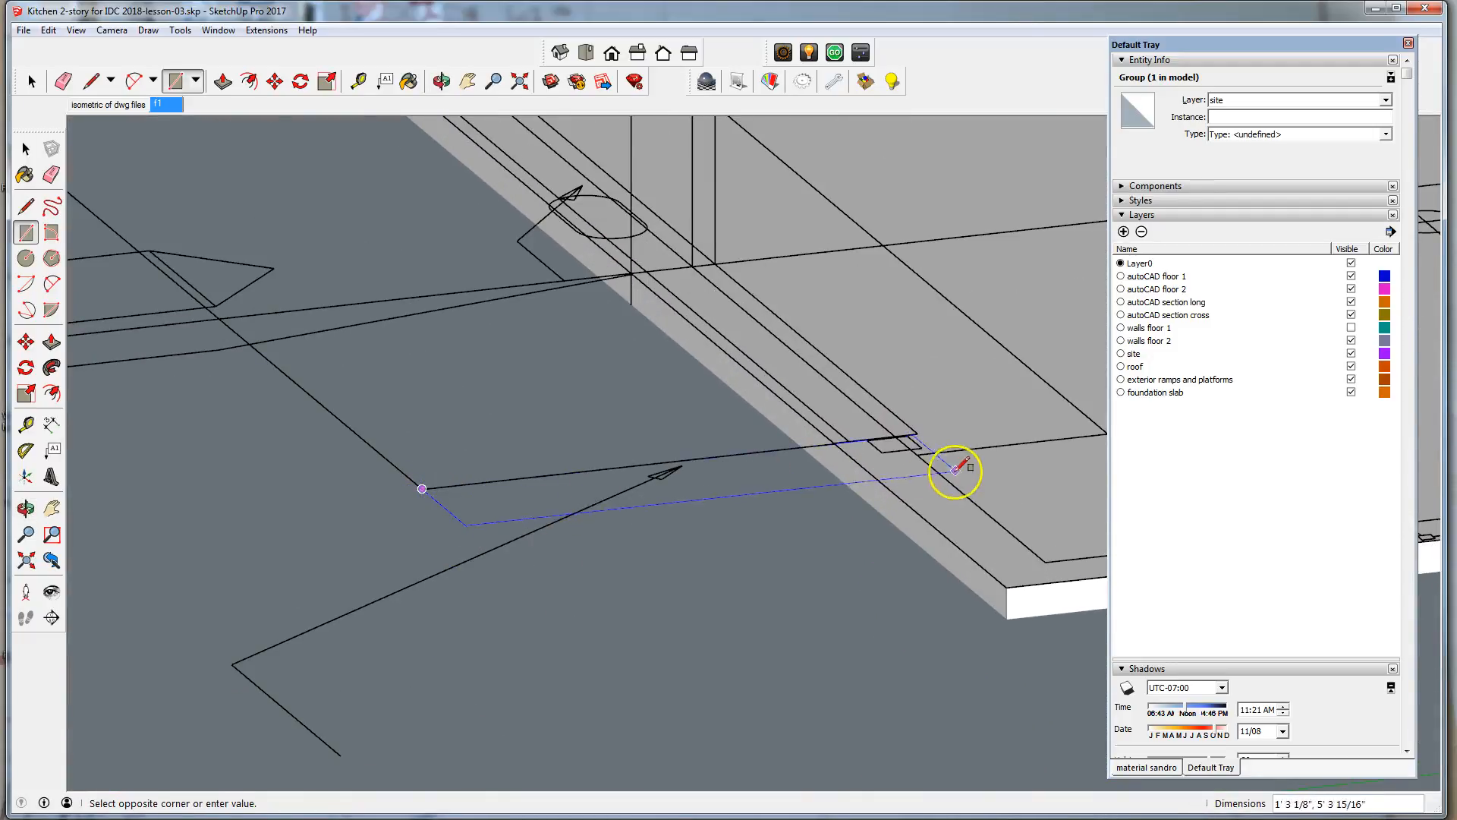
mouse_move(834, 464)
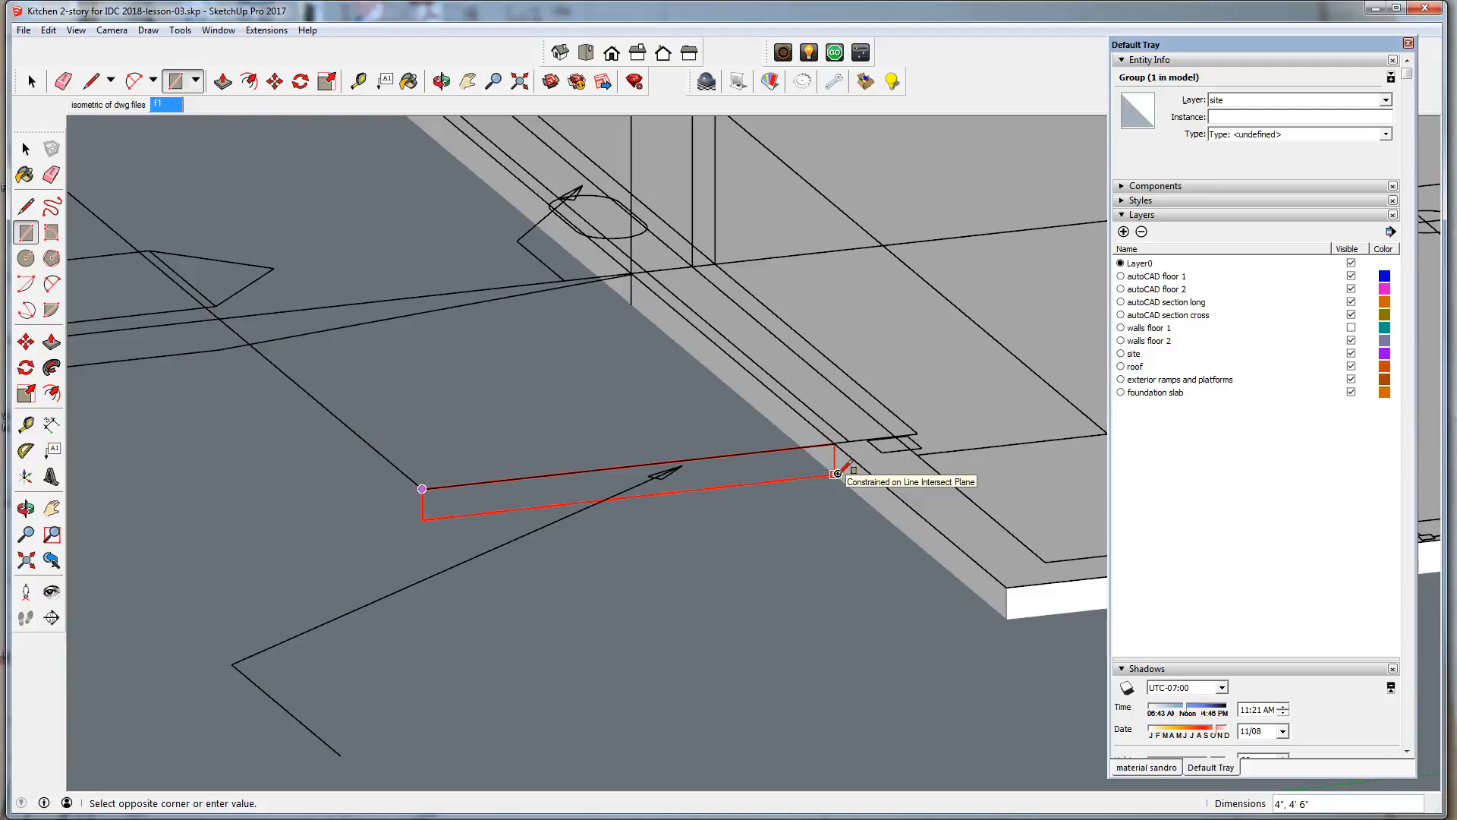
click(831, 475)
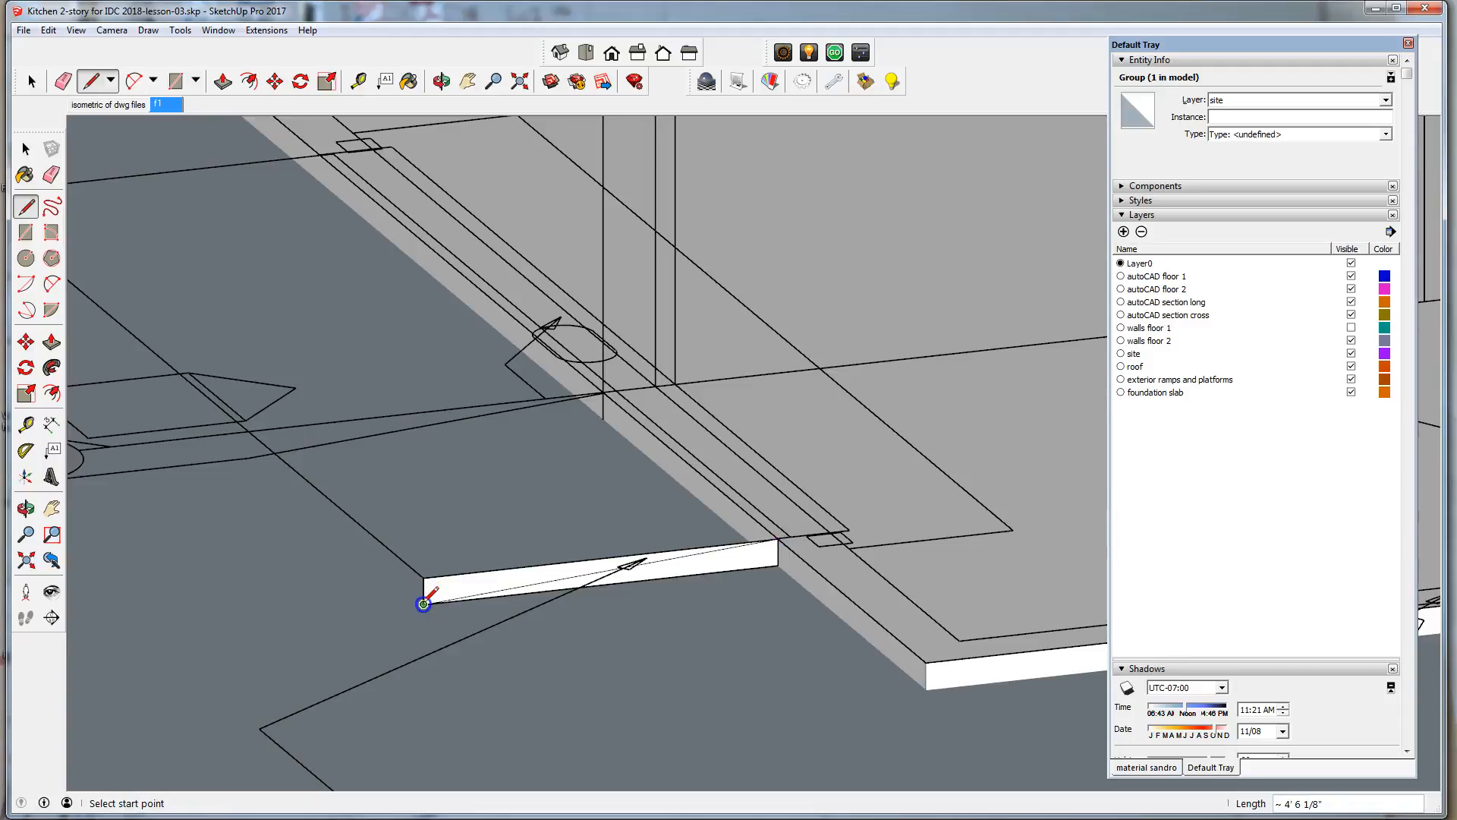
click(26, 150)
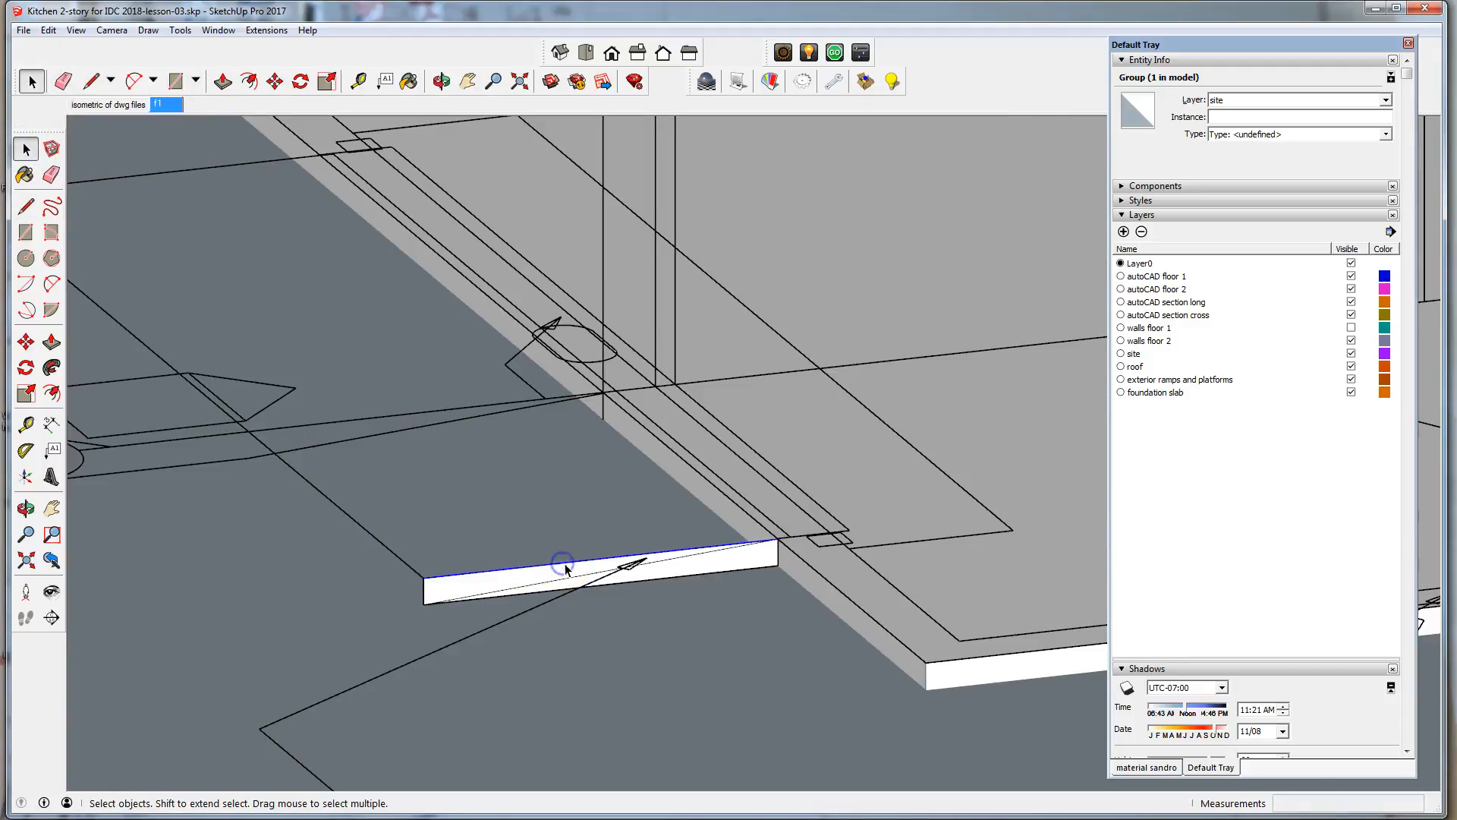
click(596, 550)
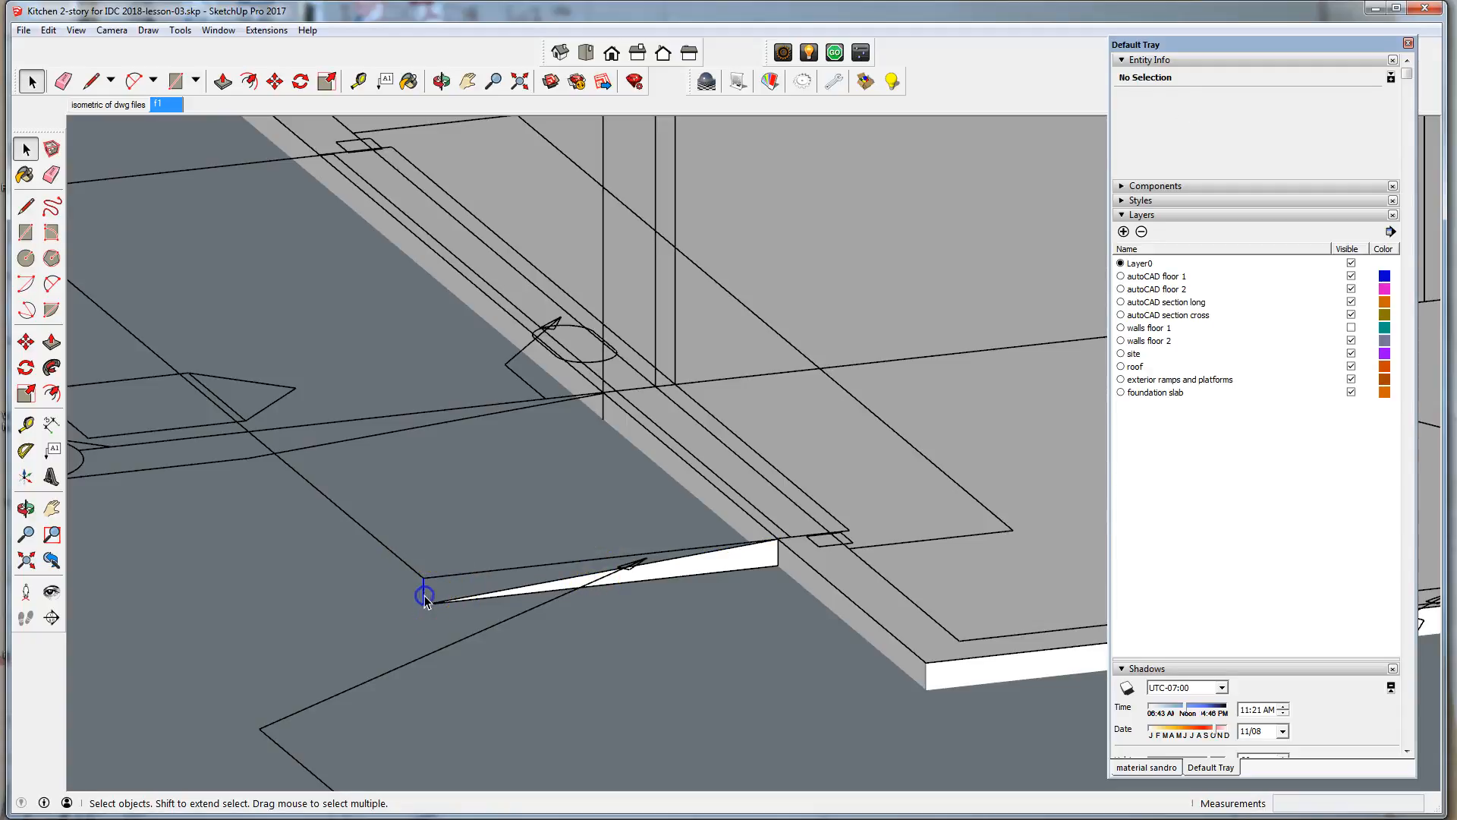
click(425, 600)
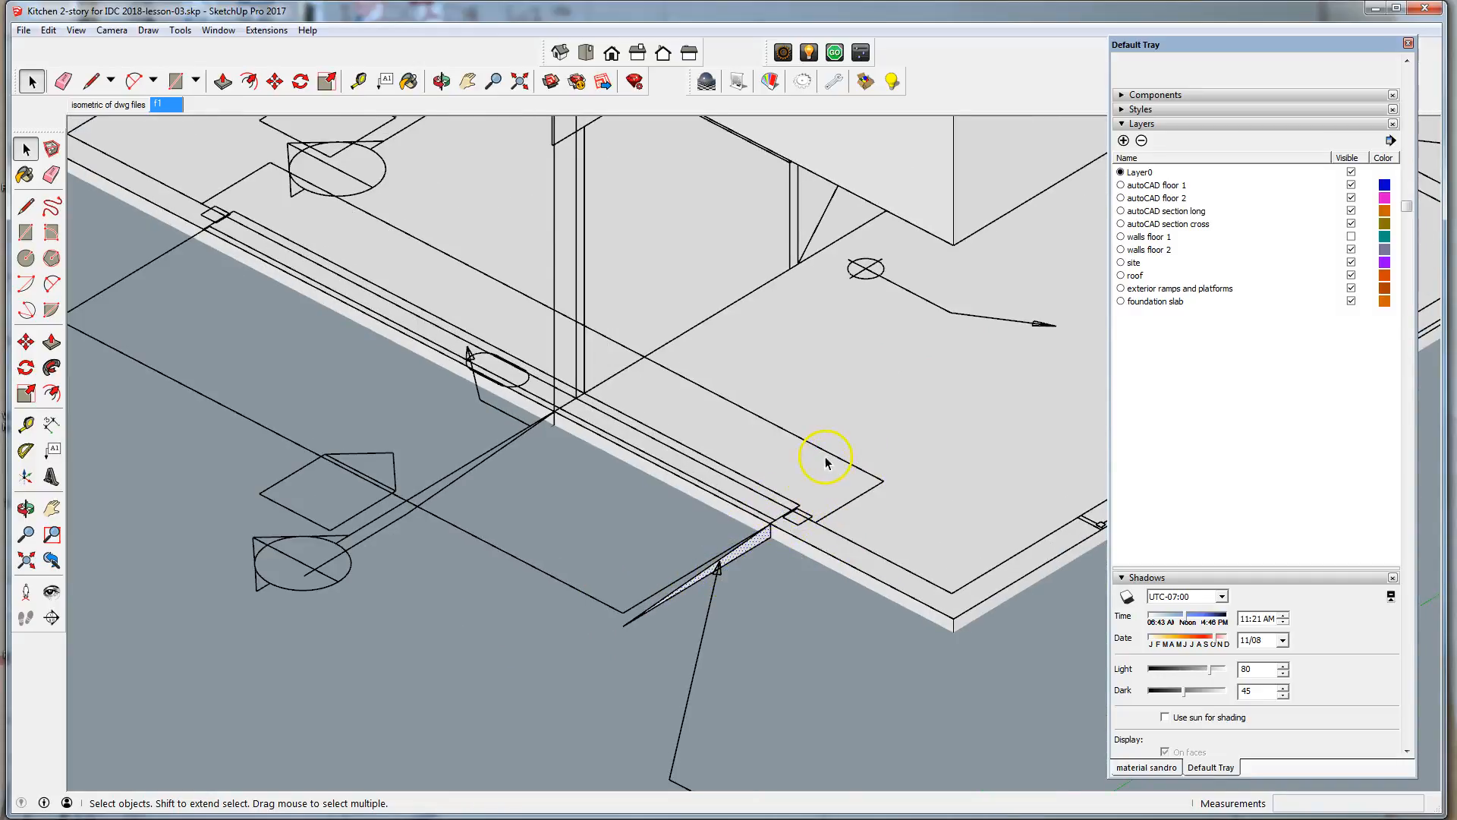
mouse_move(317, 195)
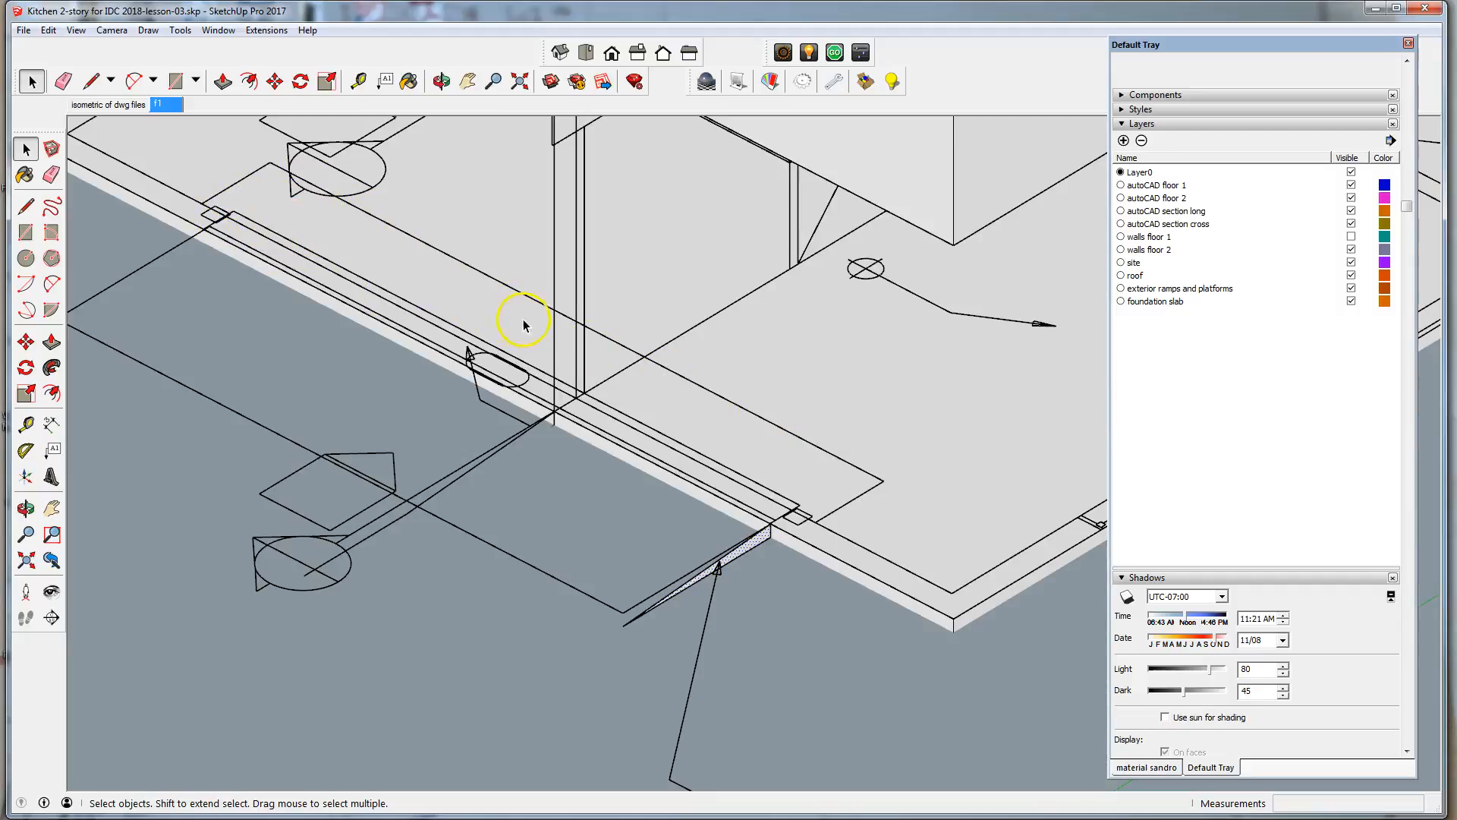
mouse_move(243, 132)
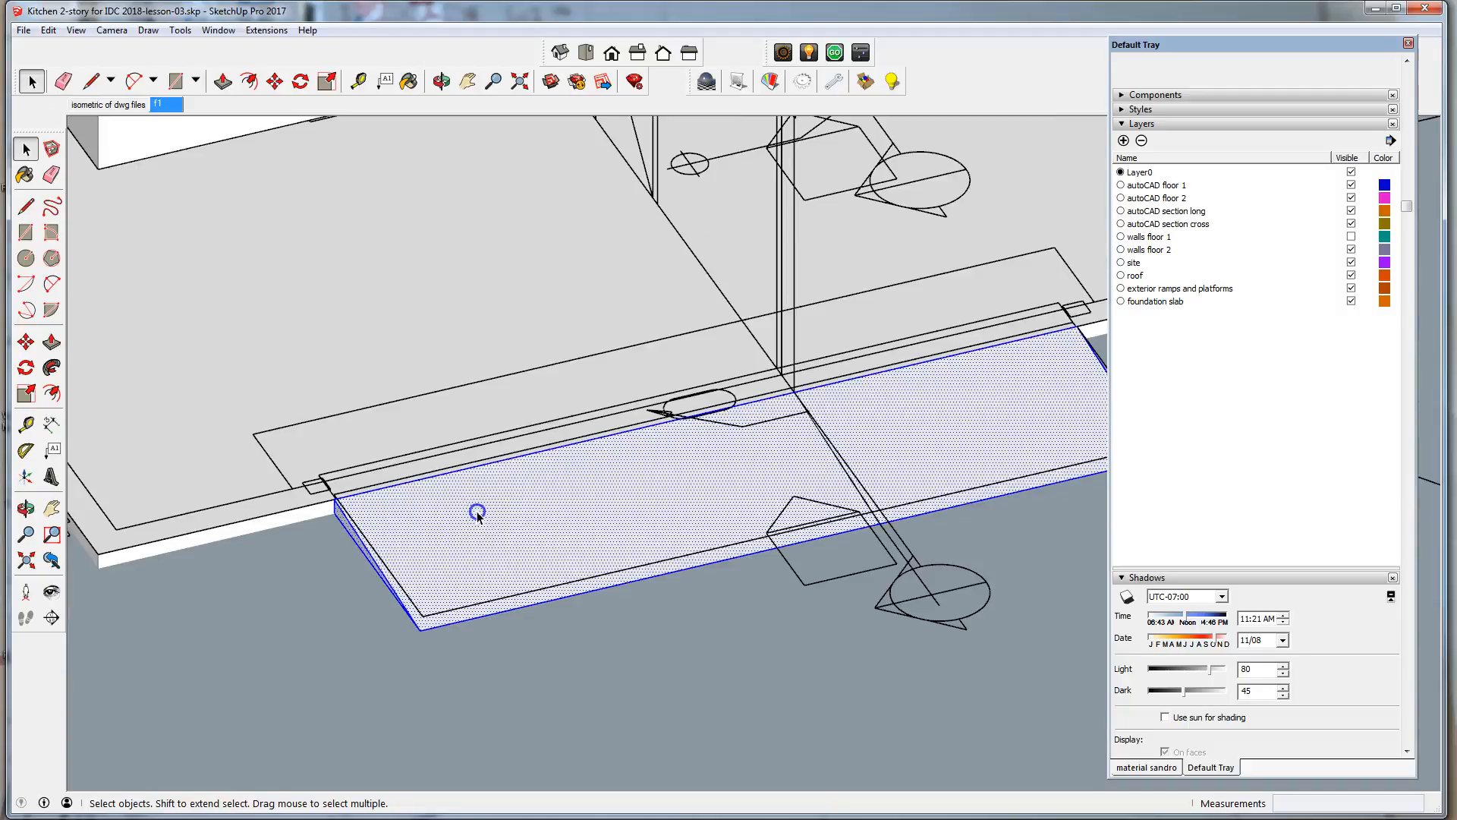
- Group the long platform and assign it to the exterior ramps and platforms layer via Entity Info
click(49, 30)
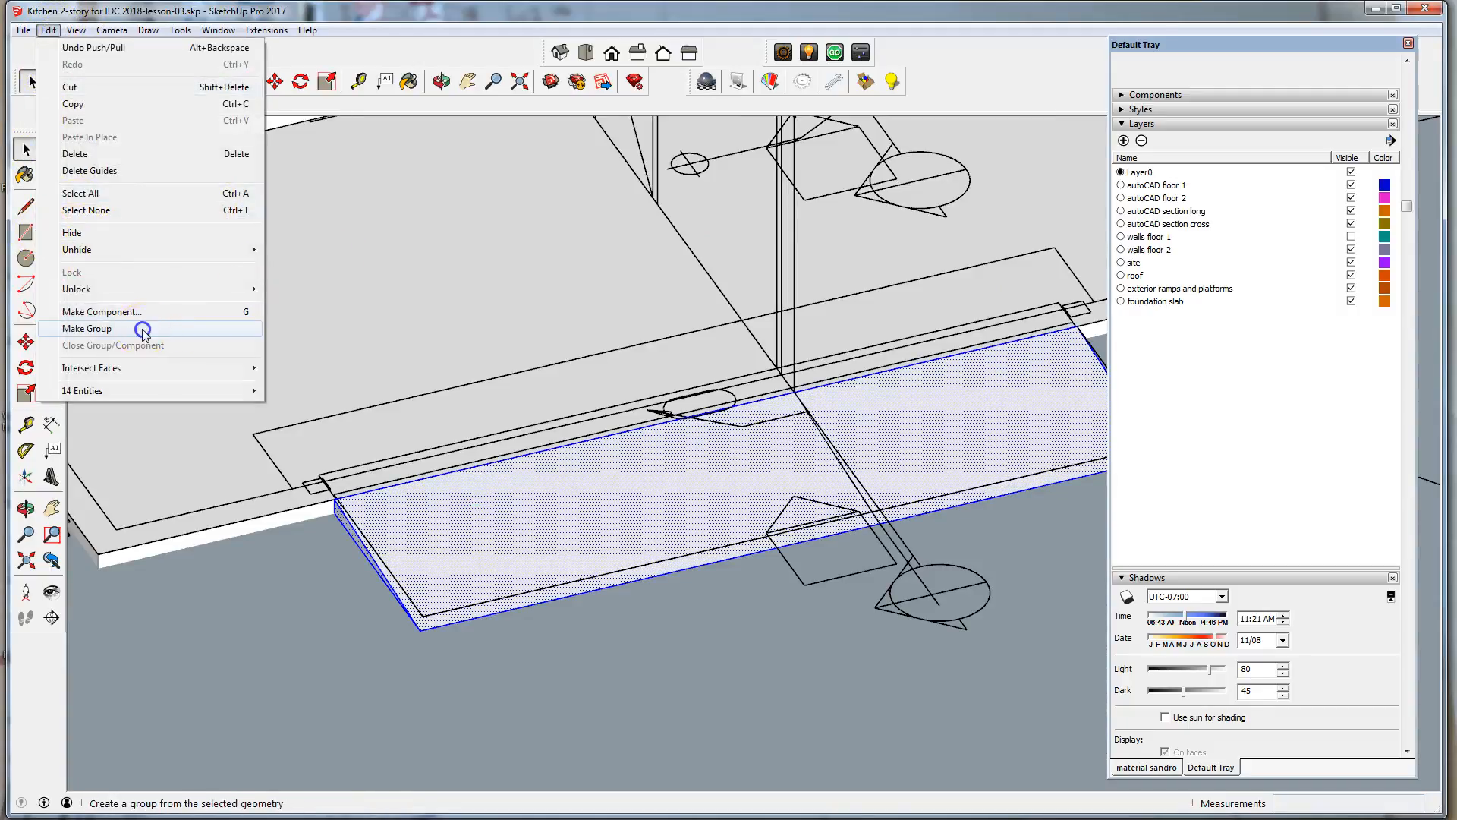
click(86, 328)
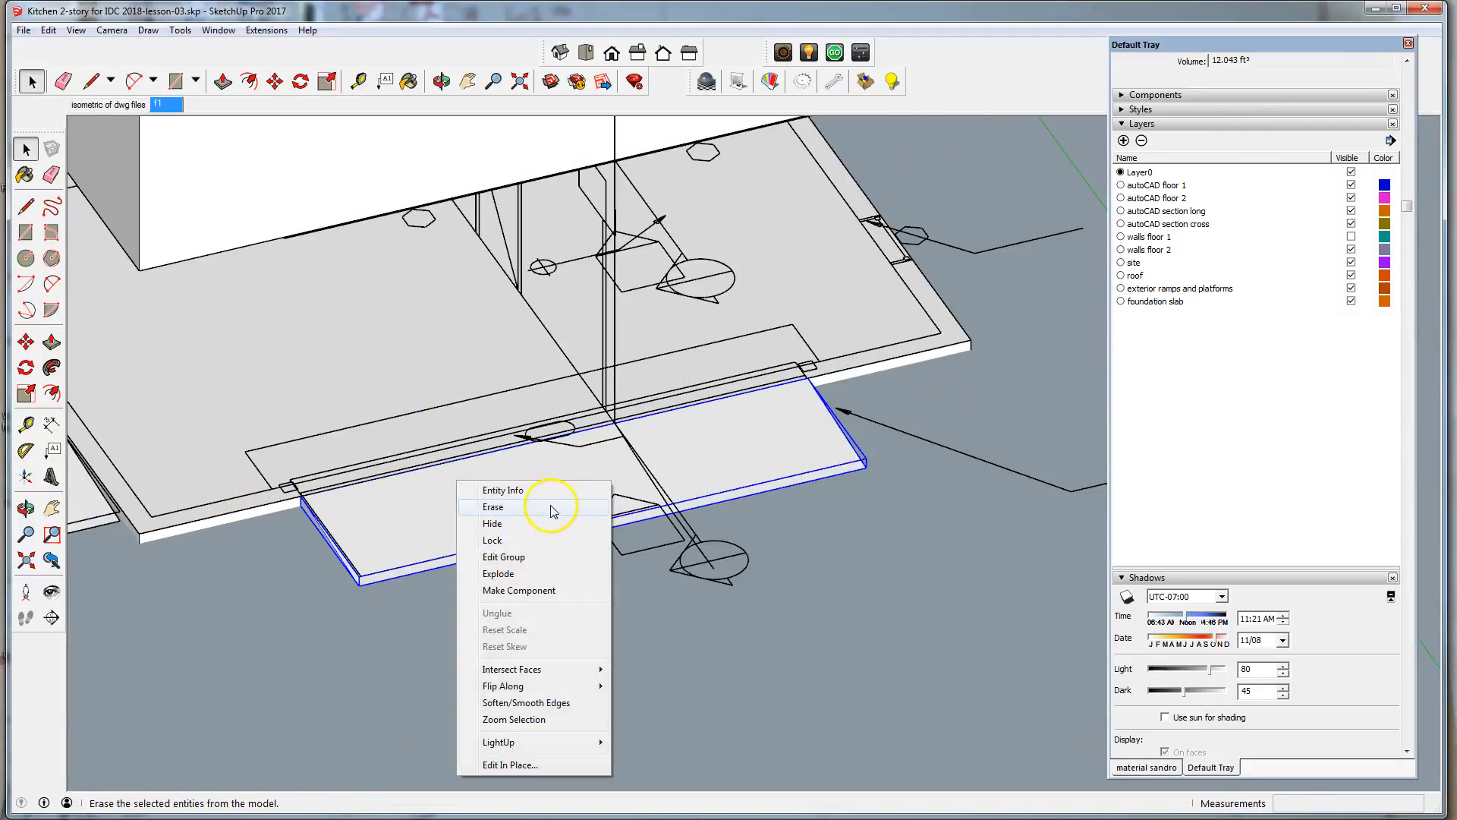
click(503, 490)
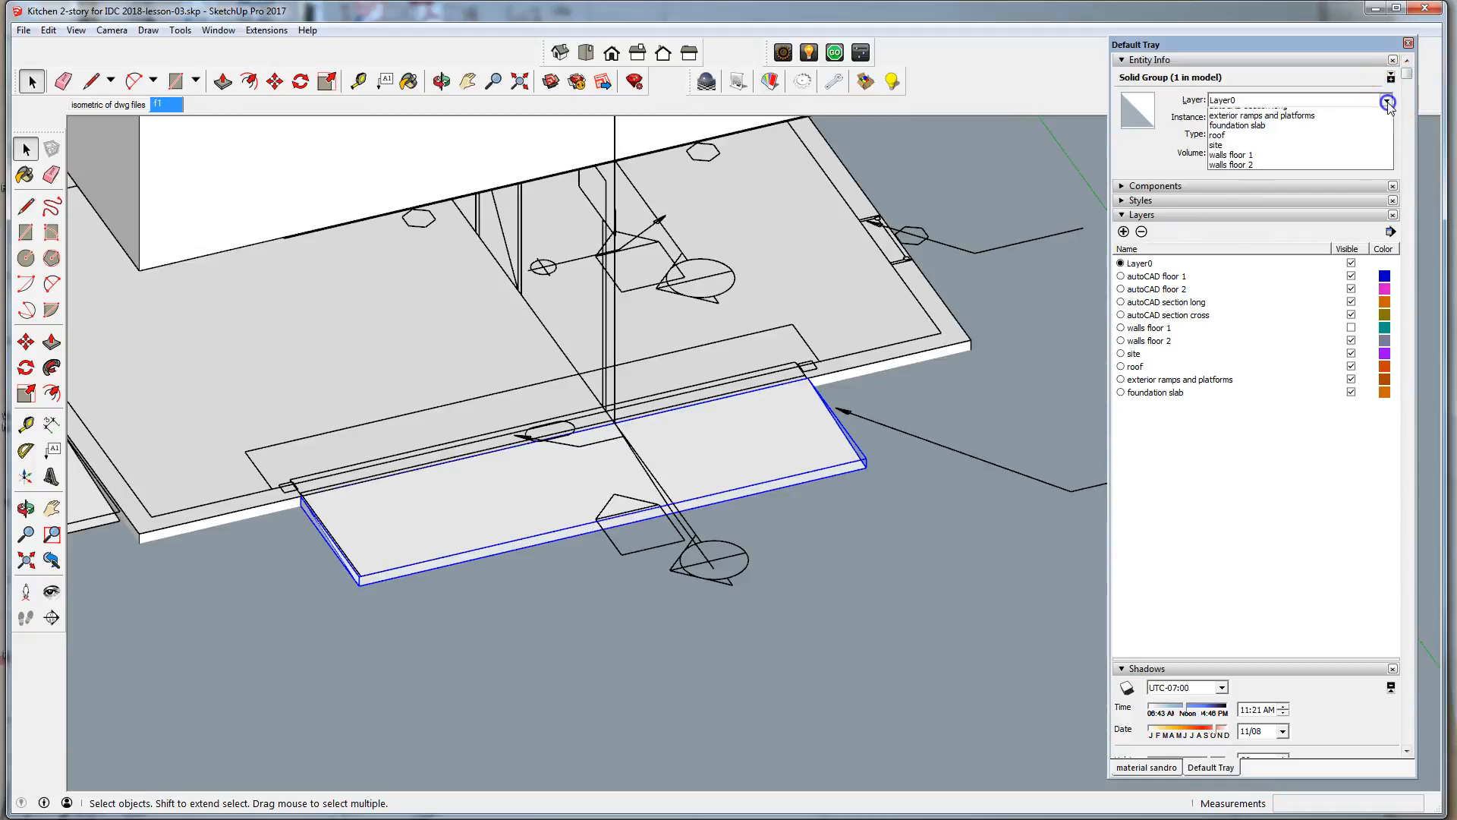
click(1264, 115)
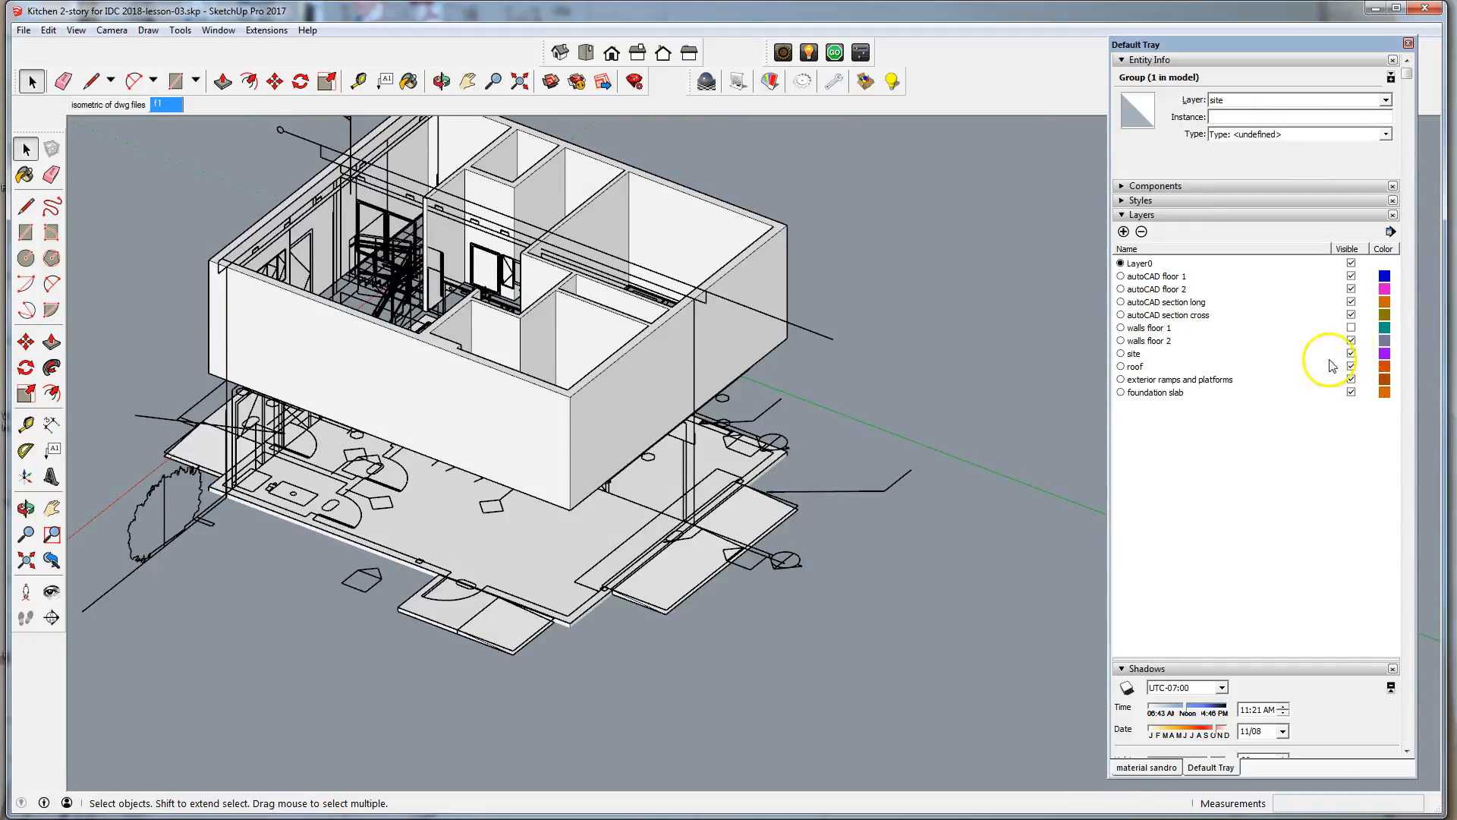
- Show walls floor 1, hide the autoCAD floor 1 drawings, and orbit to view the building from lower down
click(1350, 328)
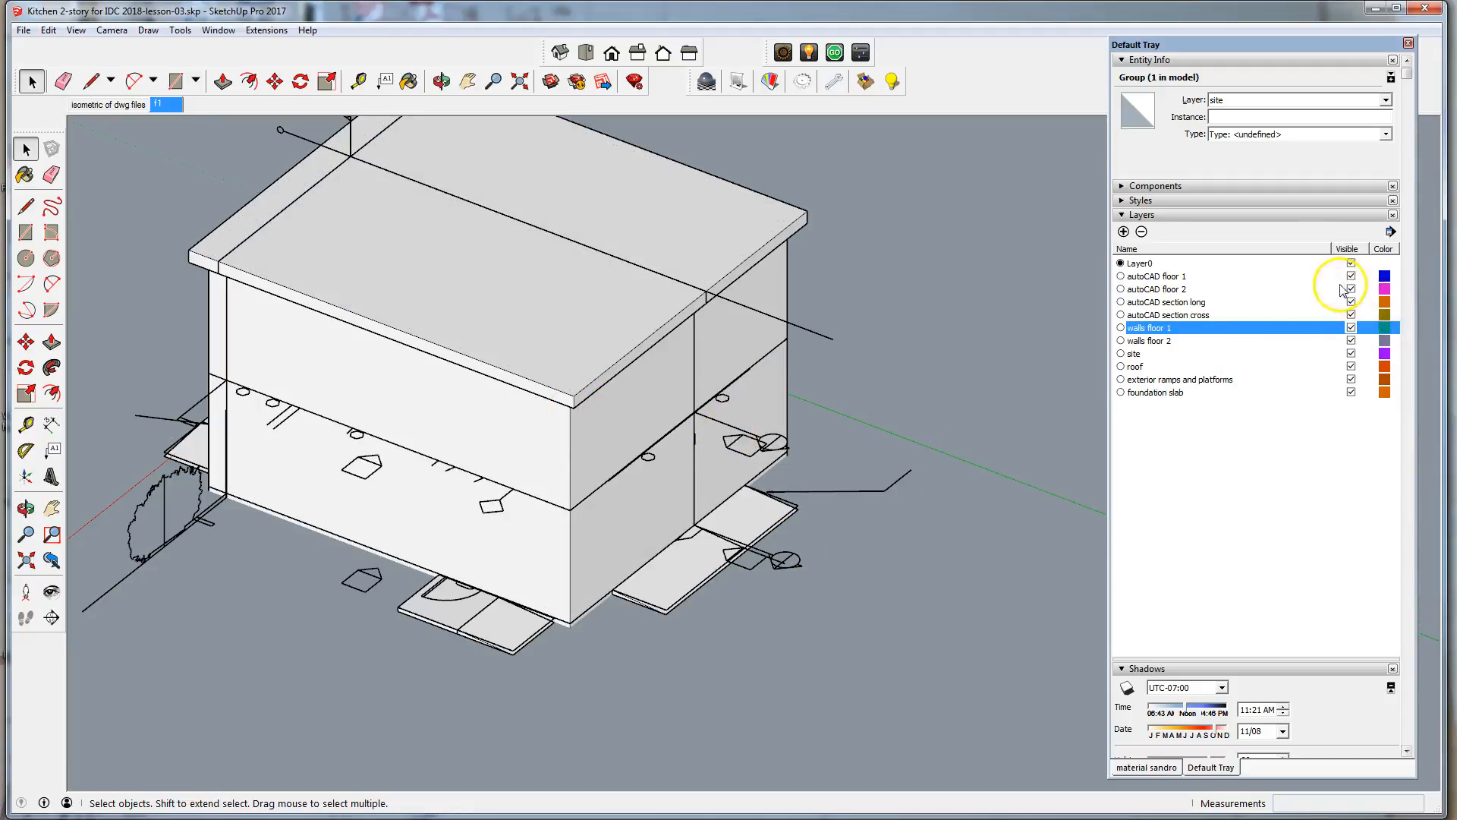
click(1350, 276)
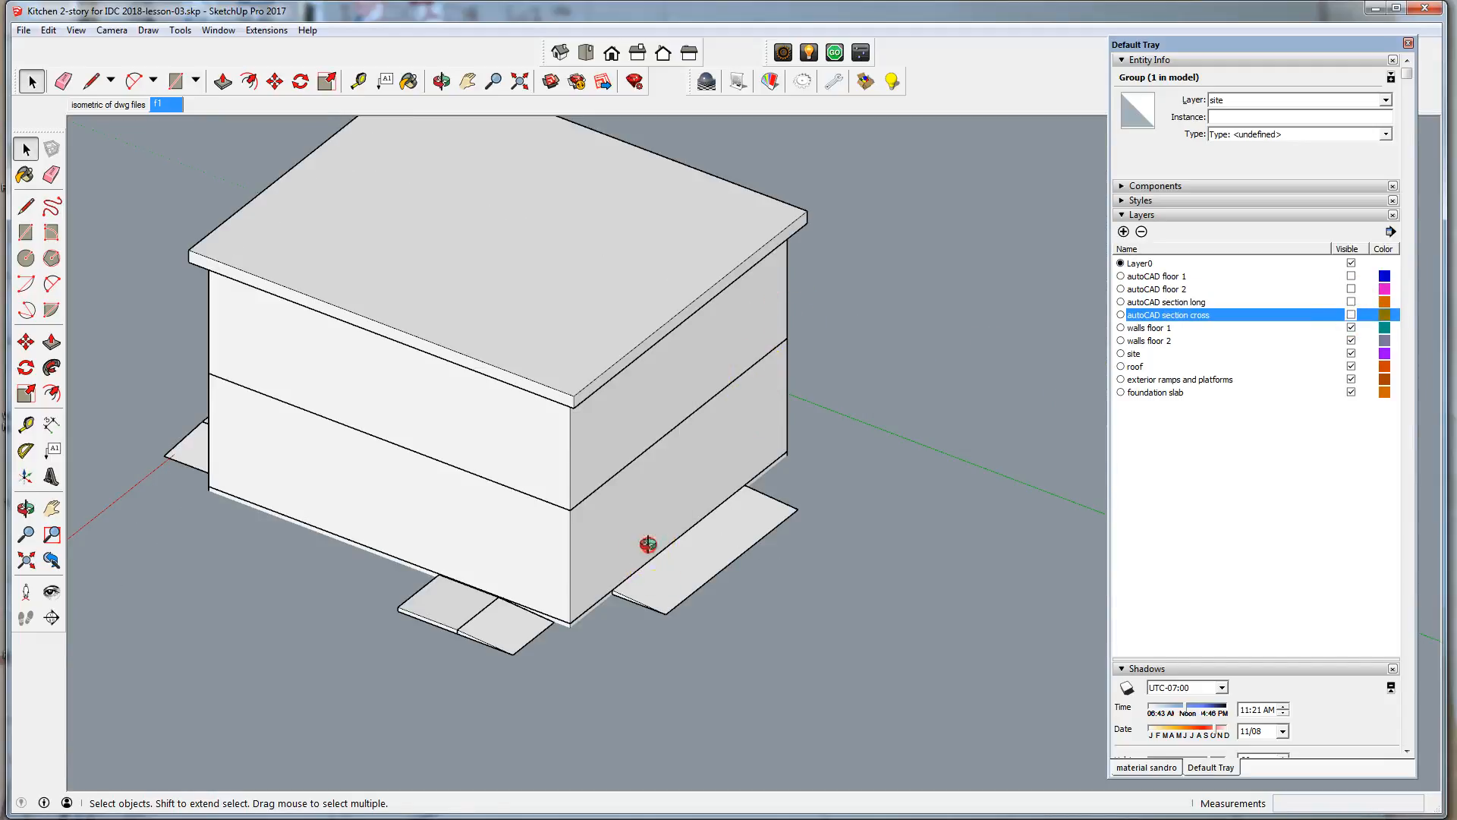
drag(647, 545, 898, 464)
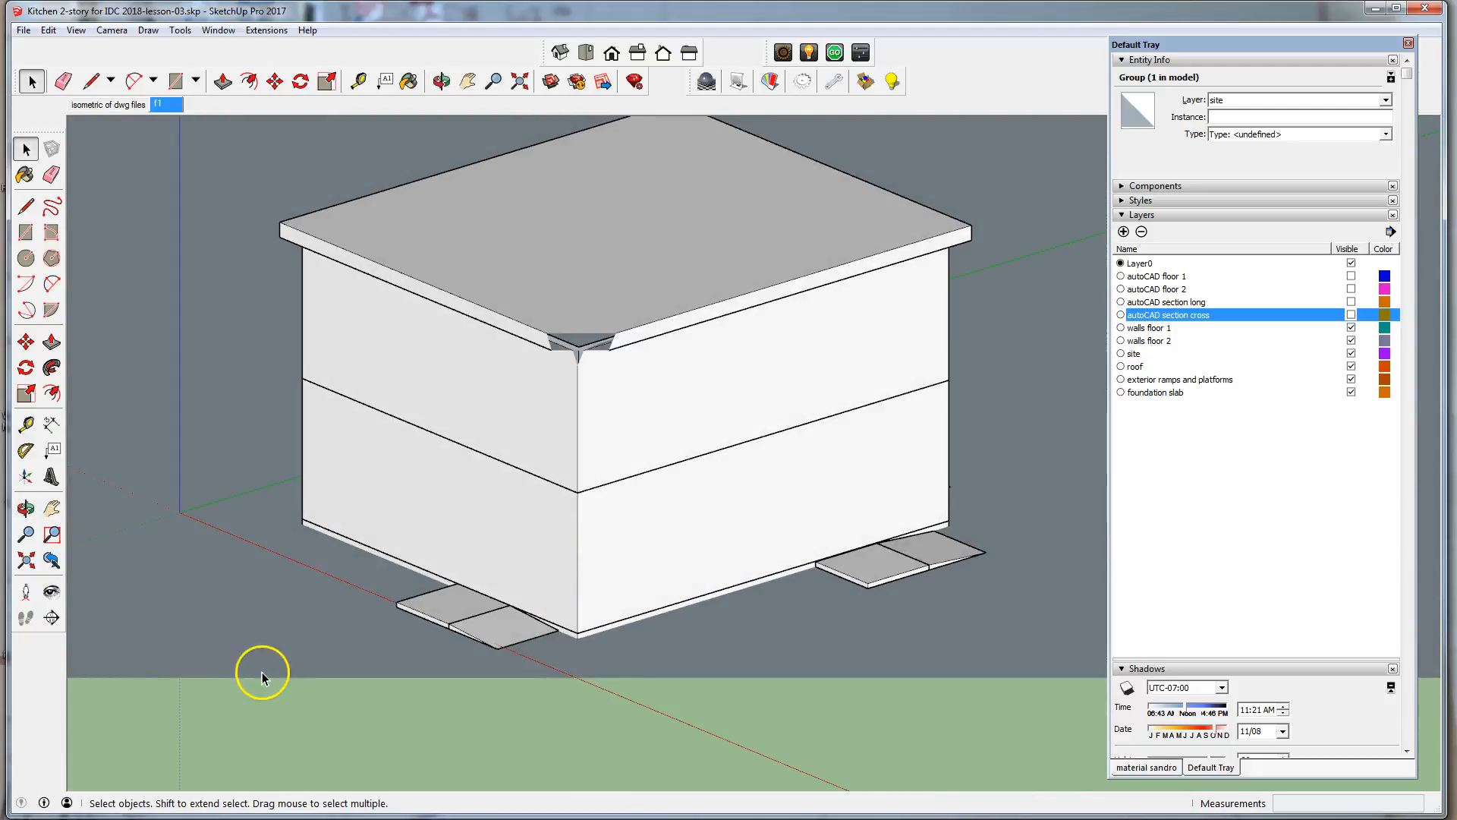
mouse_move(88, 780)
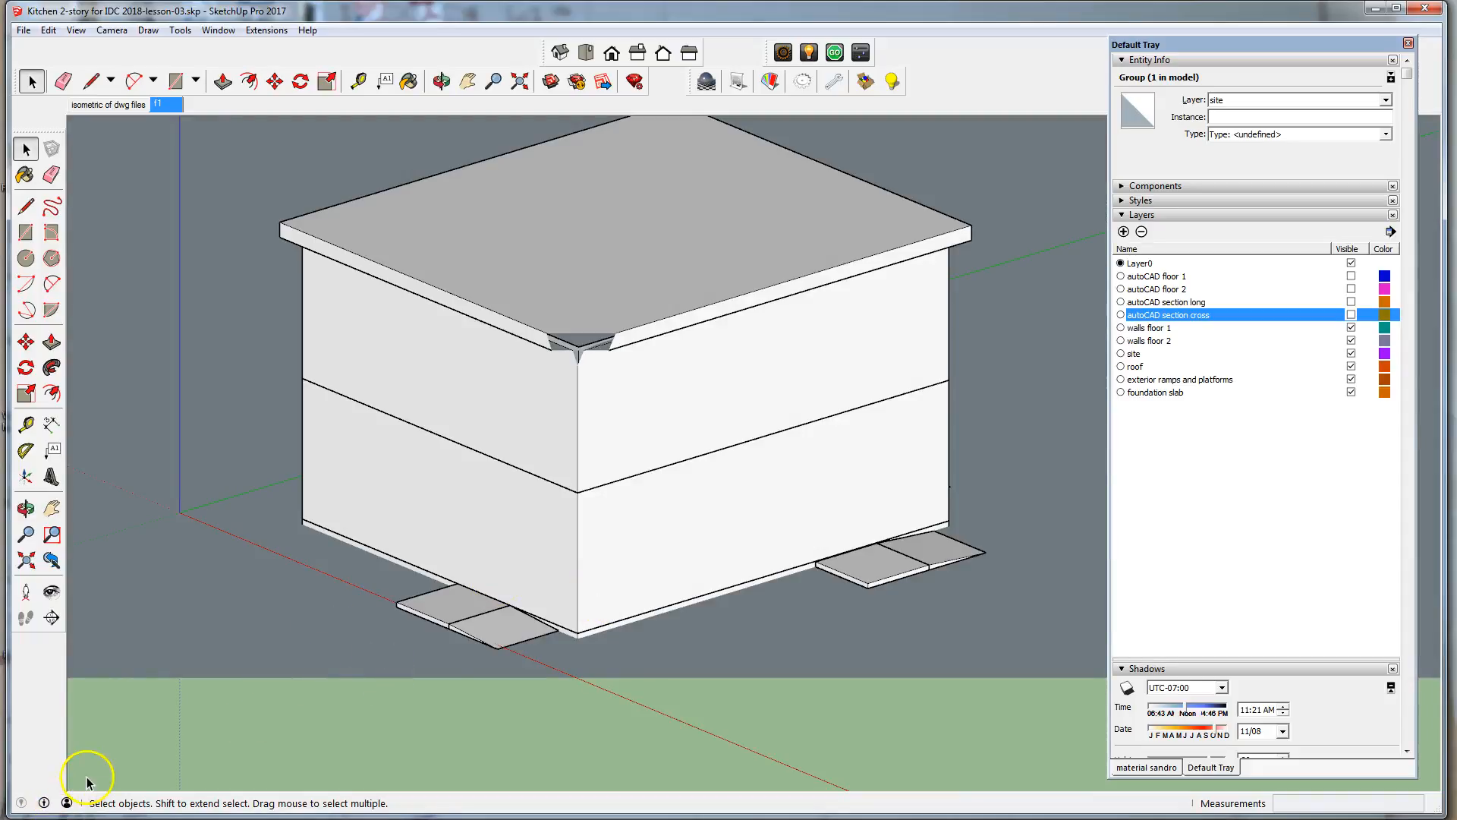